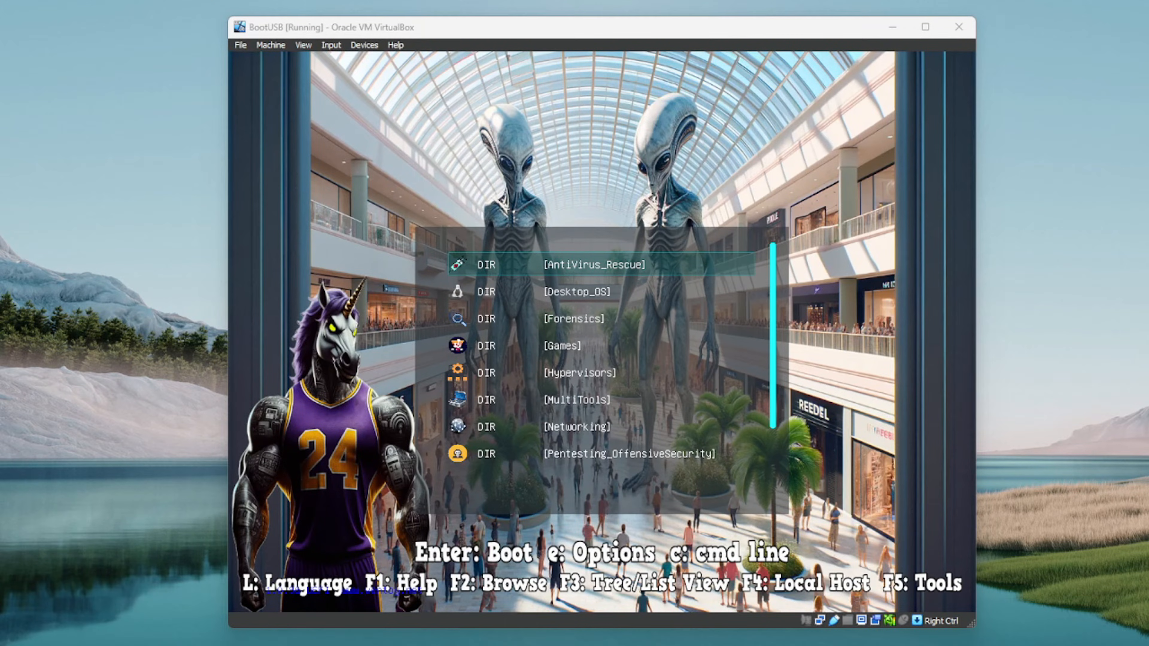
pyautogui.moveTo(828, 386)
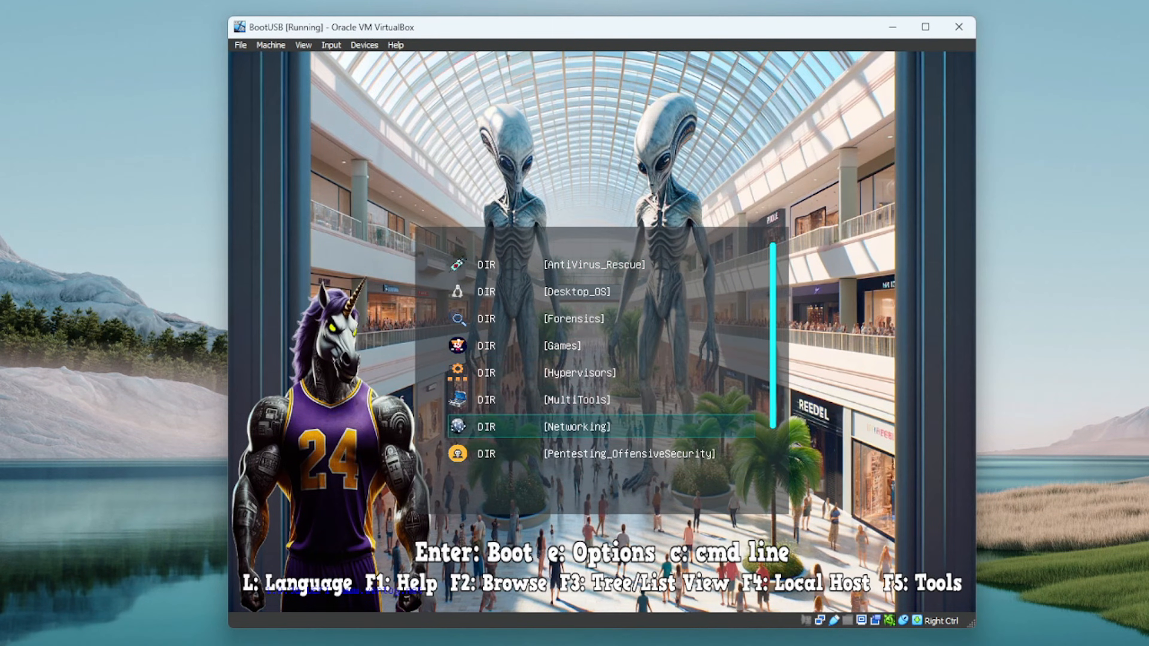
# Step: Browse the MultiTools boot images, highlighting the Bob.Ombs, aio_srt and AnkhTech entries
pyautogui.scroll(-3)
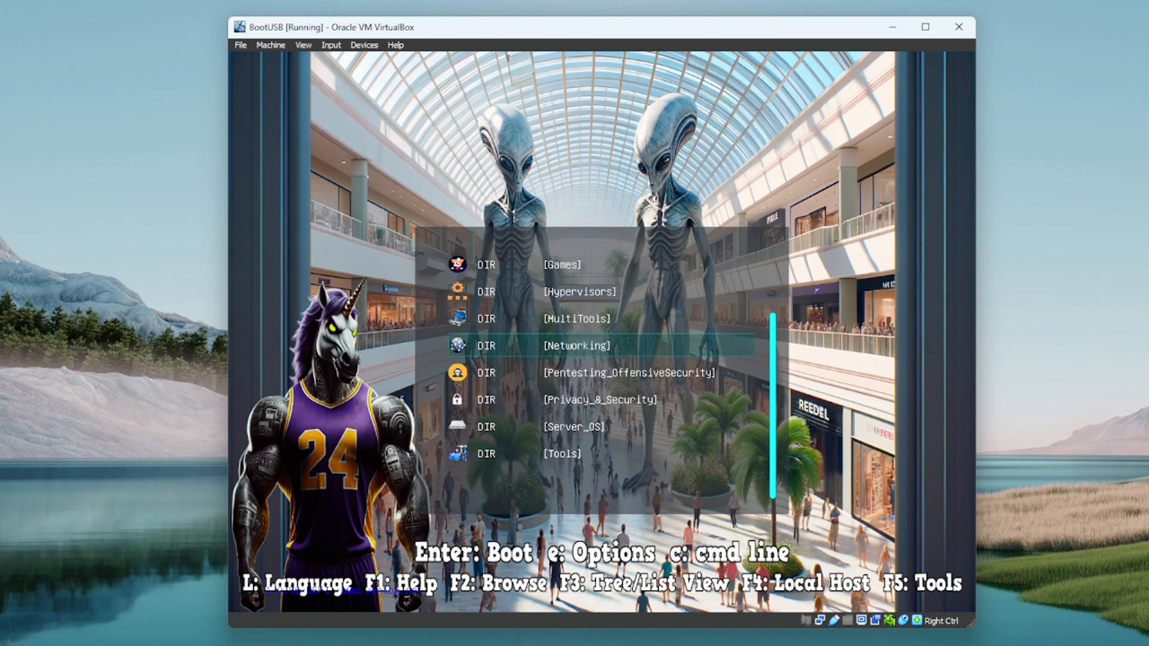
pyautogui.scroll(3)
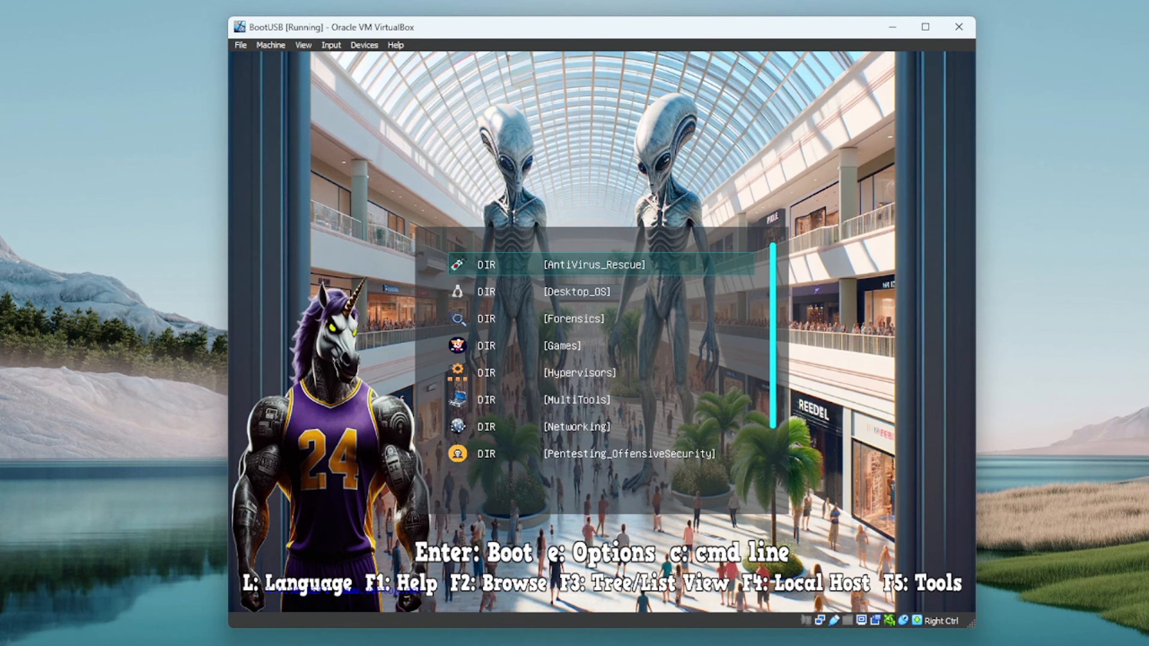
pyautogui.press('Down')
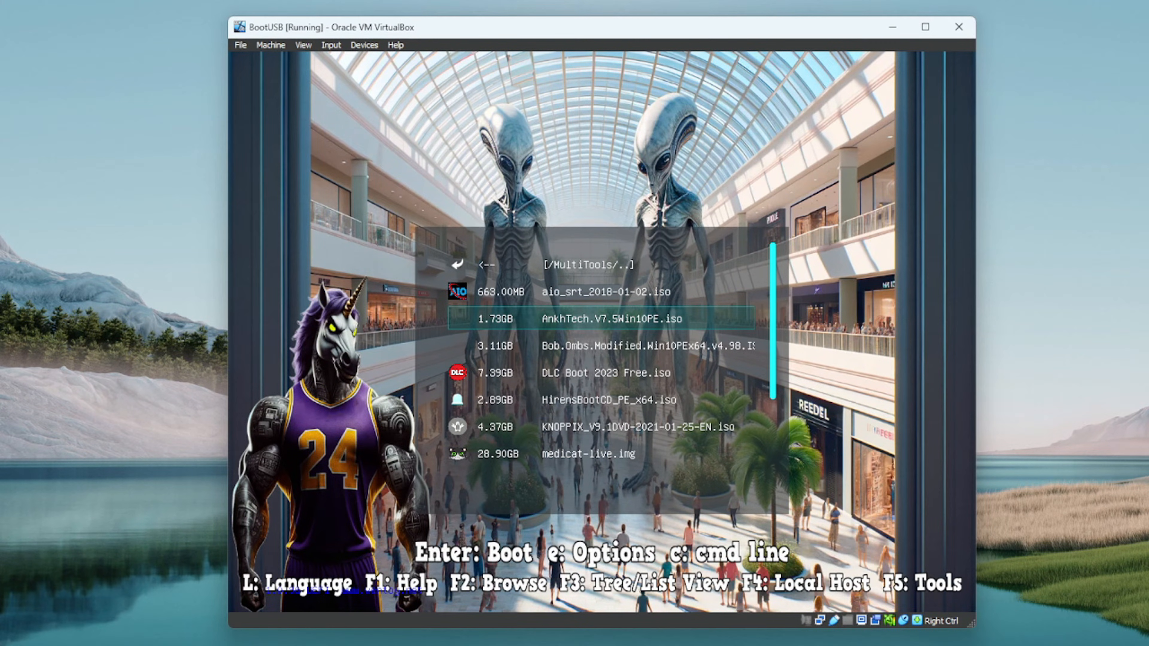
pyautogui.press('Down')
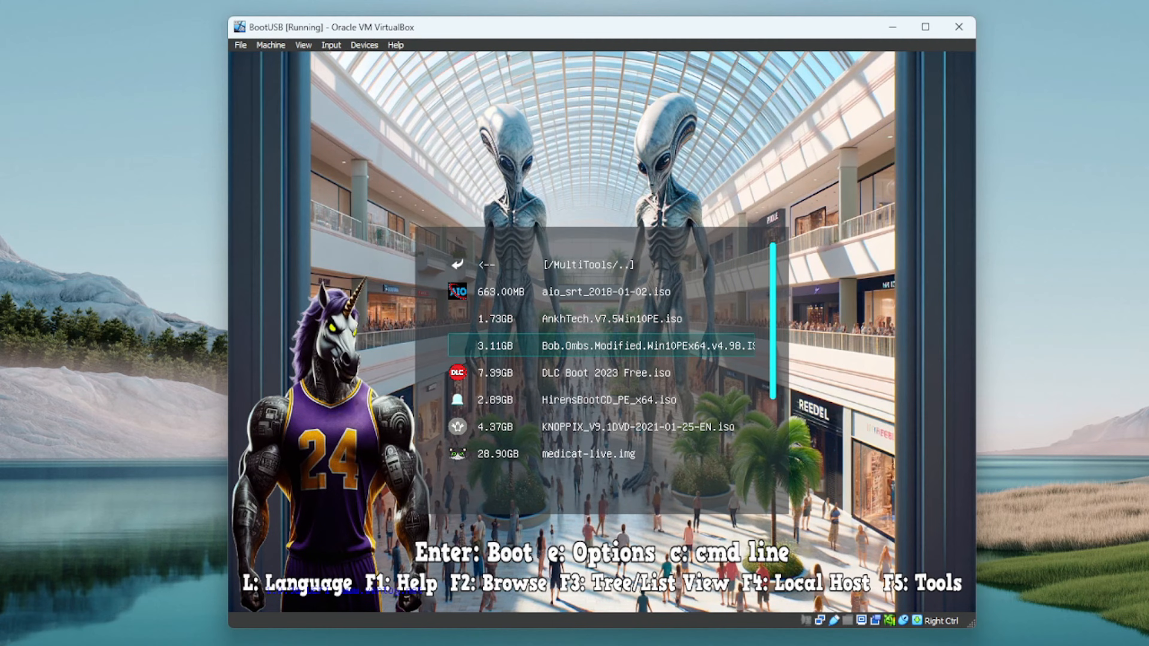
pyautogui.press('Up')
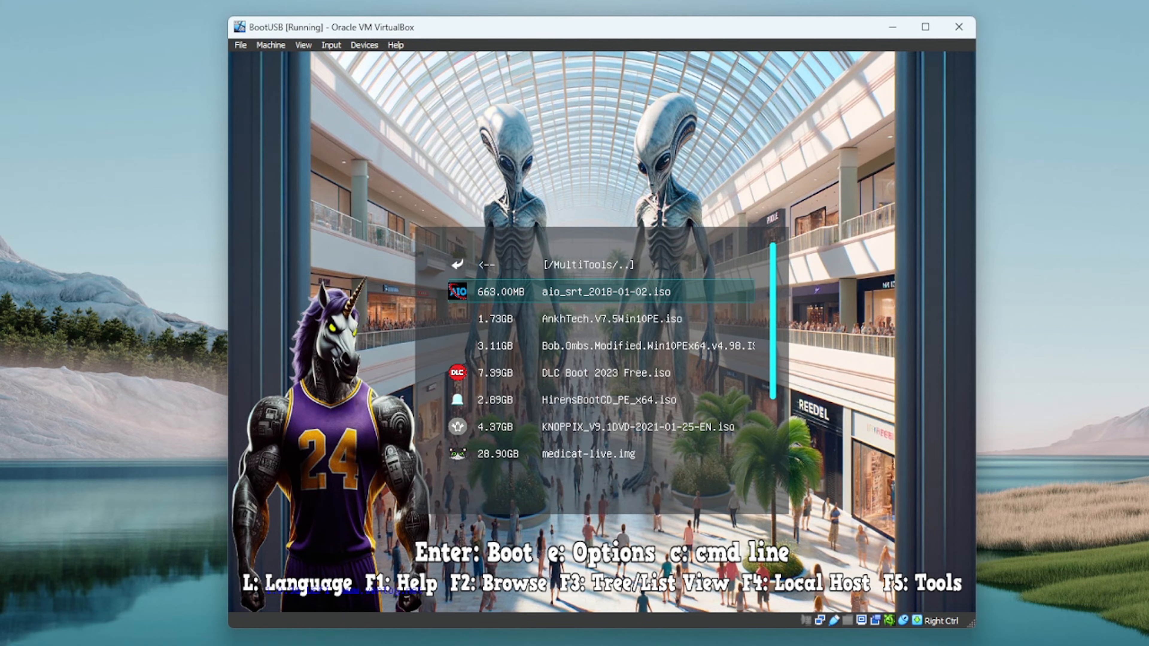
pyautogui.press('Down')
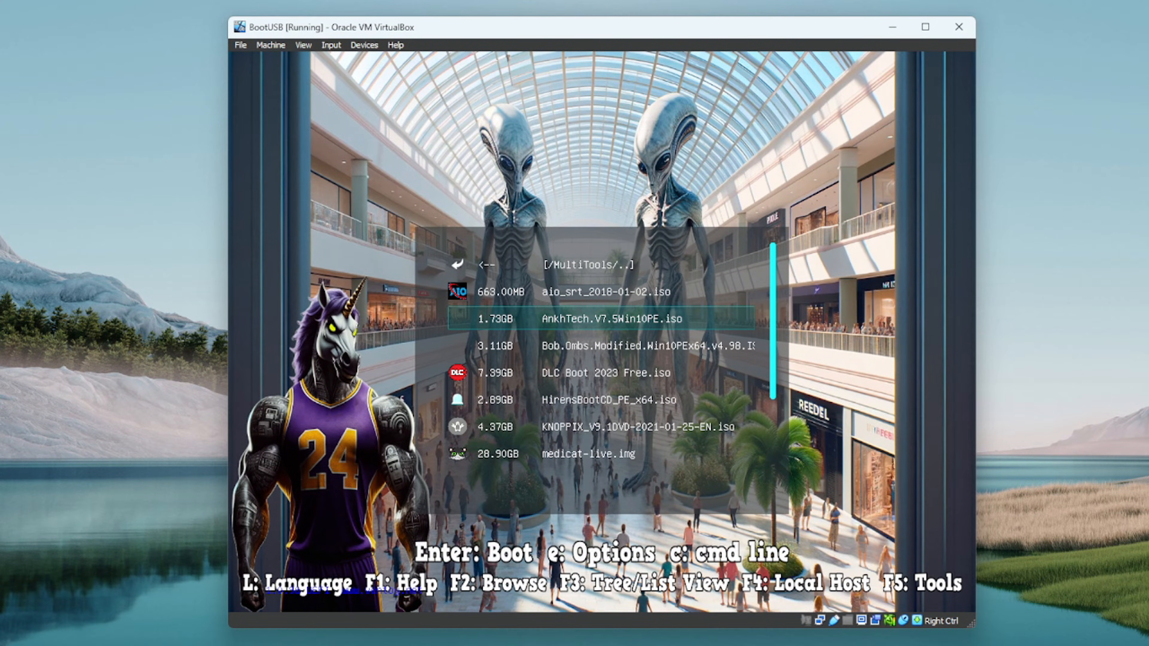
# Step: Power off the BootUSB virtual machine and close its window
pyautogui.click(958, 27)
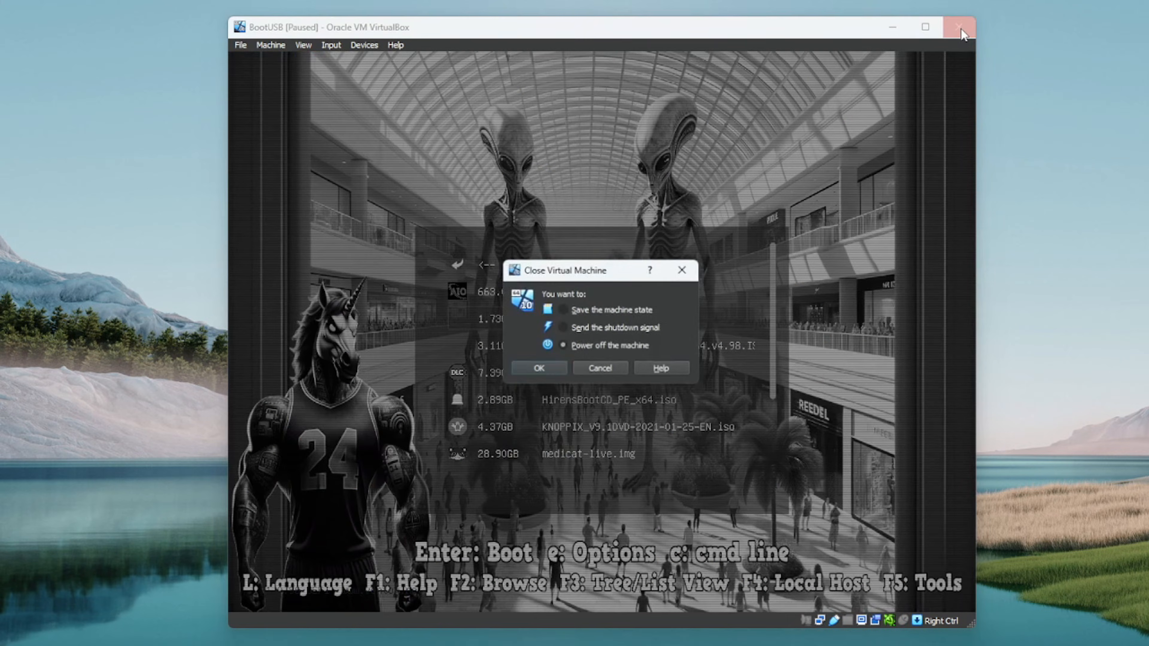
pyautogui.click(538, 368)
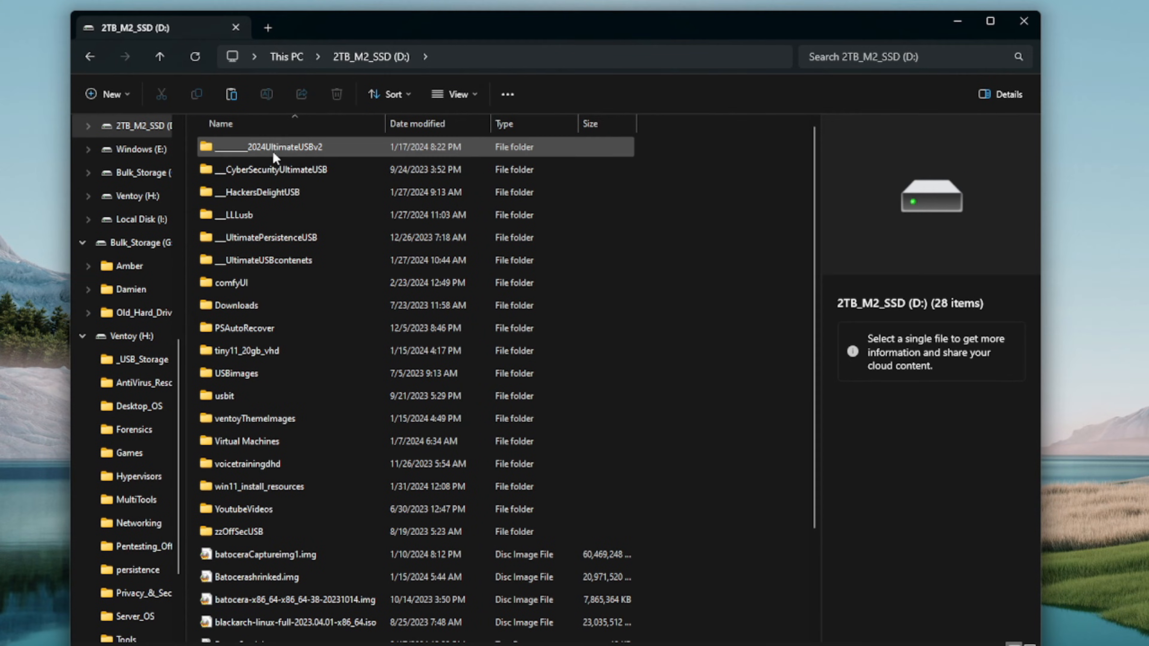
# Step: Navigate into 2024UltimateUSBv2 \ ventoy \ themes on the D: drive
pyautogui.doubleClick(271, 146)
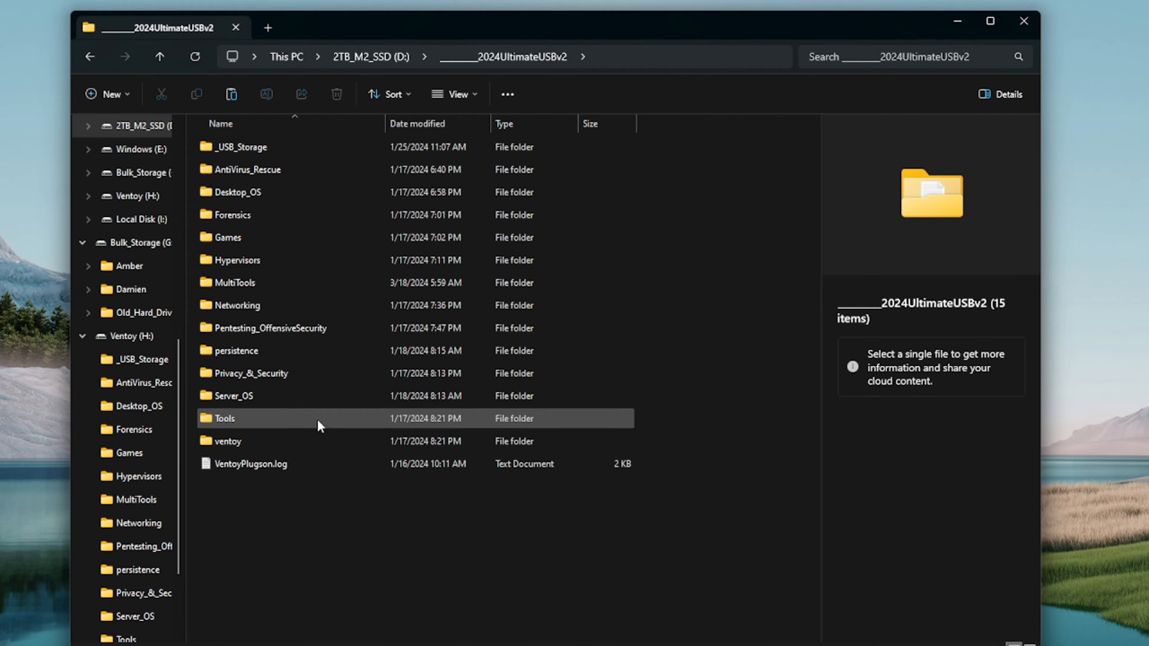
pyautogui.click(236, 497)
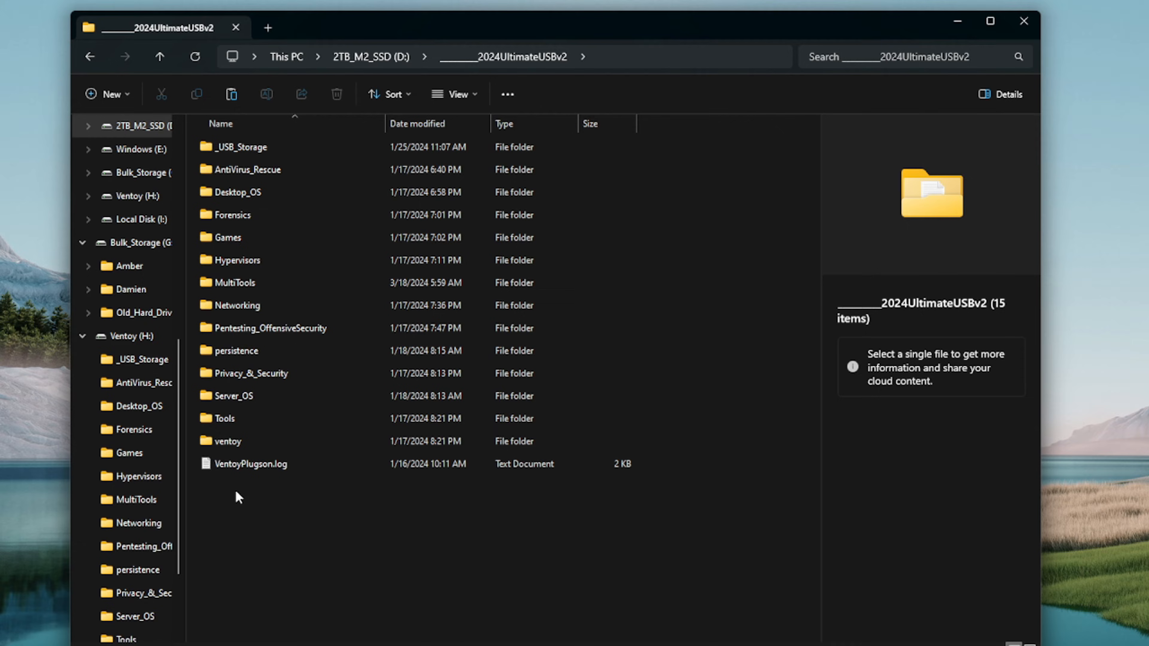
pyautogui.moveTo(450, 9)
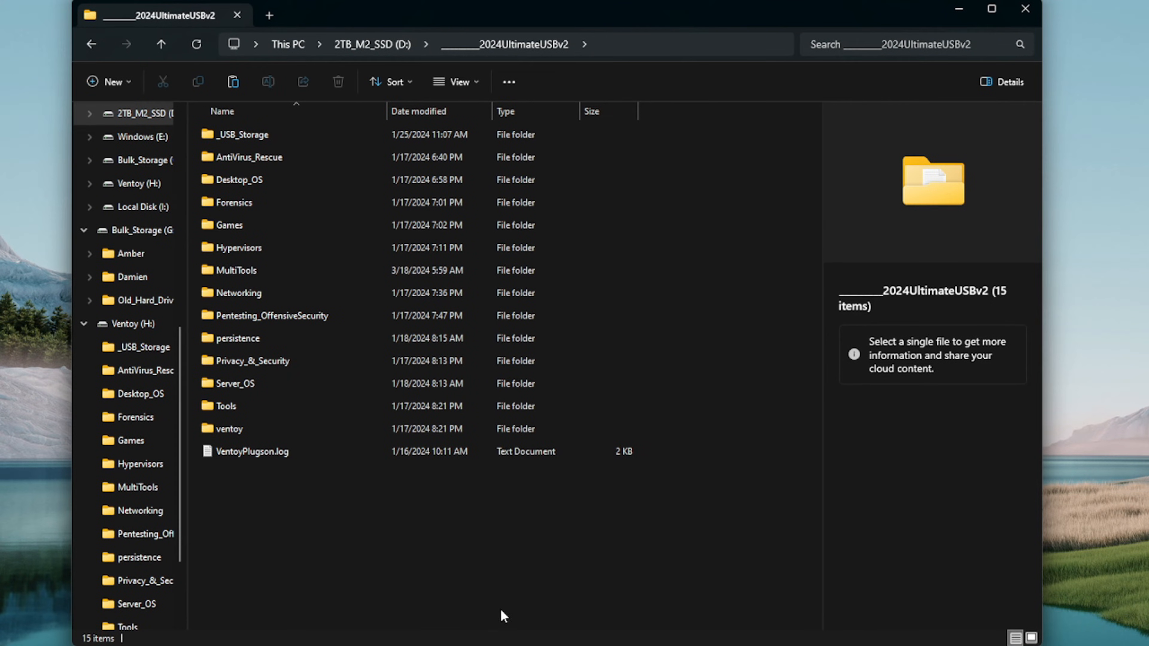
pyautogui.moveTo(231, 428)
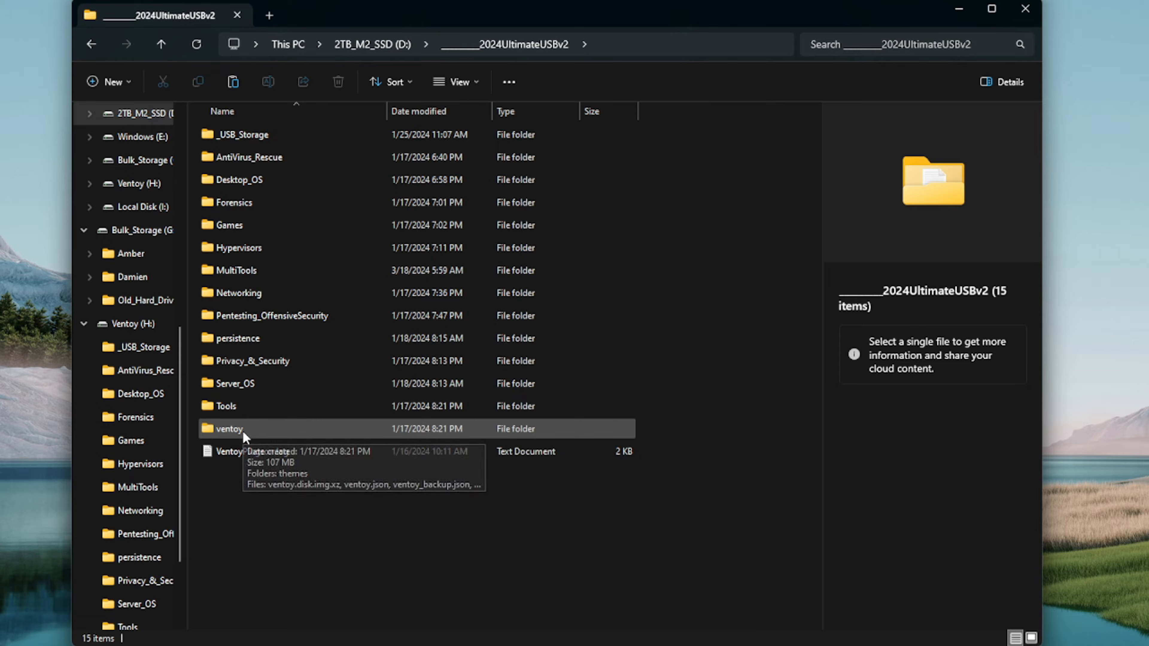
pyautogui.moveTo(381, 549)
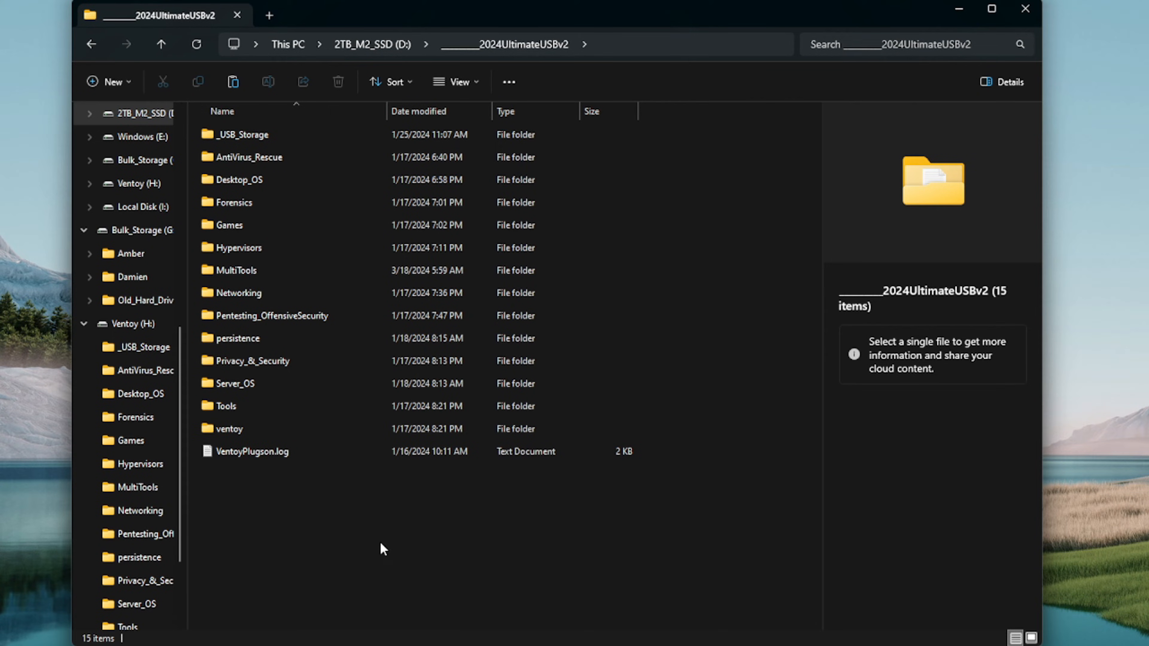
pyautogui.moveTo(292, 554)
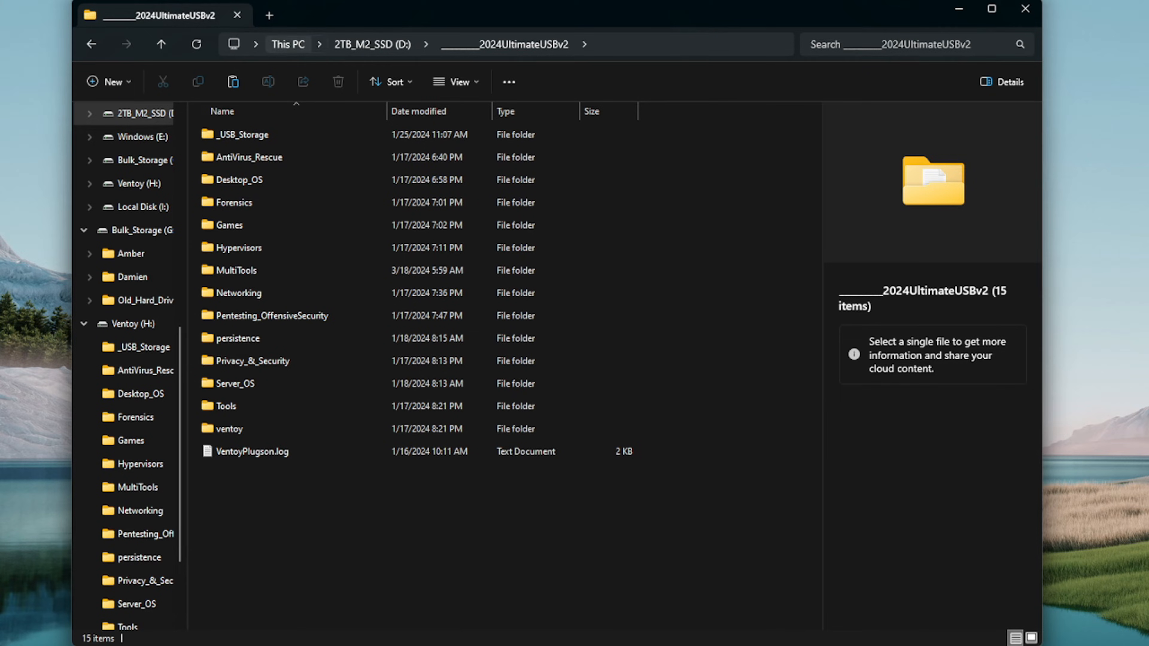
pyautogui.click(229, 429)
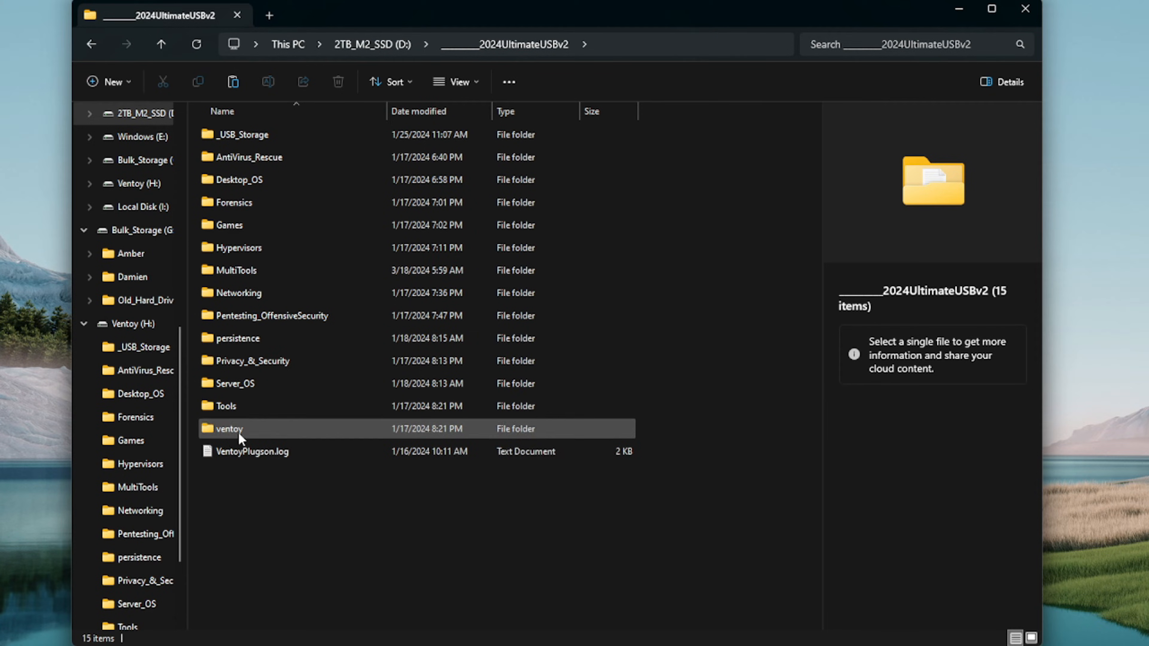
pyautogui.doubleClick(231, 429)
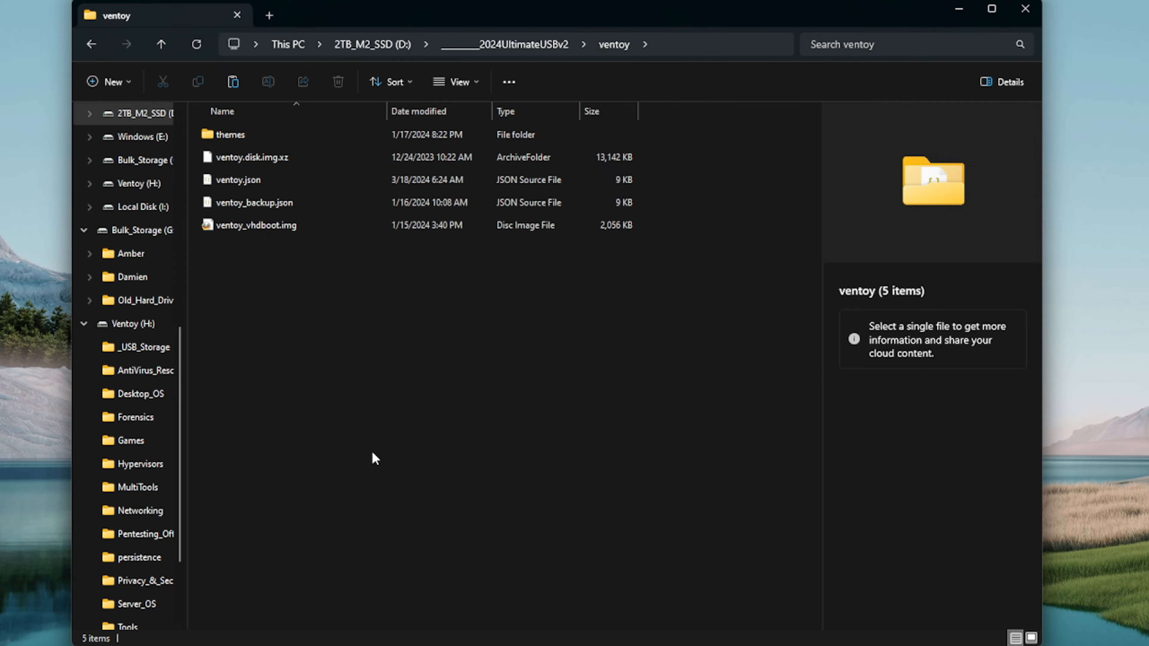
pyautogui.moveTo(316, 146)
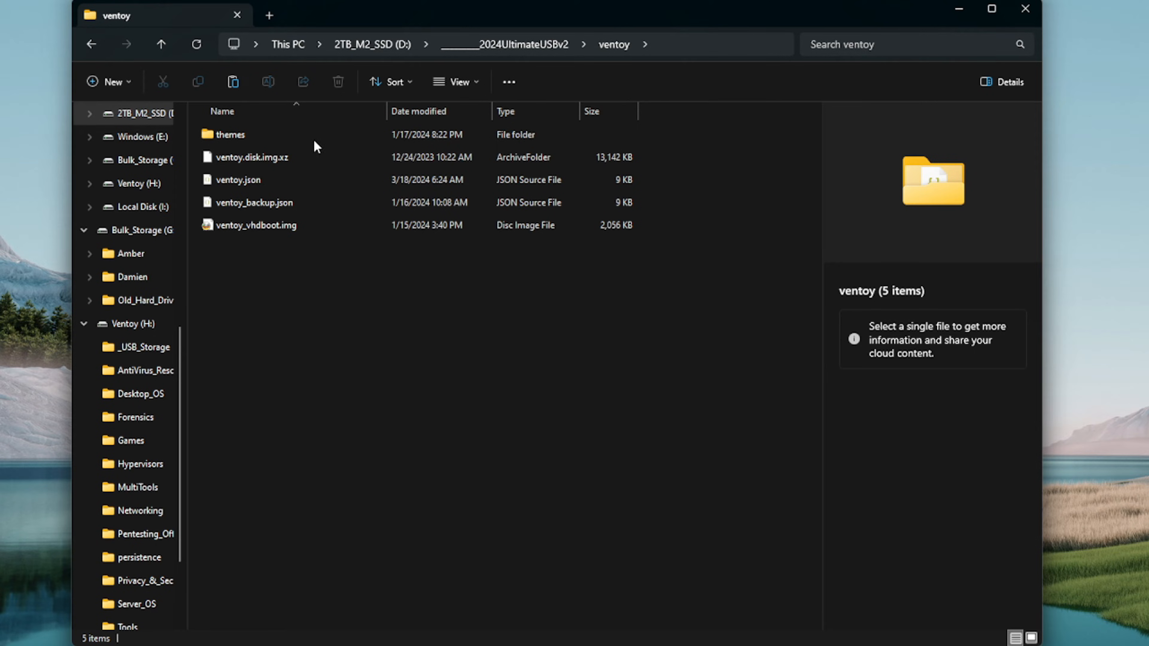
pyautogui.doubleClick(231, 134)
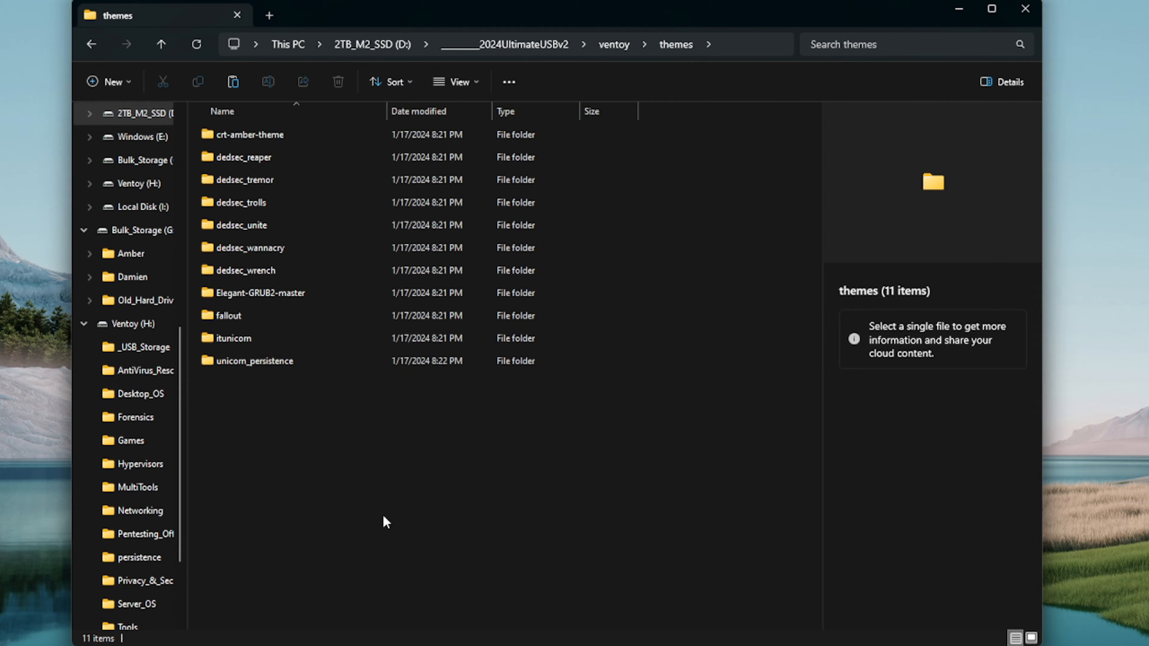
pyautogui.moveTo(222, 469)
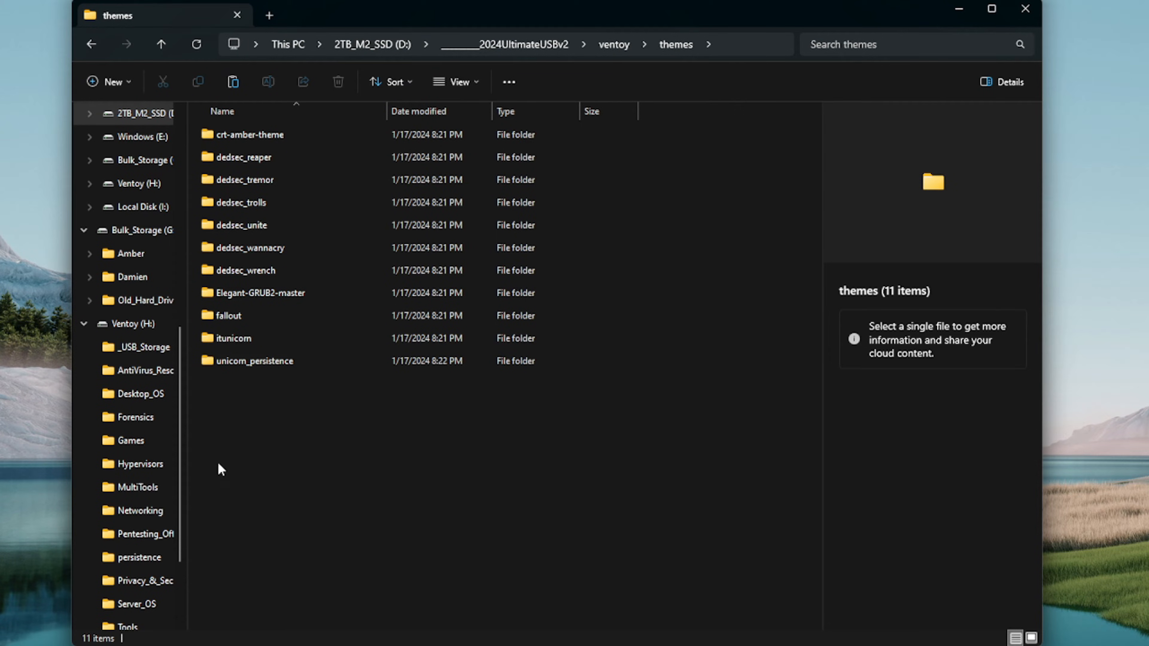
pyautogui.moveTo(303, 590)
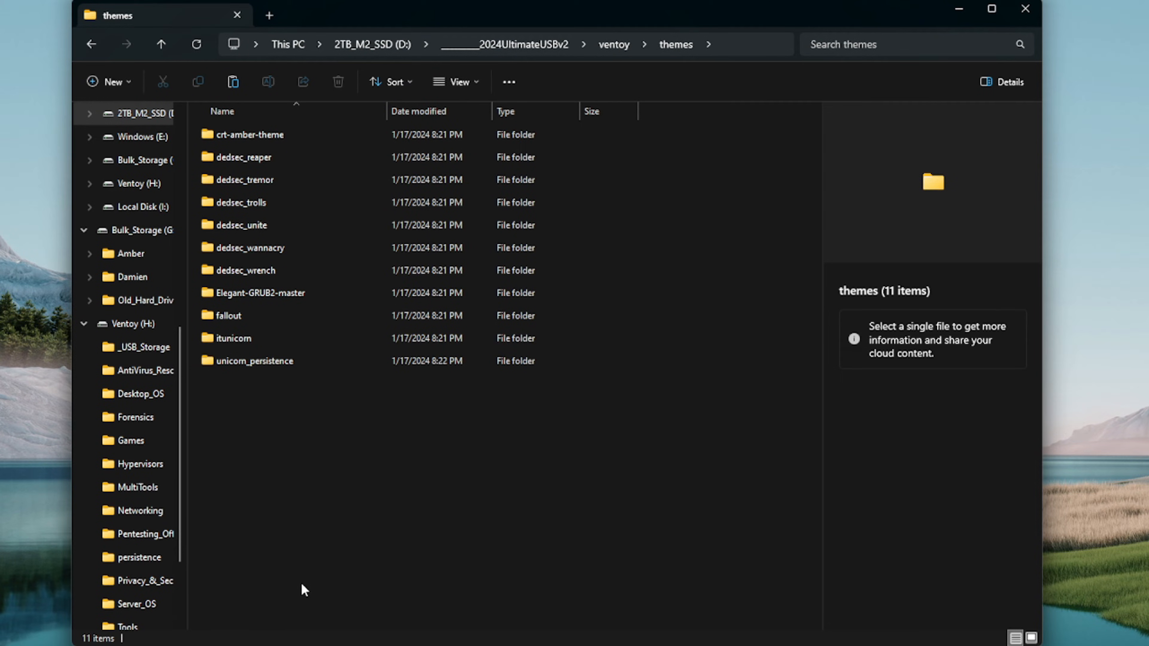
pyautogui.moveTo(277, 490)
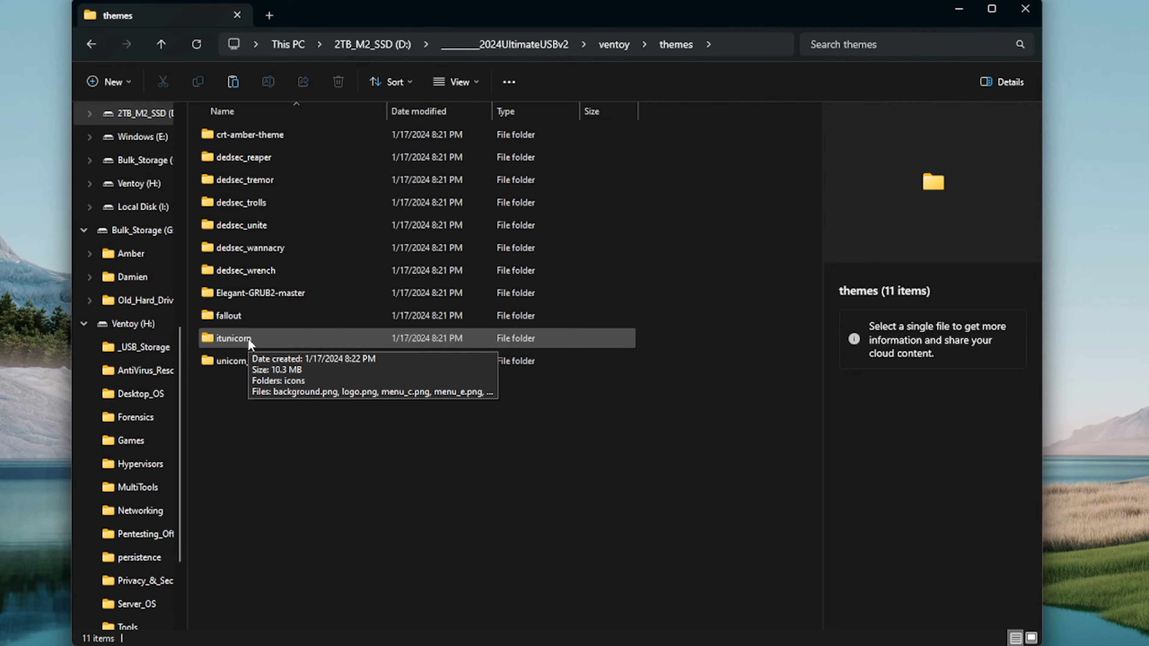
pyautogui.moveTo(436, 360)
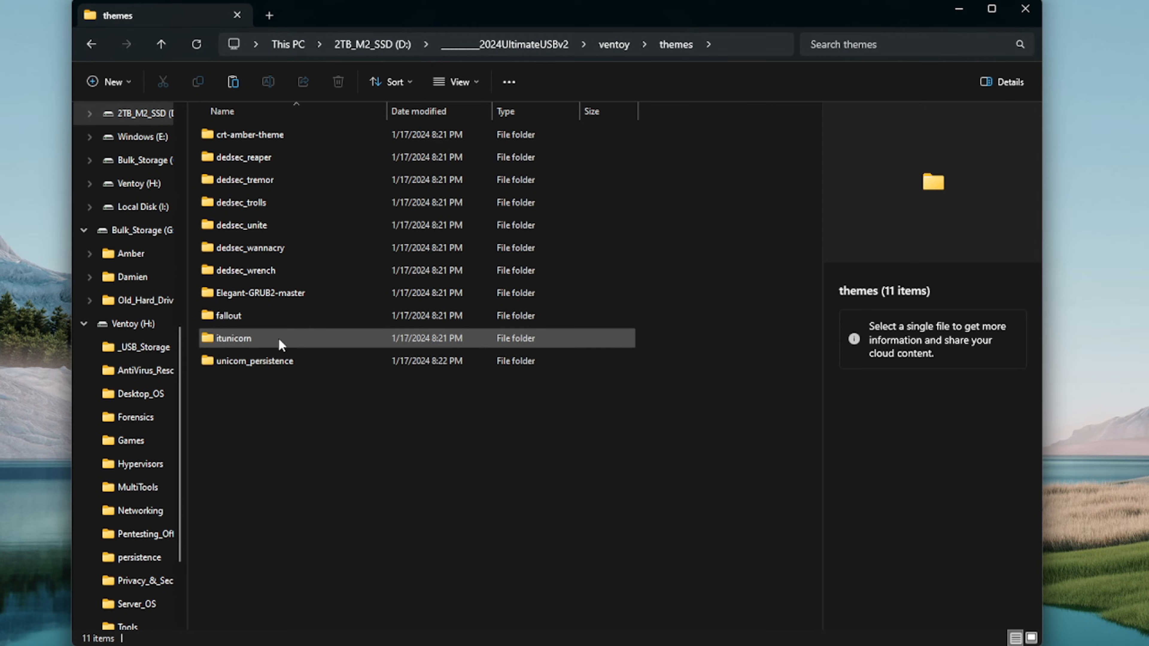
# Step: Enter the itunicorn theme folder and preview background.png in the Details pane
pyautogui.doubleClick(232, 337)
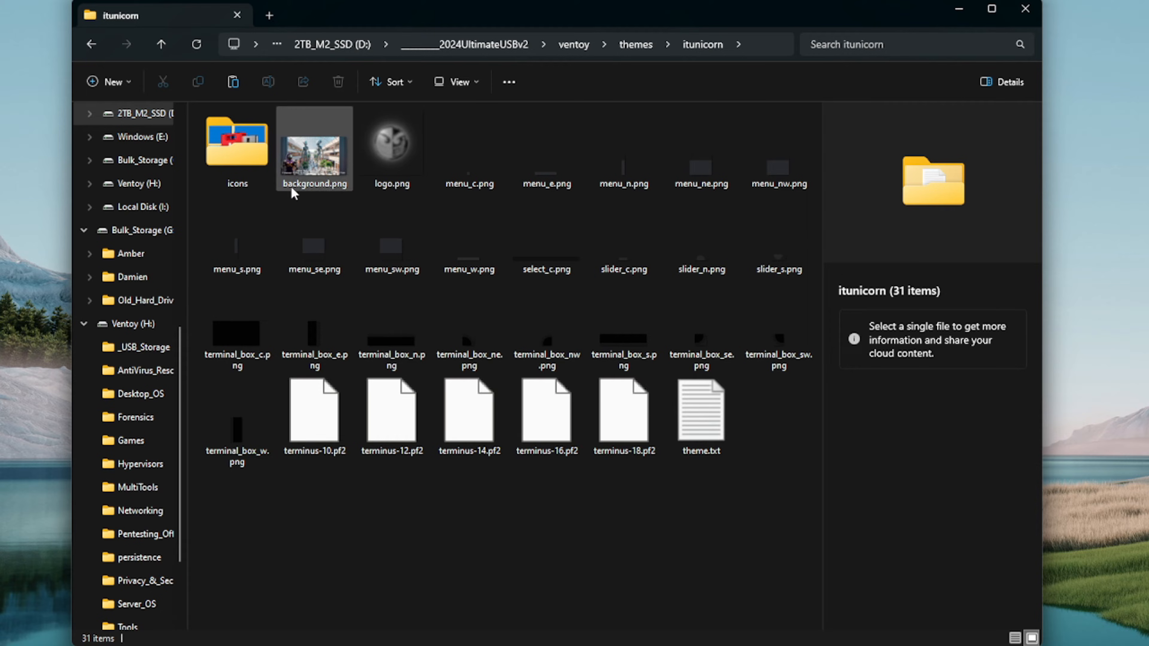
pyautogui.click(314, 146)
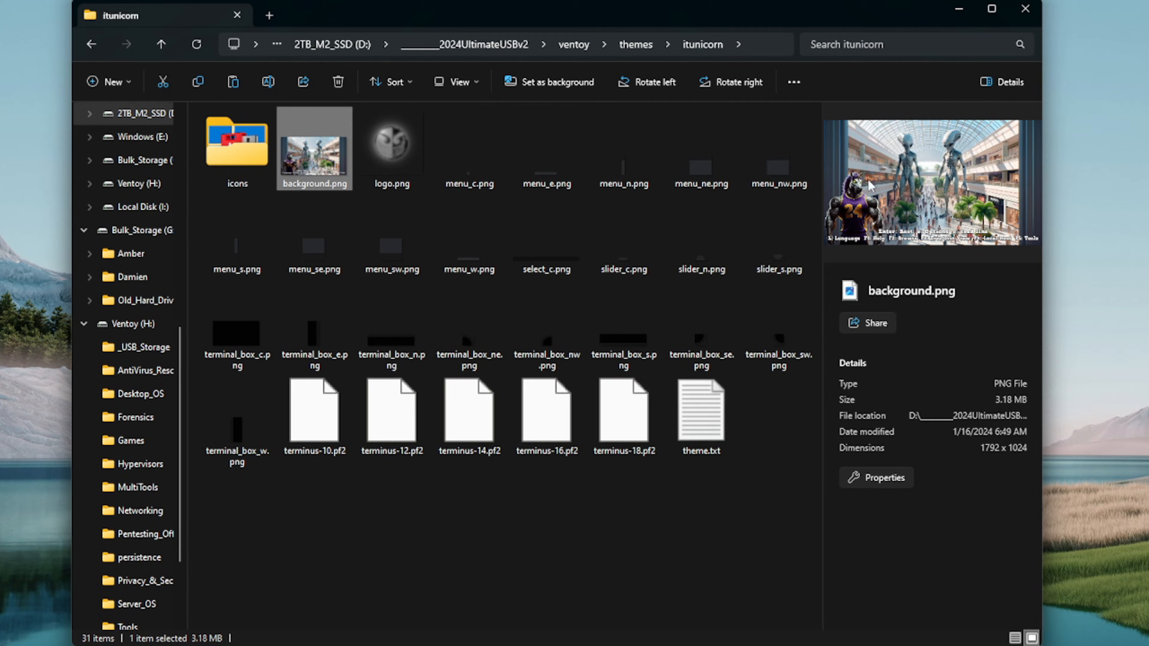
pyautogui.click(421, 572)
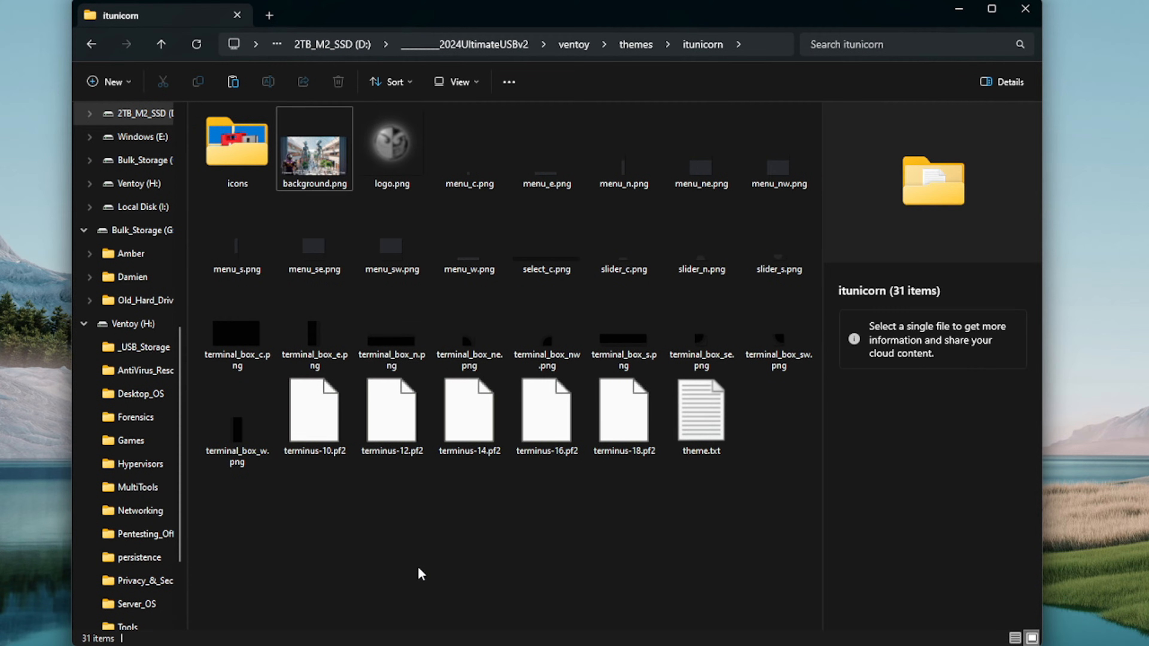
pyautogui.moveTo(700, 44)
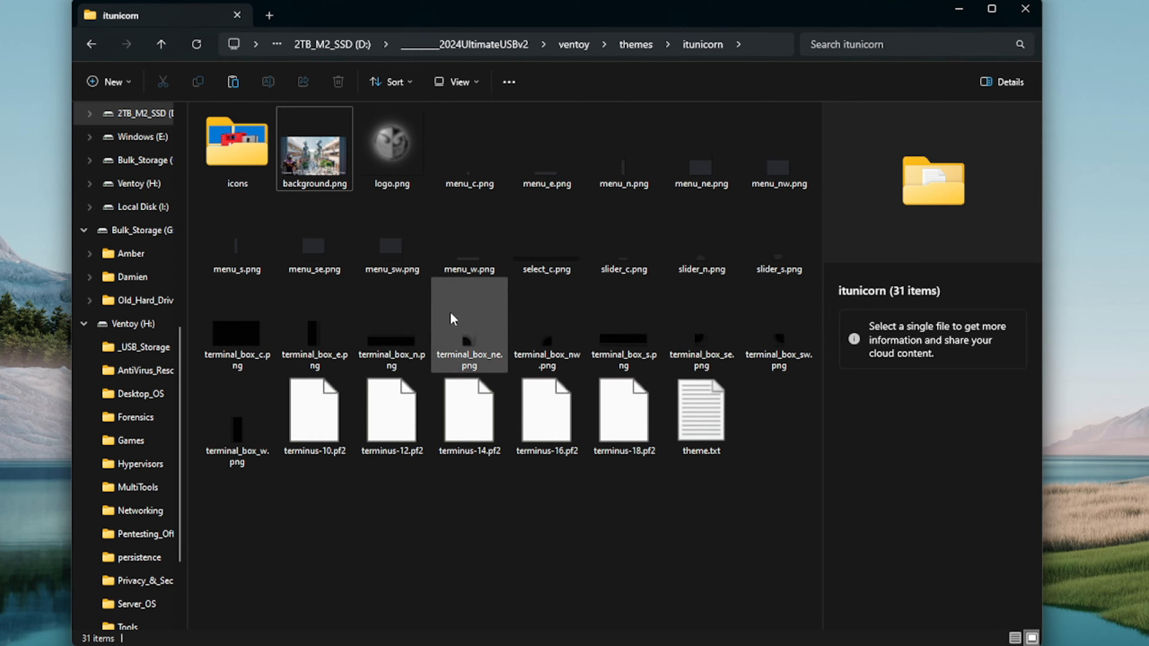
# Step: Preview ankhtech.png and bobomb.png in the icons folder, then return to the ventoy folder
pyautogui.doubleClick(236, 140)
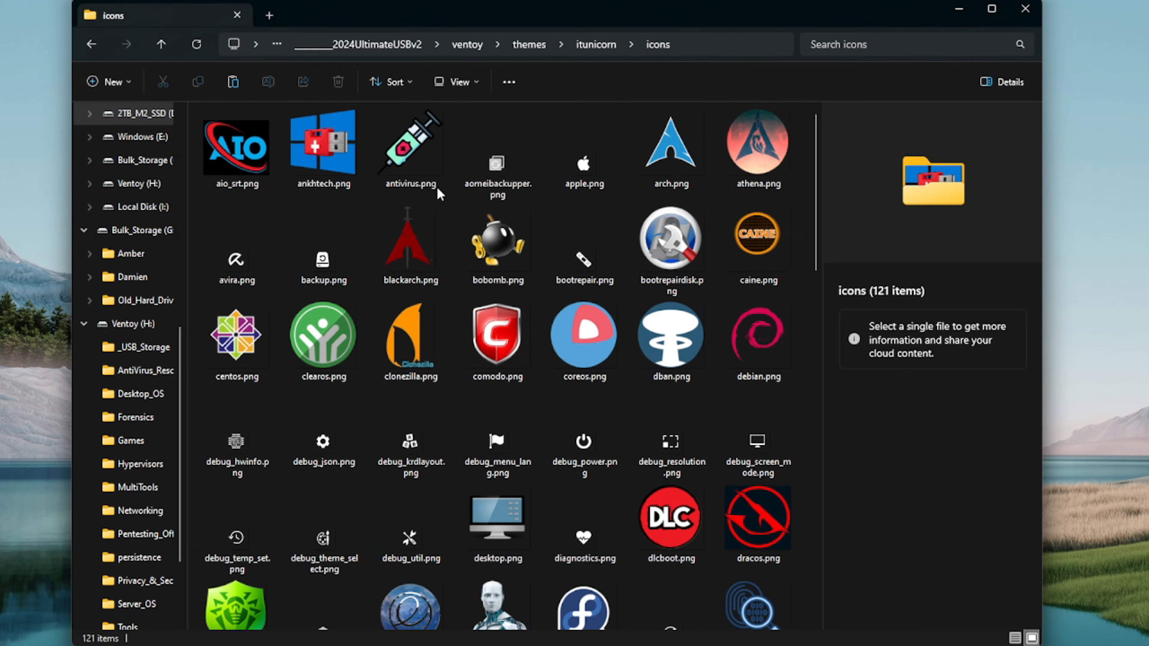
pyautogui.click(236, 260)
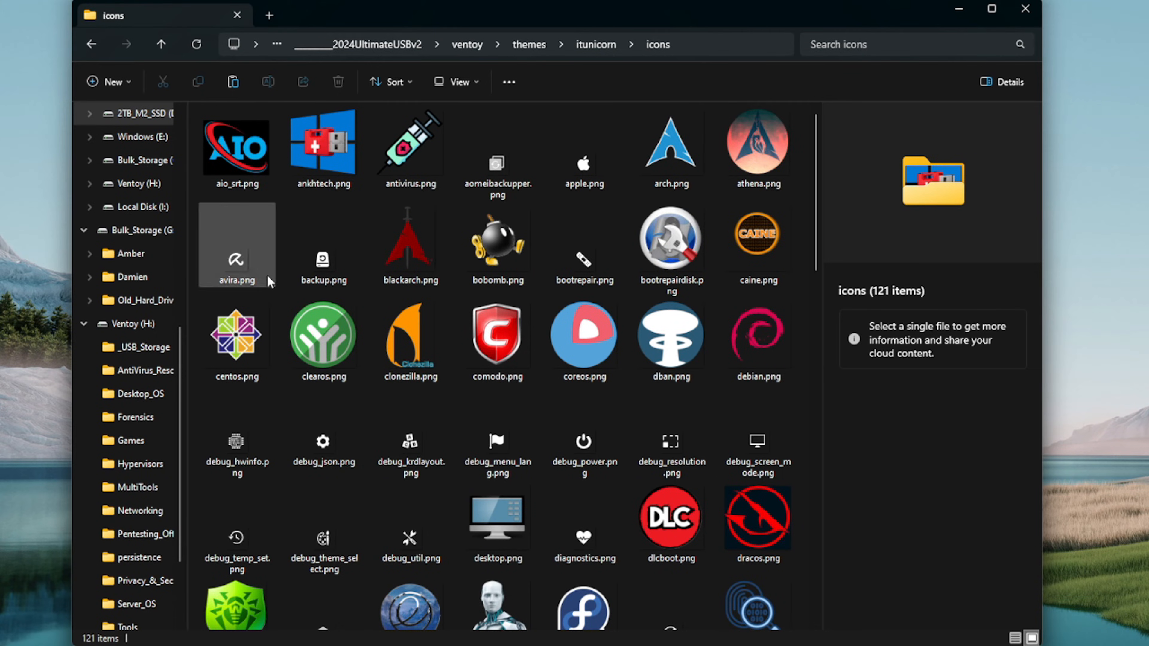
pyautogui.scroll(-3)
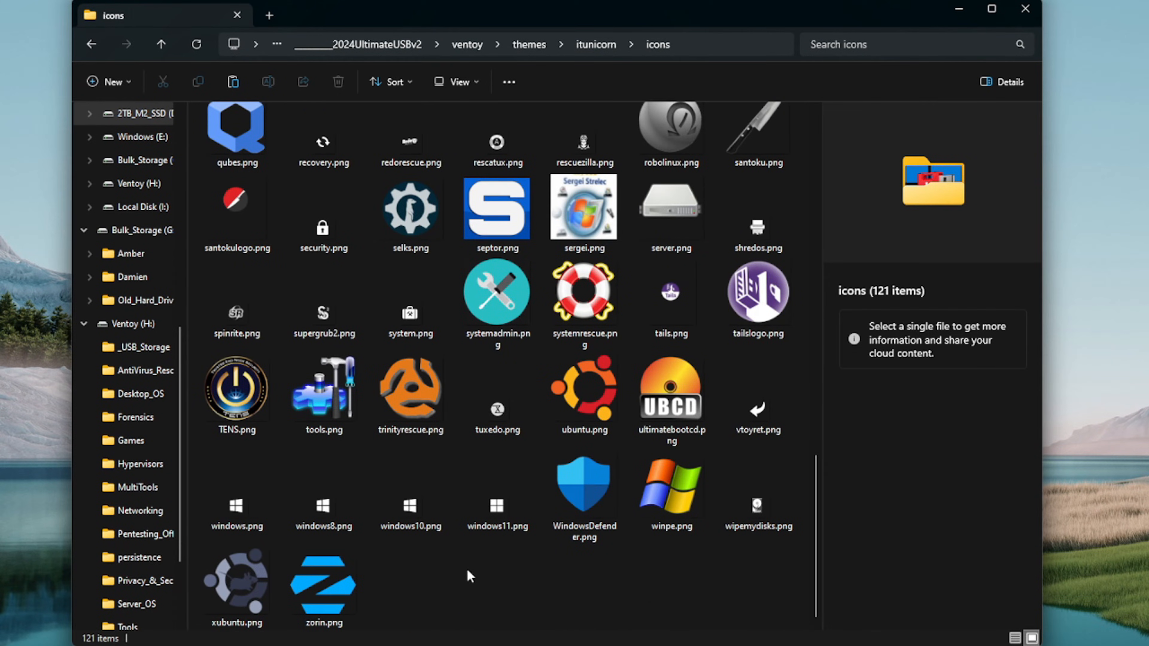
pyautogui.scroll(3)
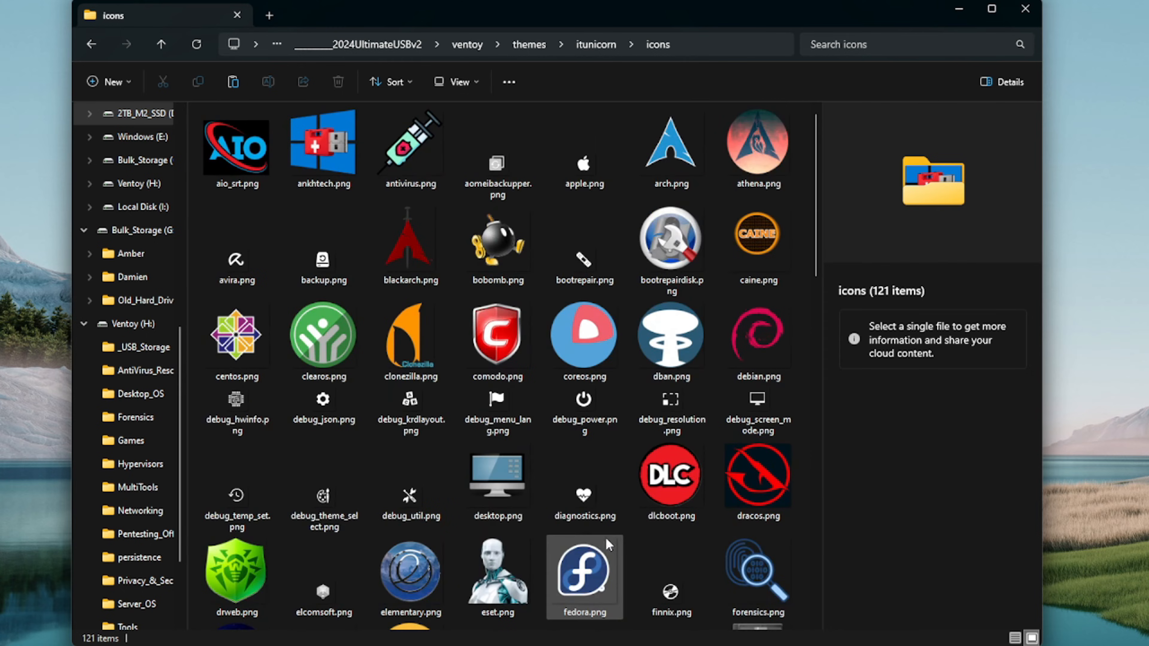
pyautogui.click(323, 149)
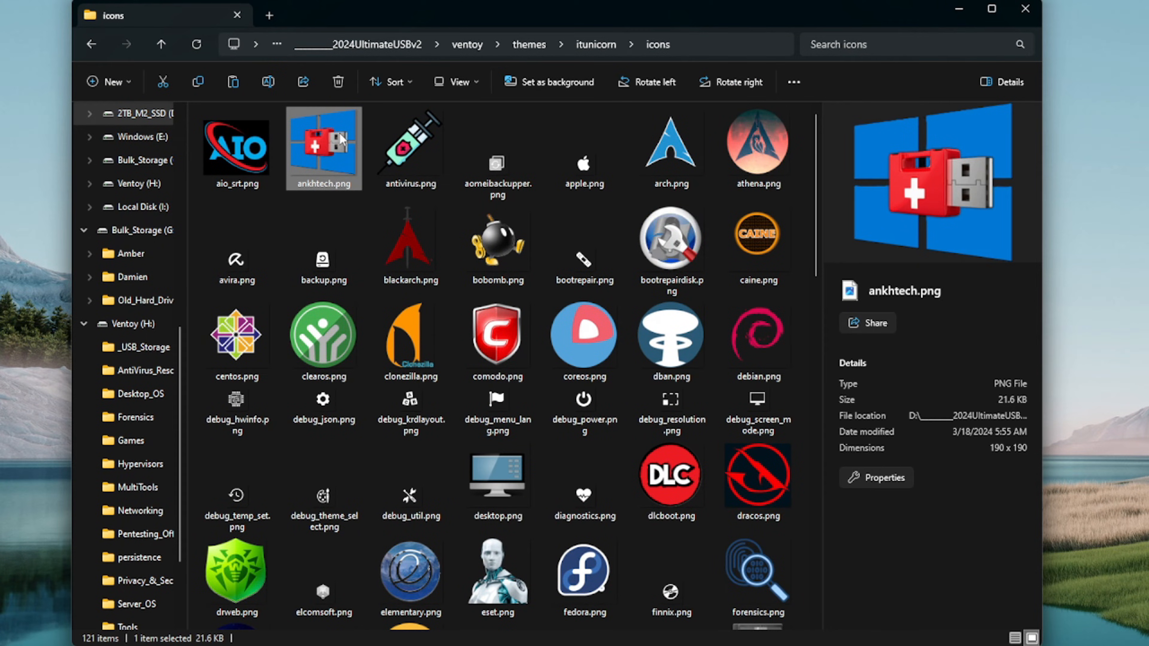
pyautogui.moveTo(318, 167)
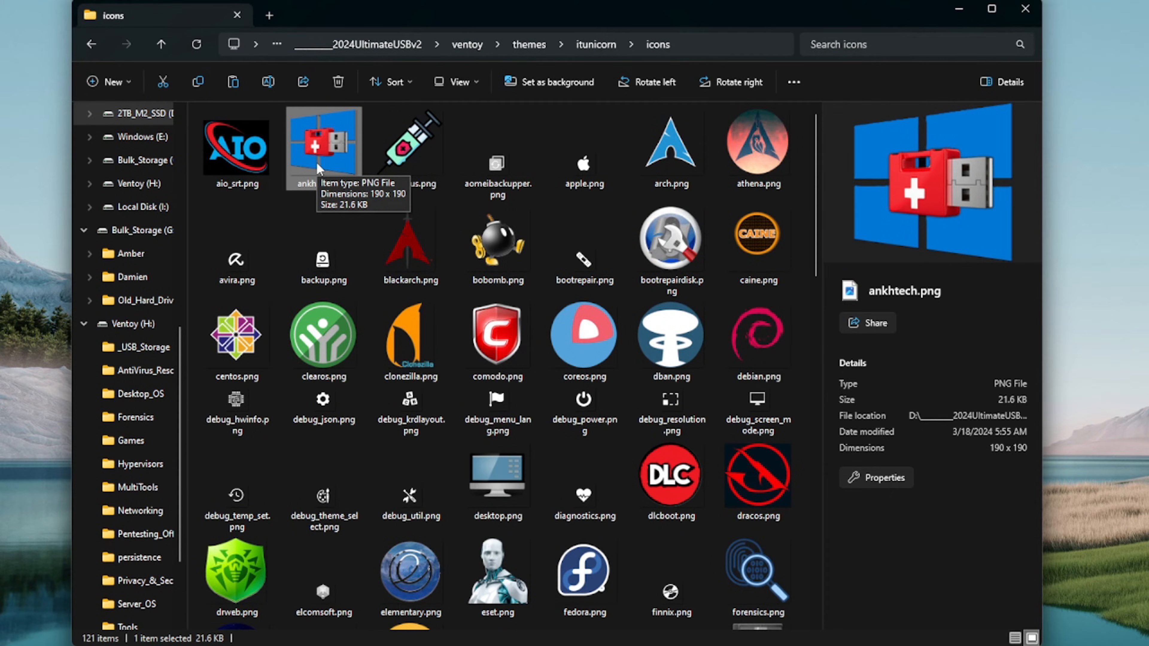
pyautogui.click(496, 245)
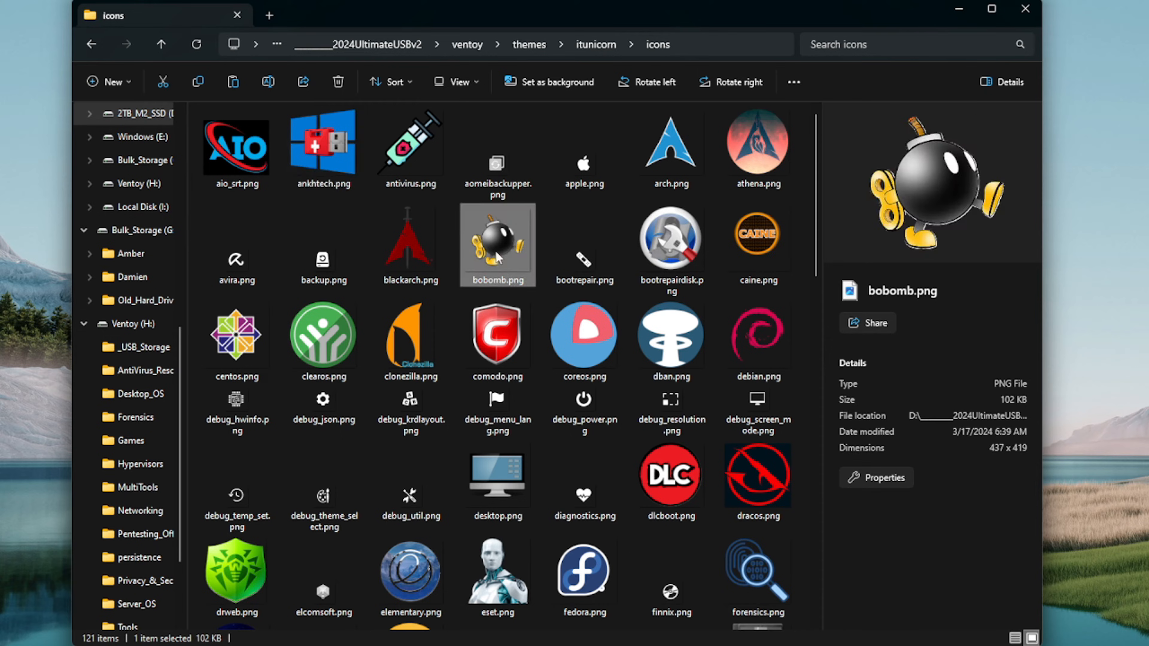
pyautogui.moveTo(473, 284)
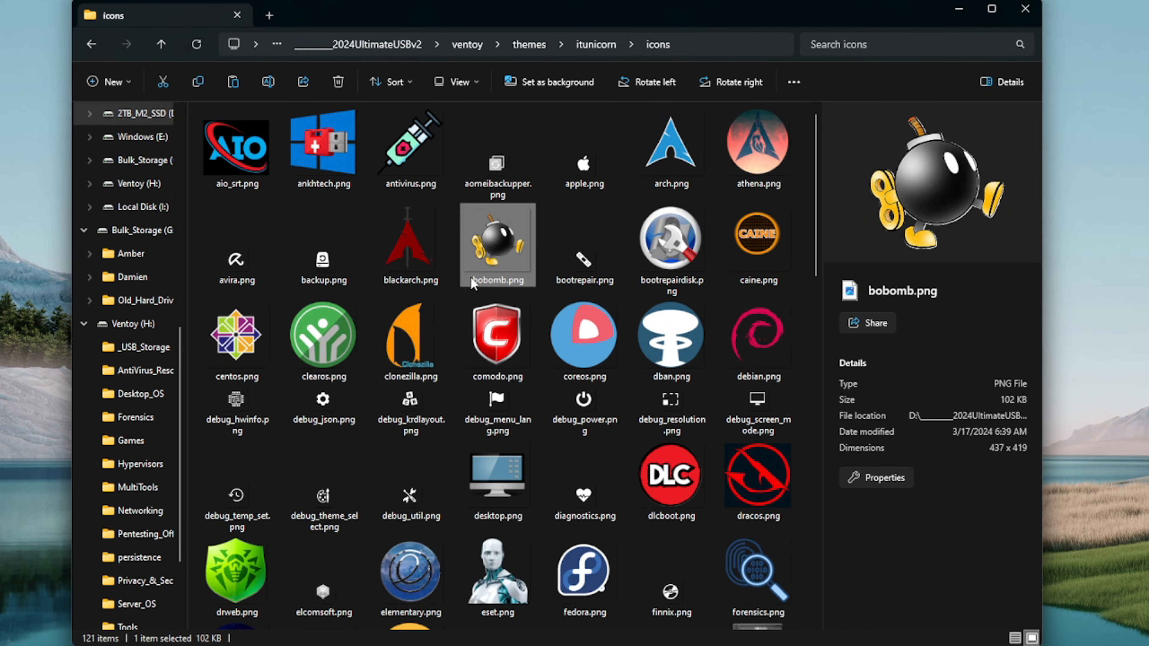
pyautogui.click(323, 146)
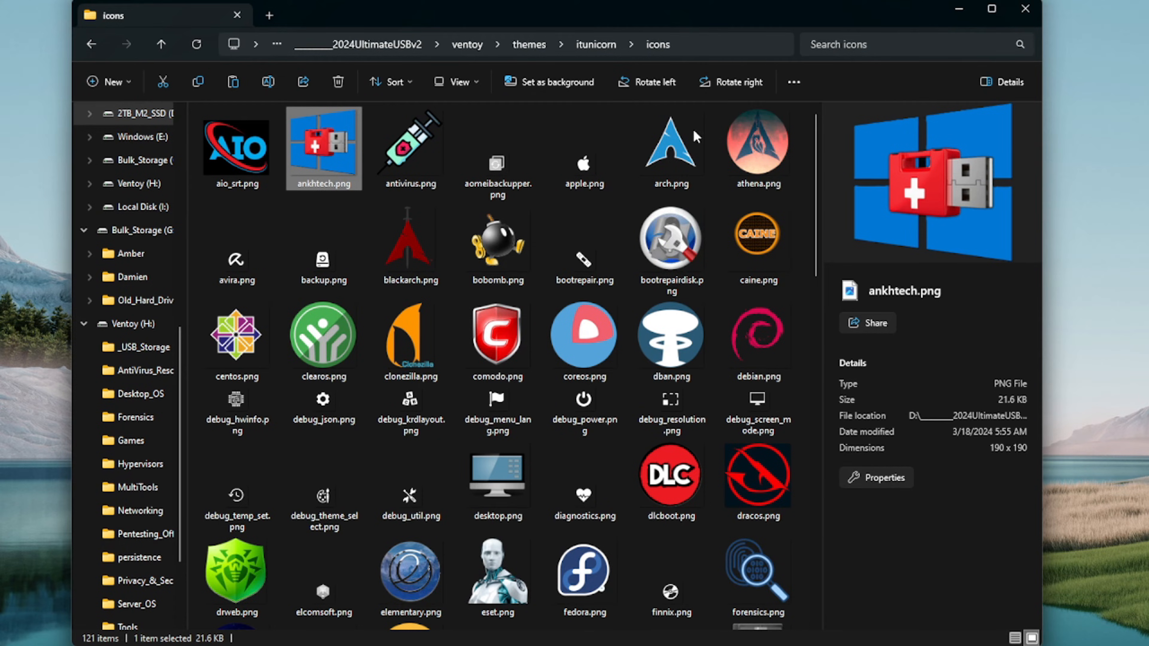
pyautogui.click(496, 244)
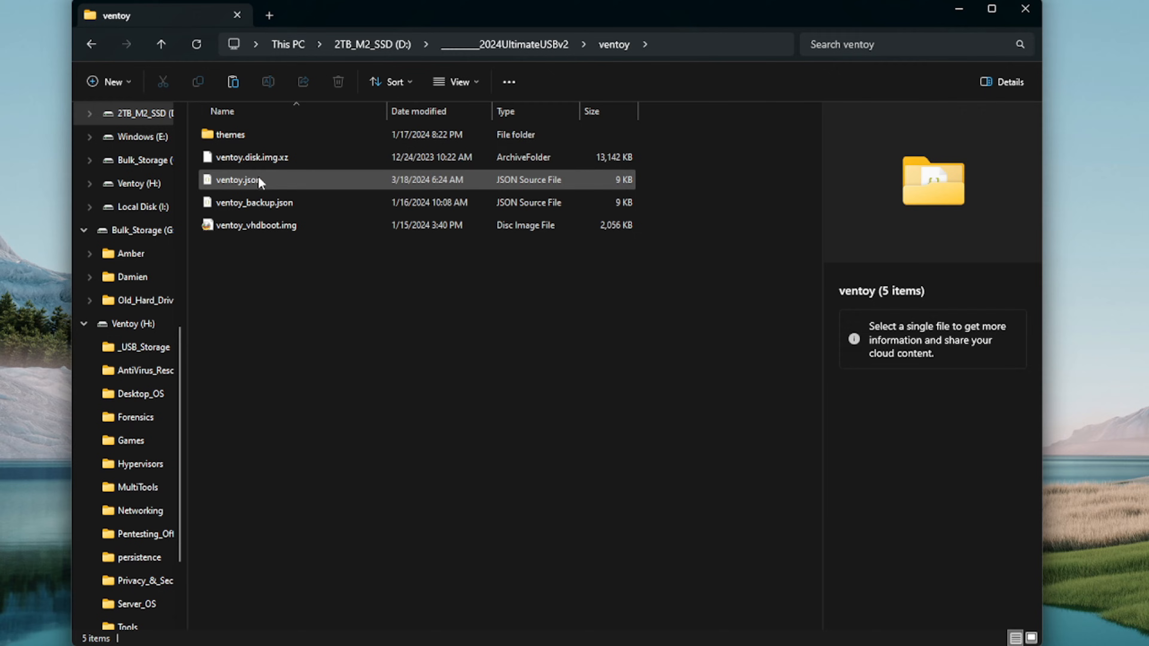
pyautogui.click(238, 180)
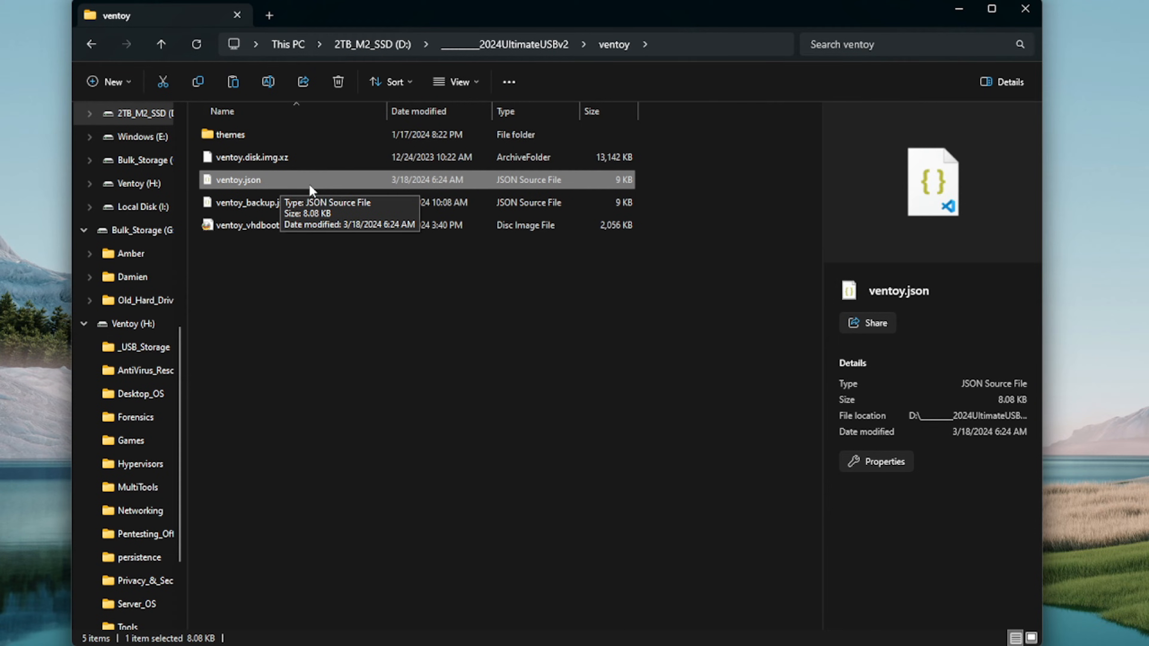
pyautogui.moveTo(257, 183)
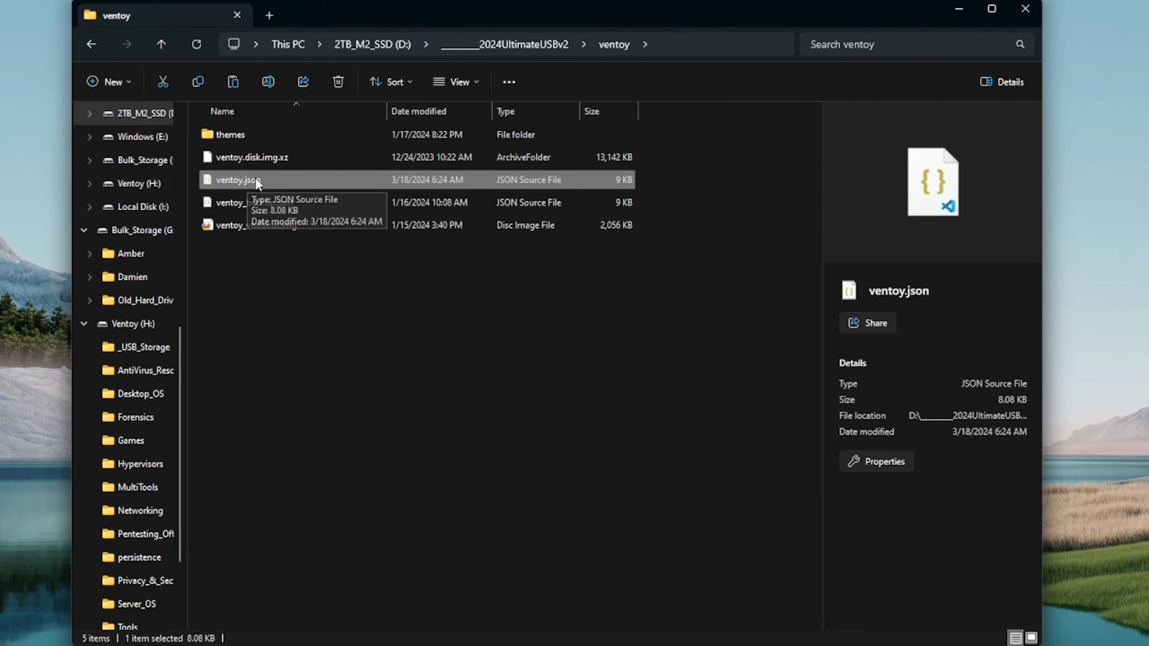
pyautogui.moveTo(261, 183)
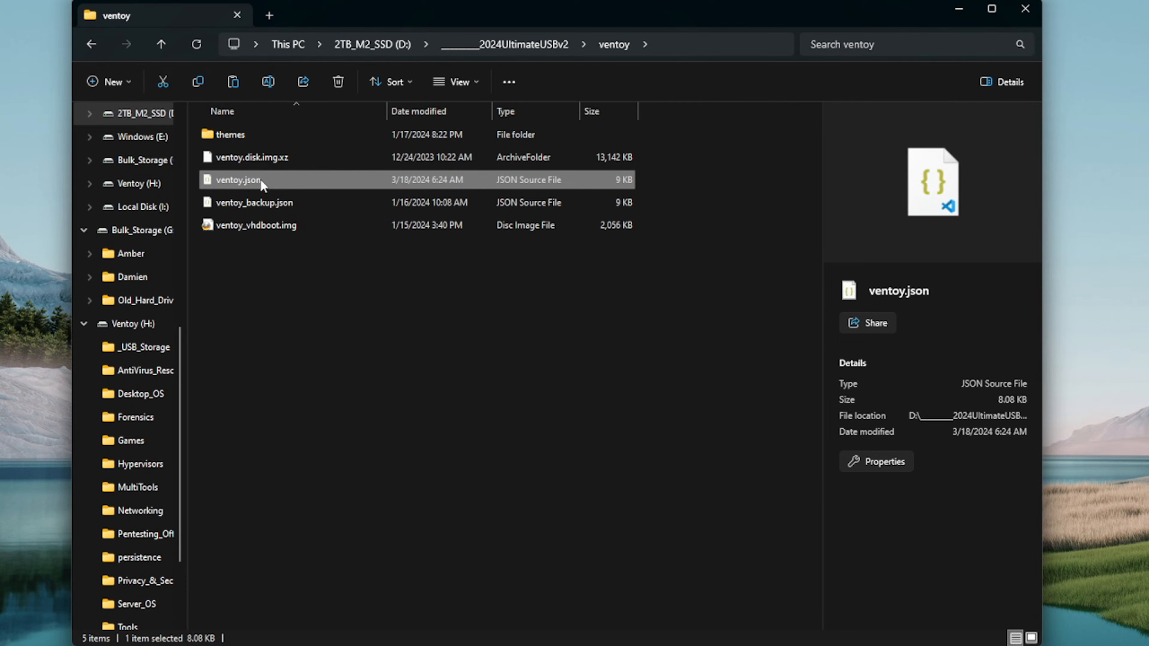
pyautogui.rightClick(239, 179)
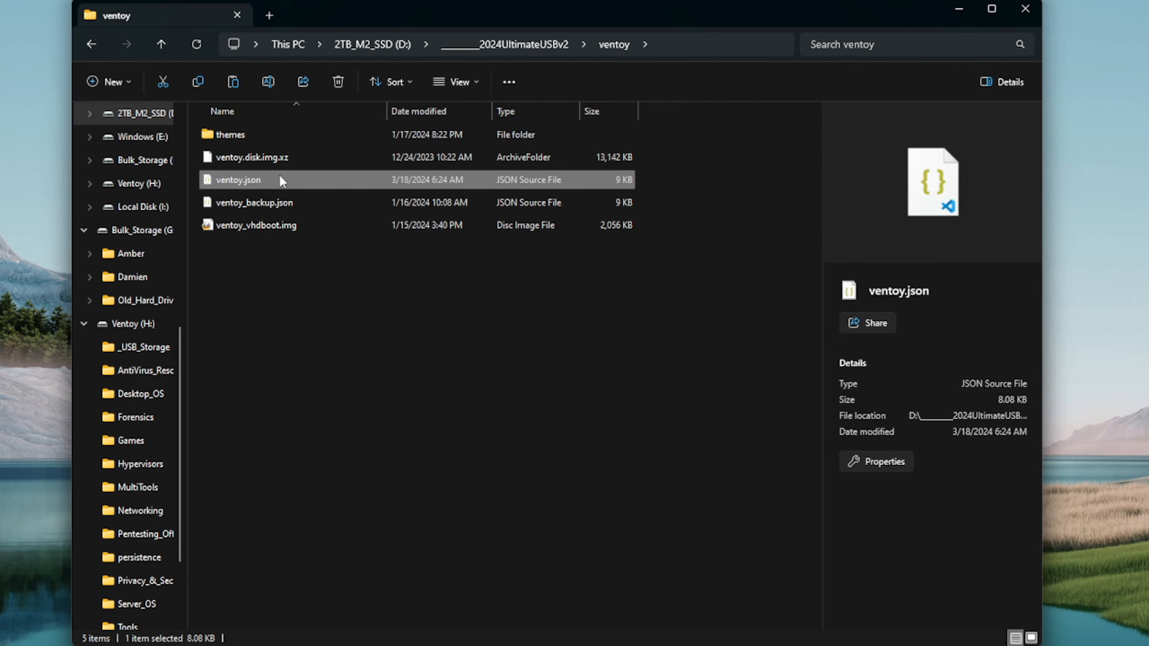
pyautogui.moveTo(4, 308)
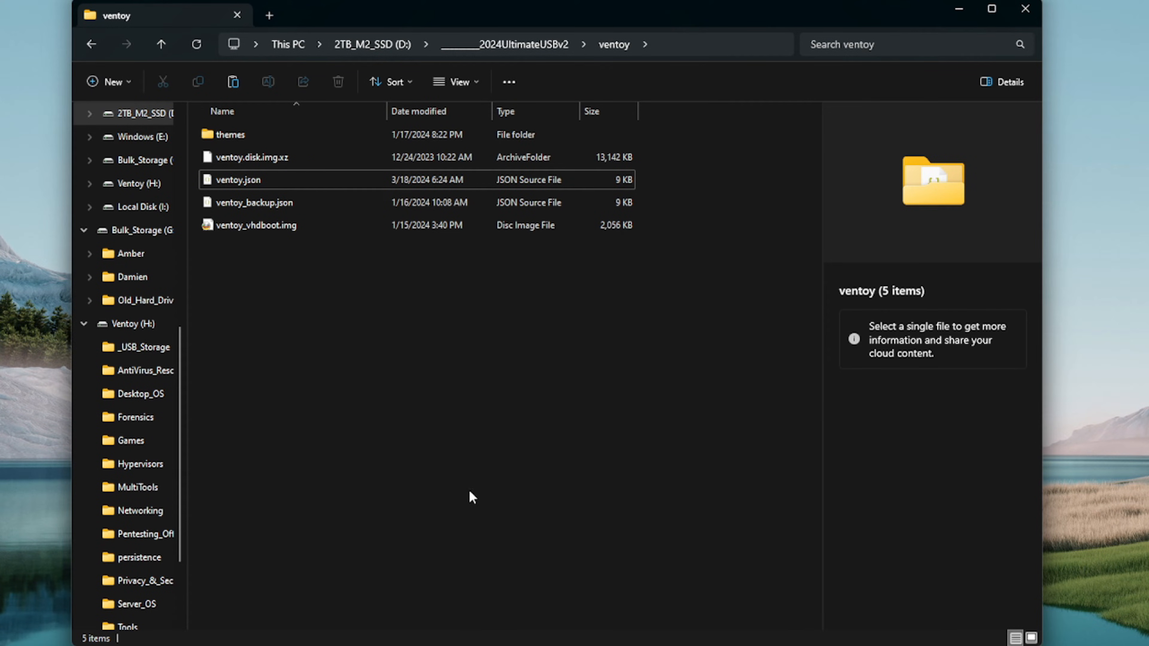
pyautogui.click(236, 179)
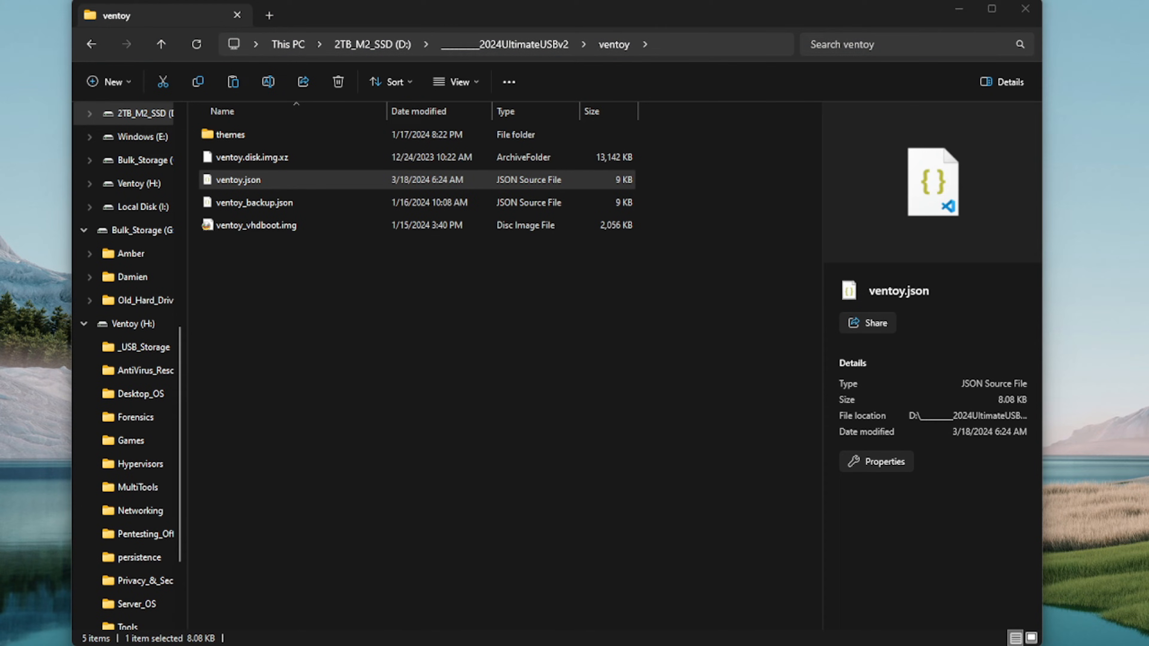
# Step: View ventoy.json in Notepad and scroll to its menu_class key/class entries
pyautogui.doubleClick(237, 179)
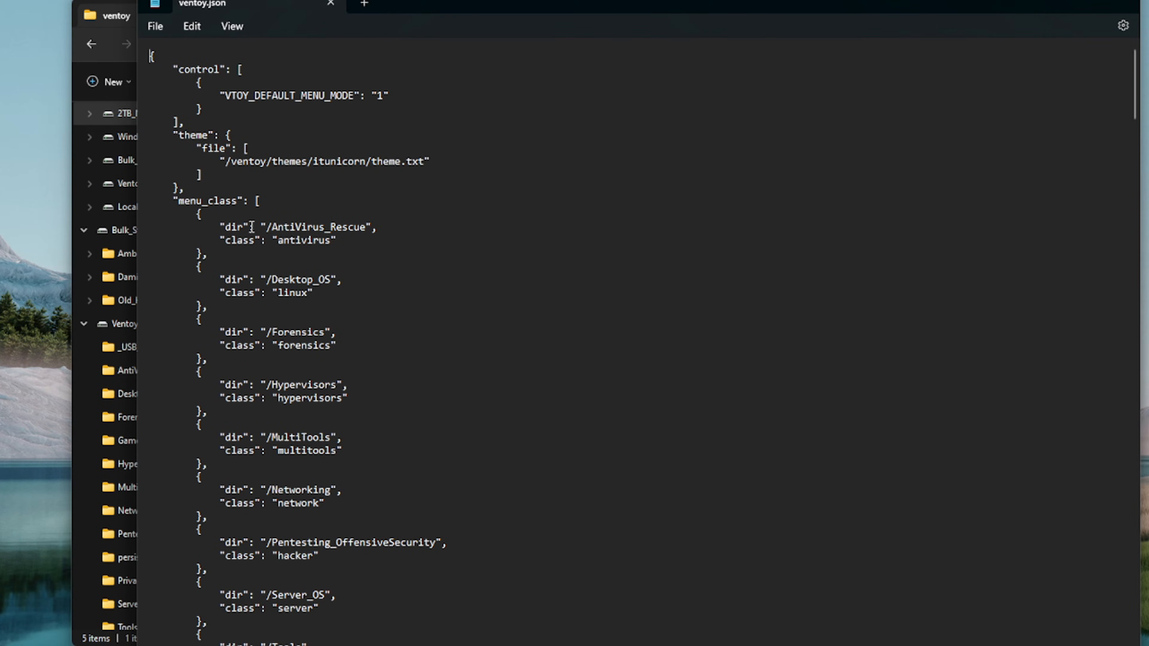
pyautogui.moveTo(192, 209)
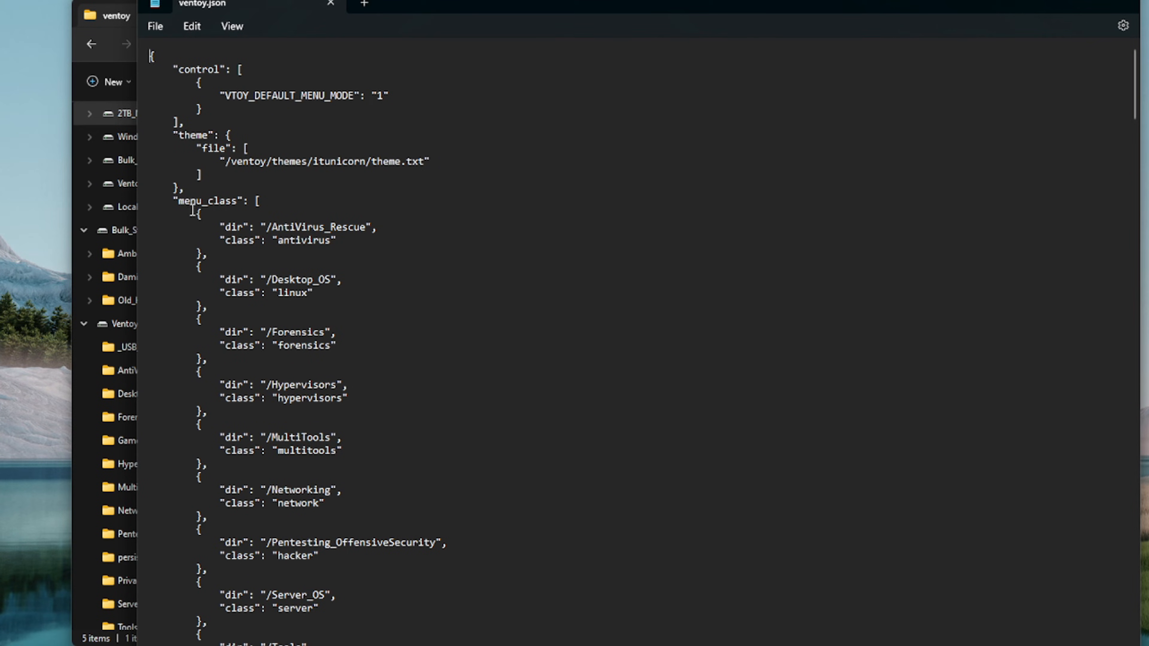
pyautogui.scroll(-3)
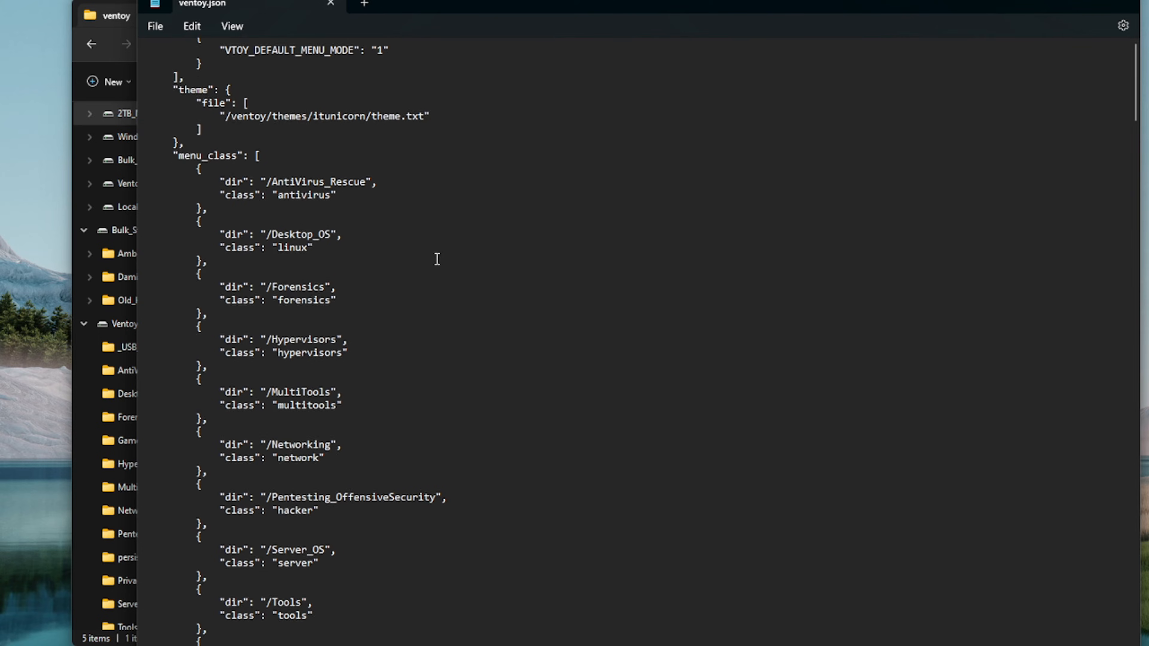
pyautogui.scroll(3)
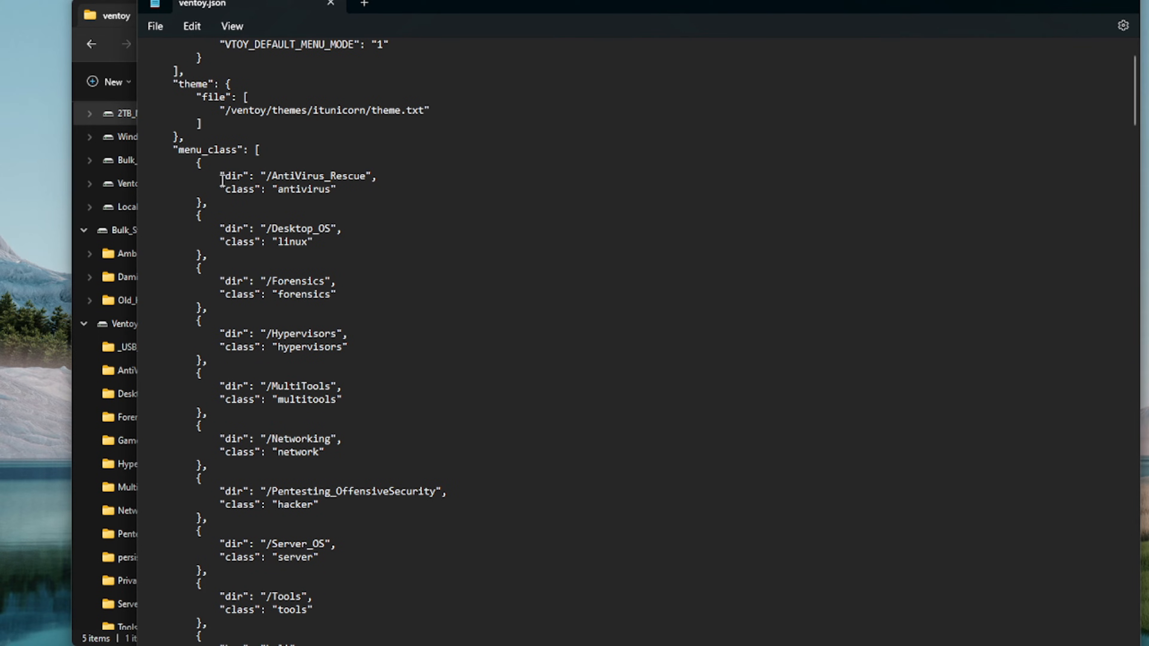
pyautogui.moveTo(240, 176)
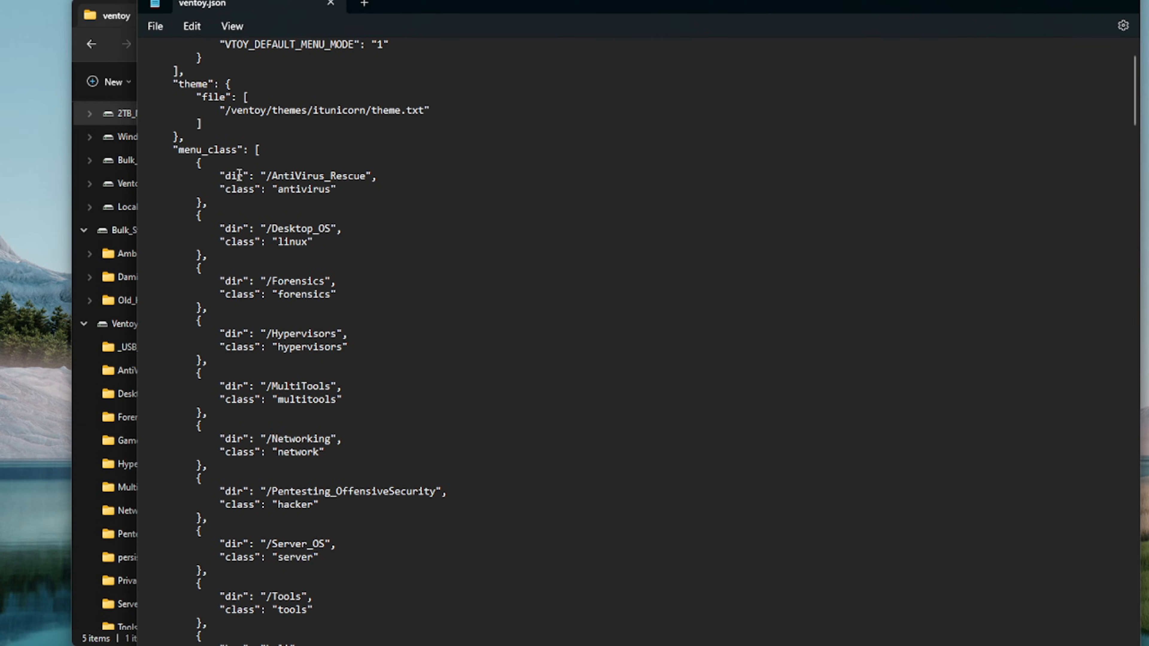
pyautogui.moveTo(342, 189)
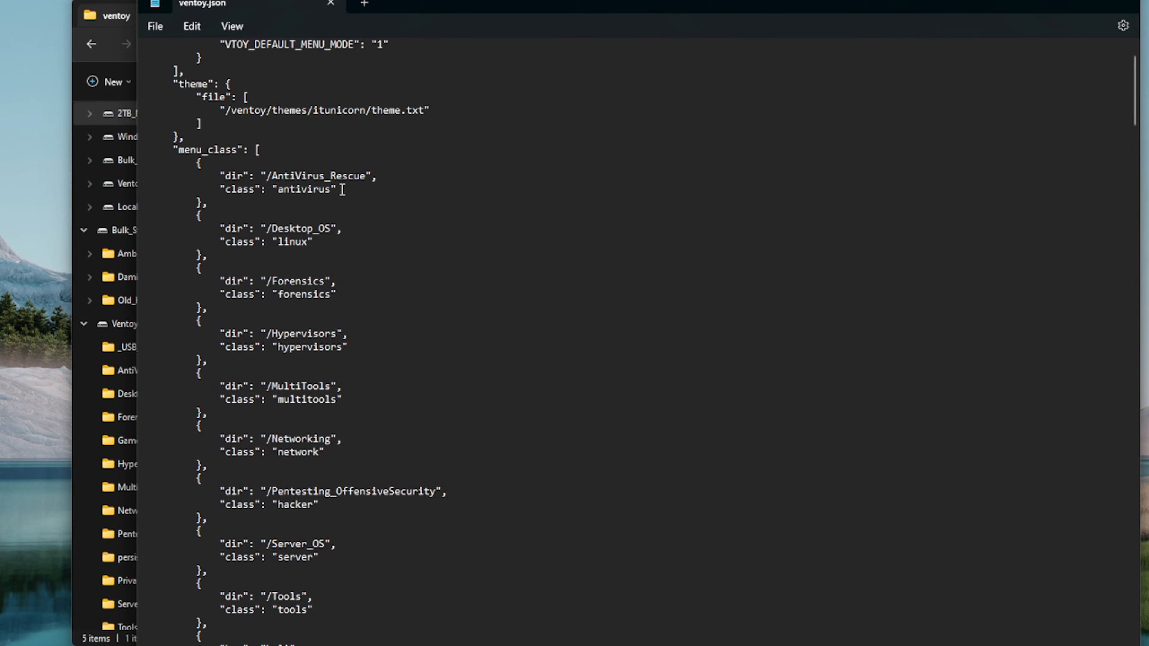
pyautogui.moveTo(304, 386)
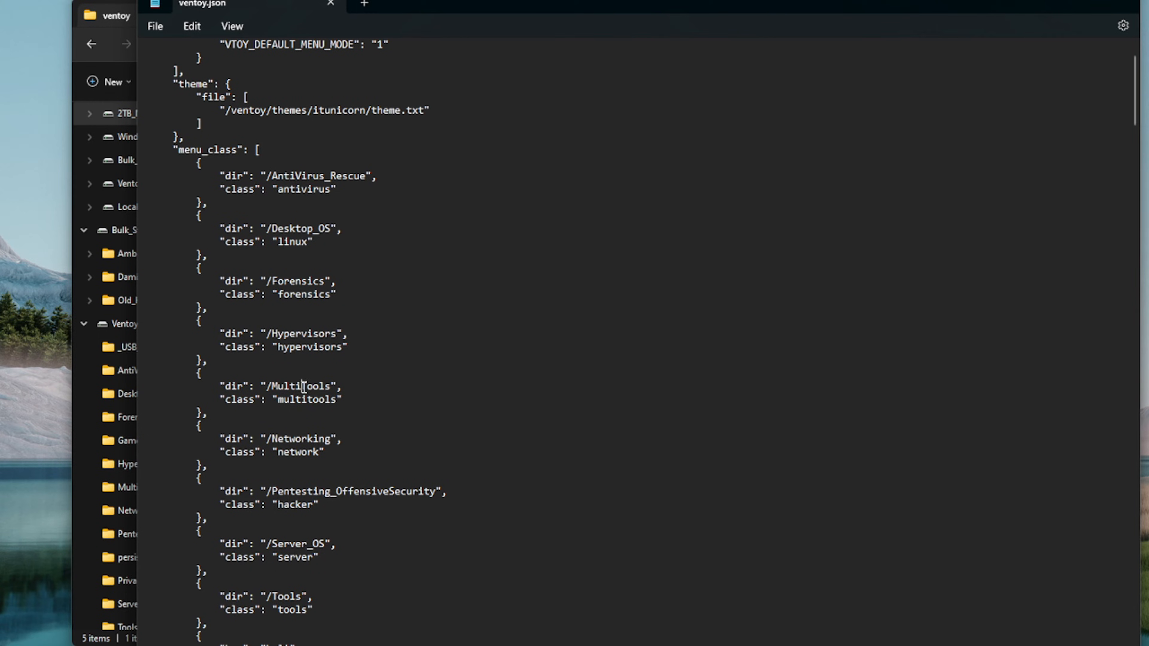
pyautogui.scroll(-3)
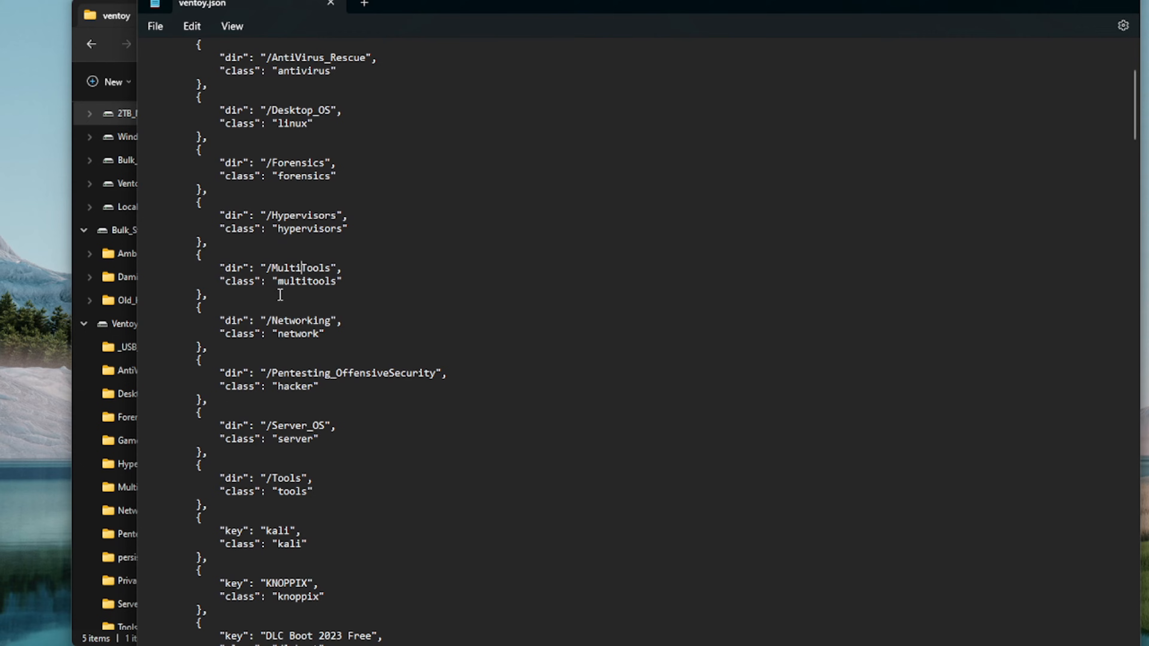
pyautogui.moveTo(223, 268)
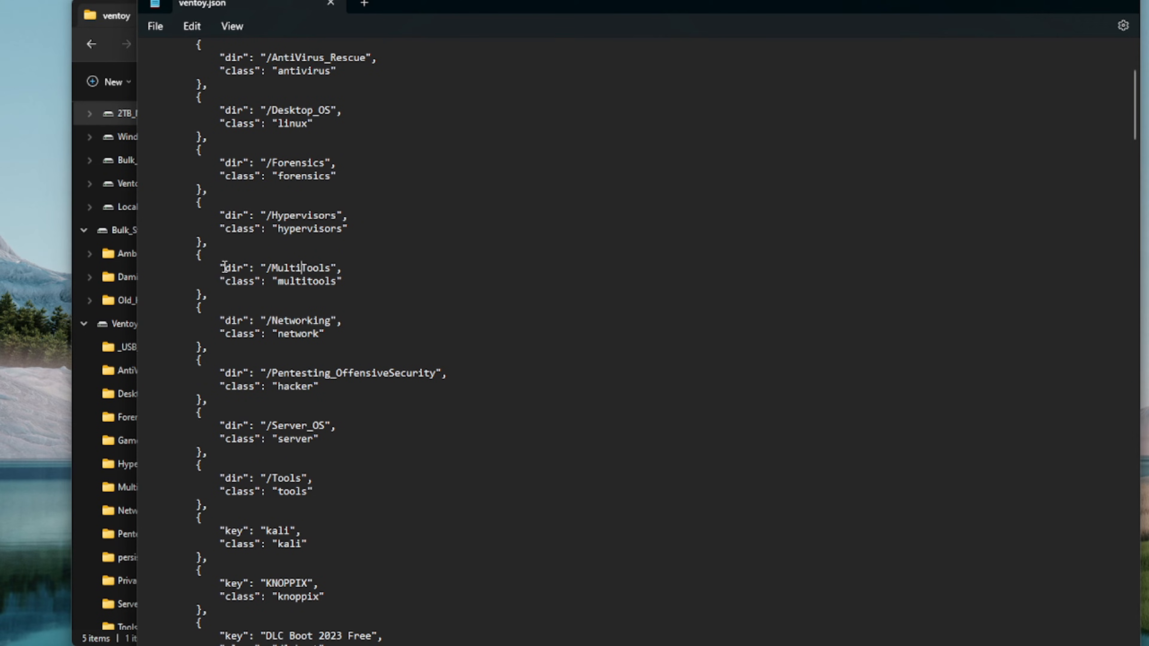
pyautogui.moveTo(359, 411)
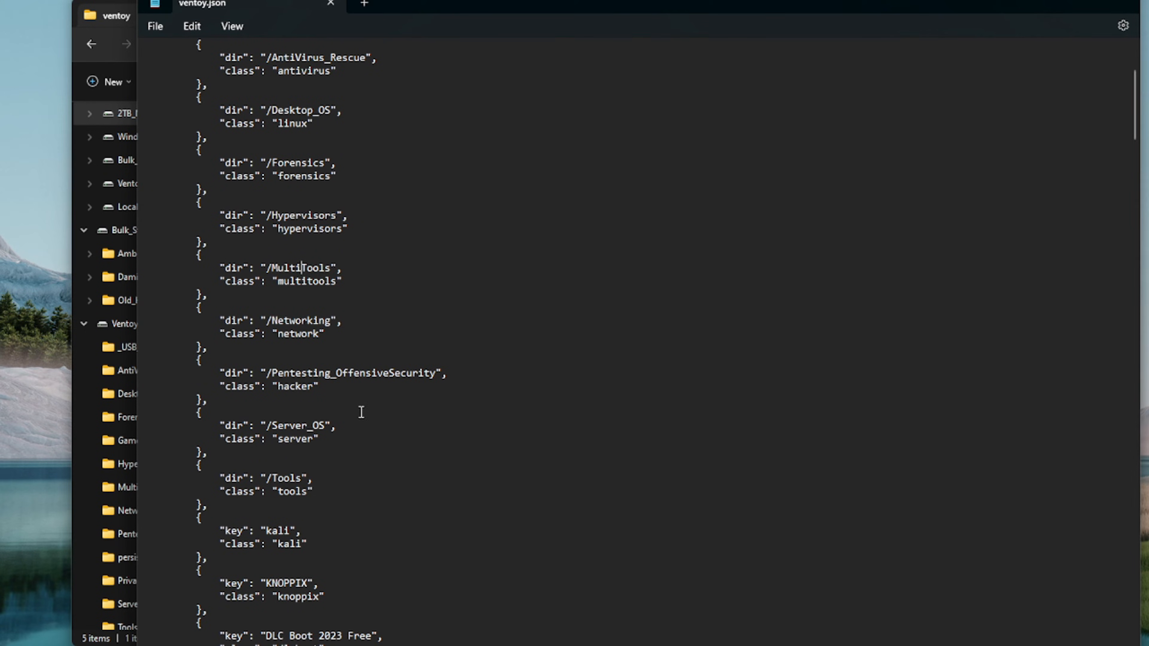
pyautogui.scroll(-3)
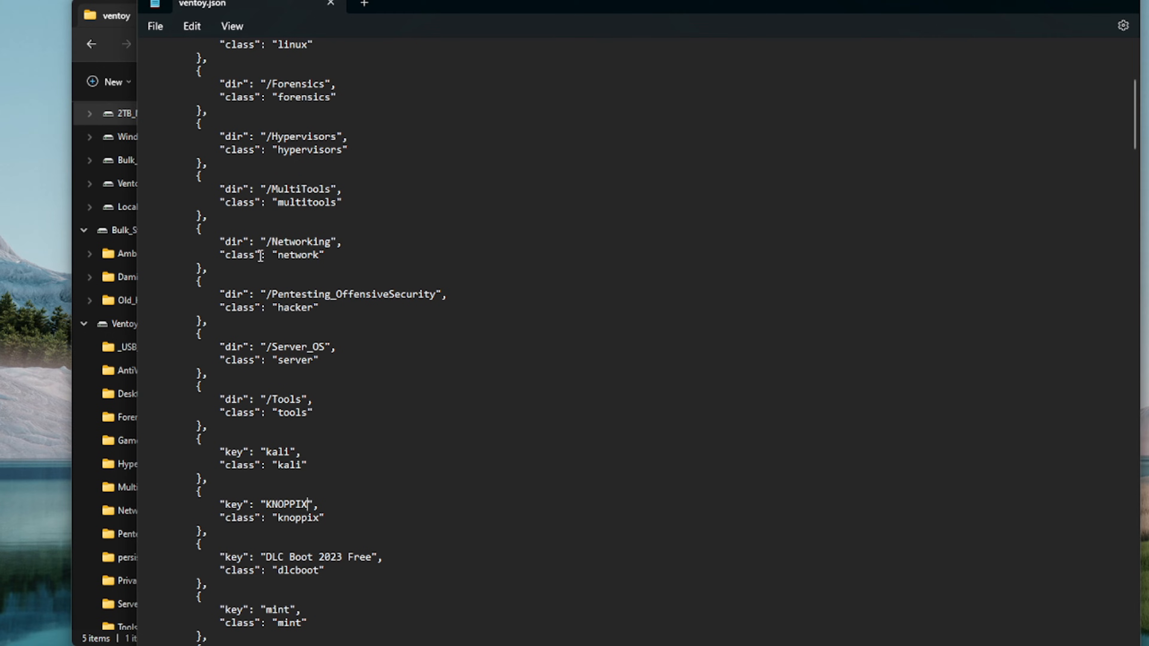
pyautogui.moveTo(315, 274)
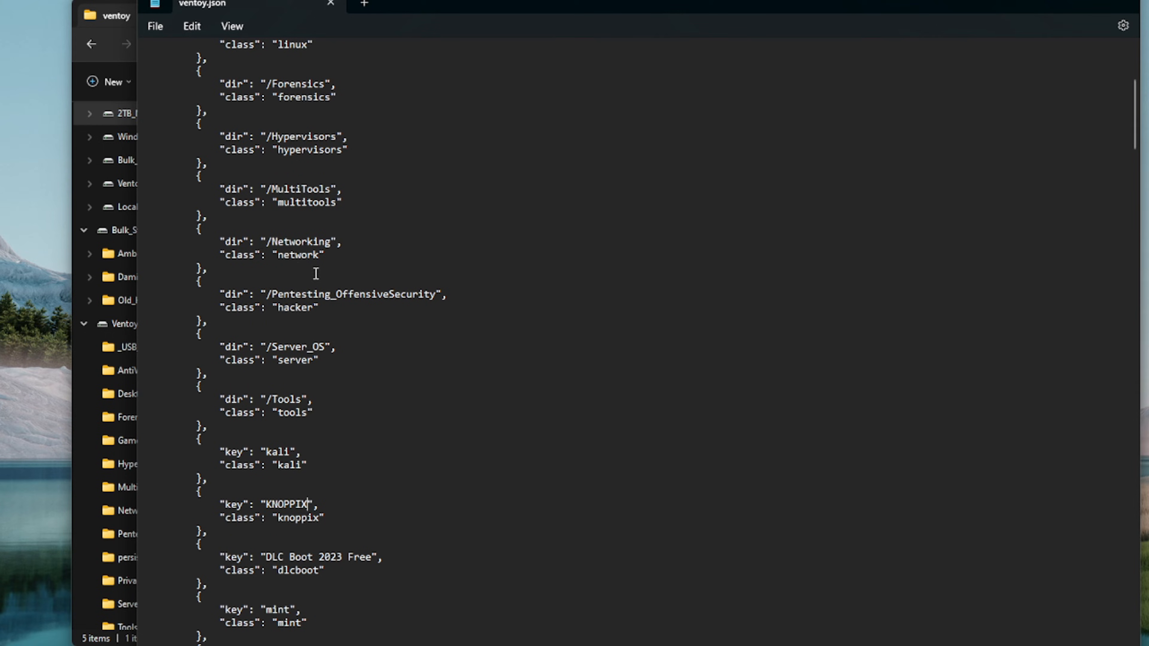
pyautogui.scroll(-3)
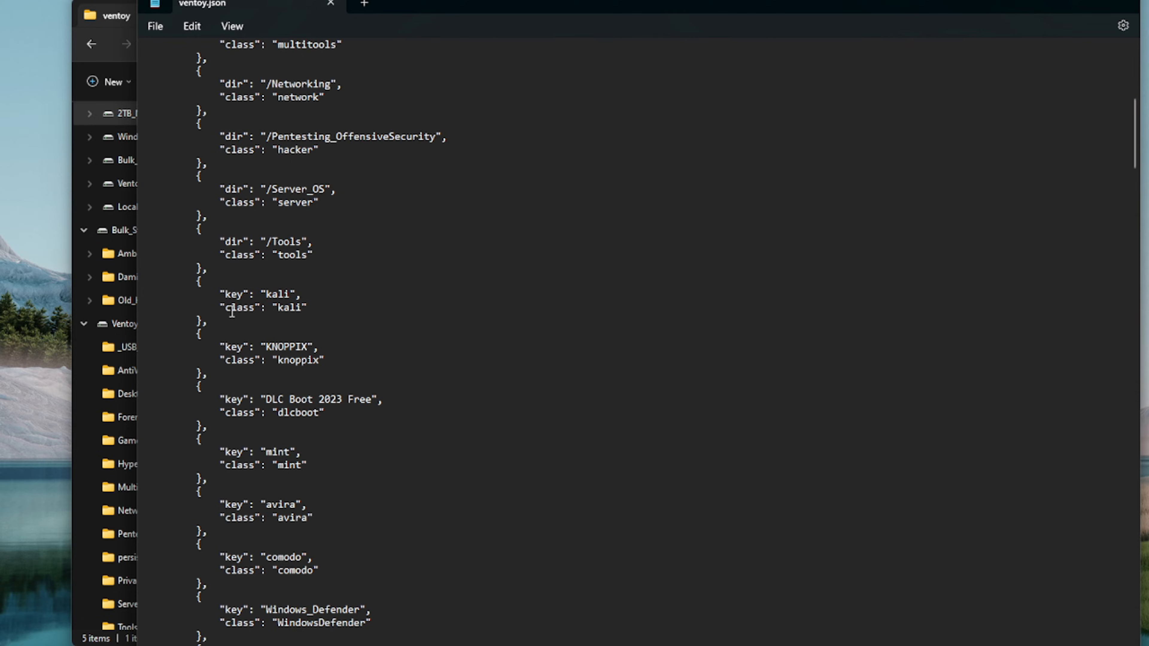
pyautogui.moveTo(255, 328)
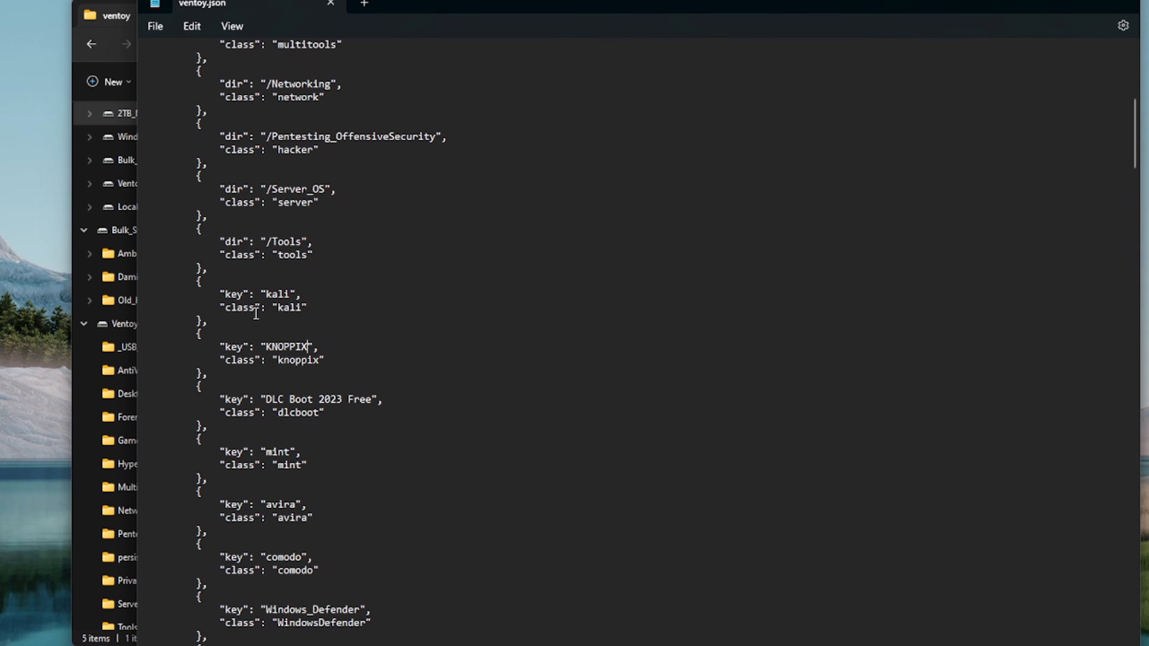
pyautogui.moveTo(242, 288)
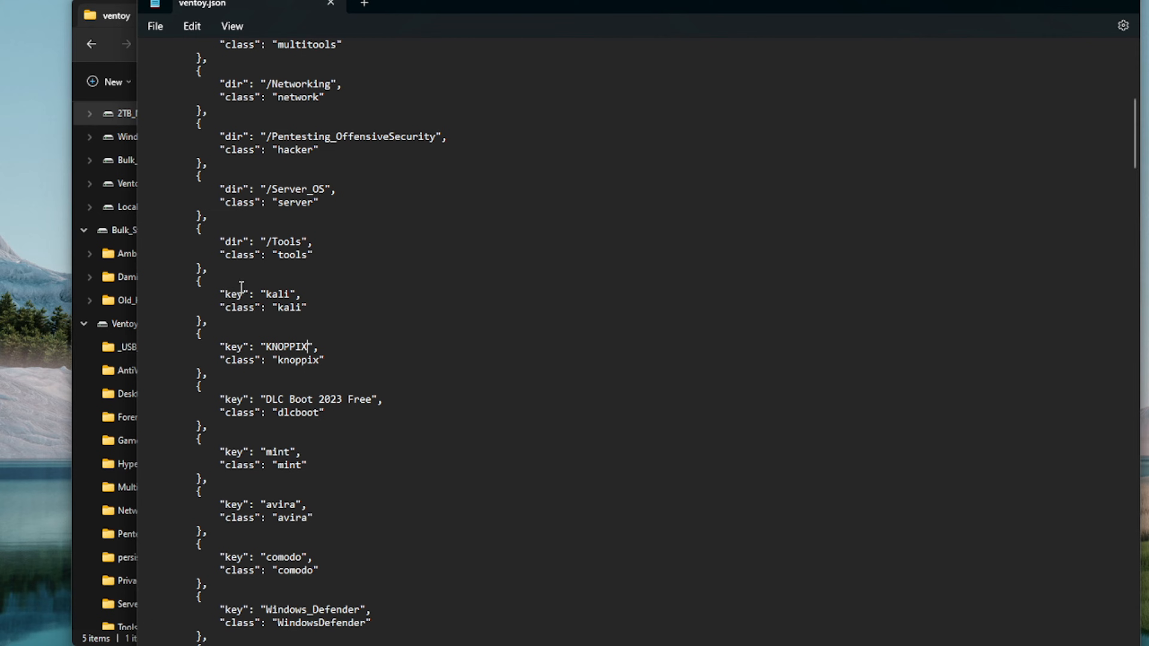
pyautogui.moveTo(316, 321)
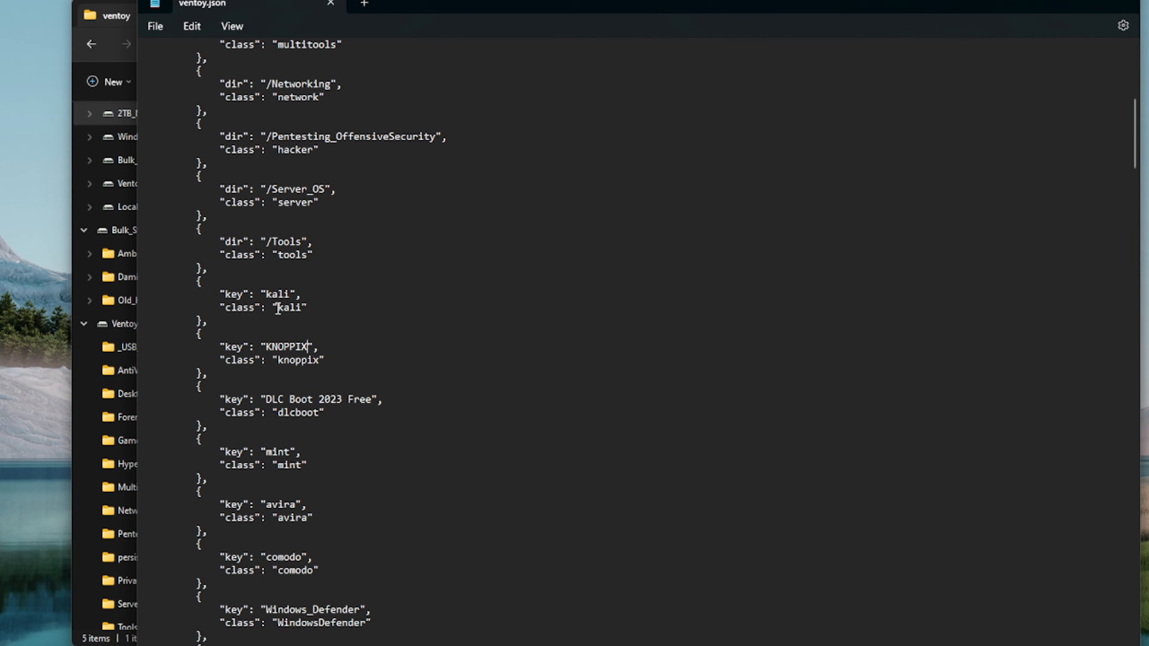
pyautogui.moveTo(265, 317)
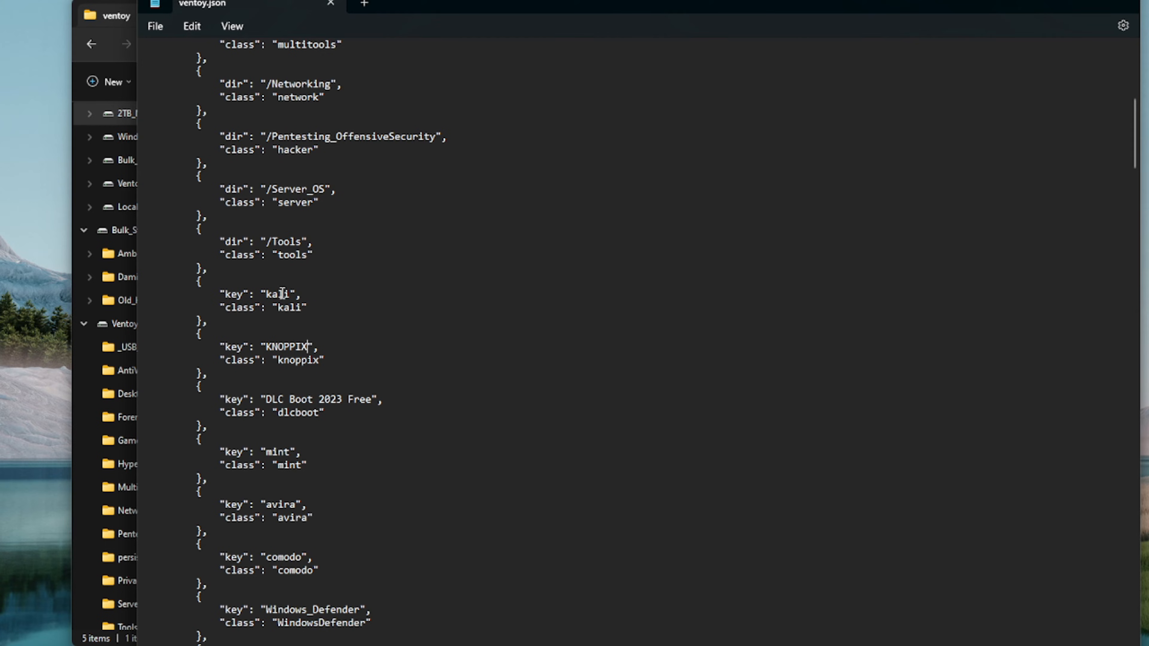
pyautogui.moveTo(269, 294)
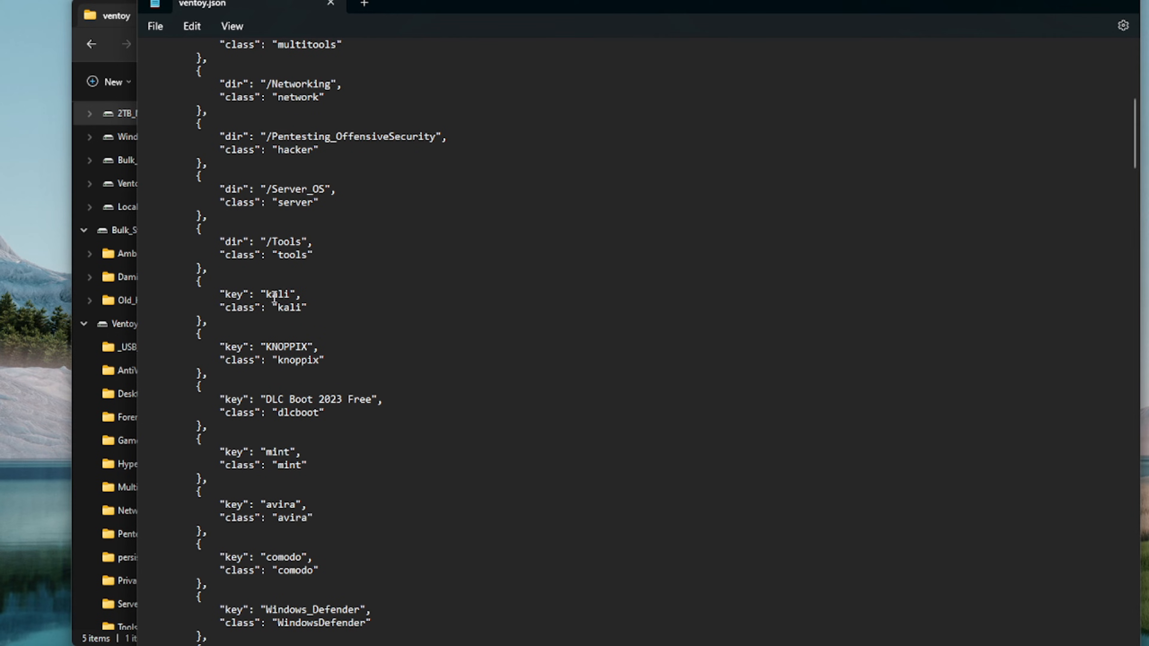
pyautogui.moveTo(275, 298)
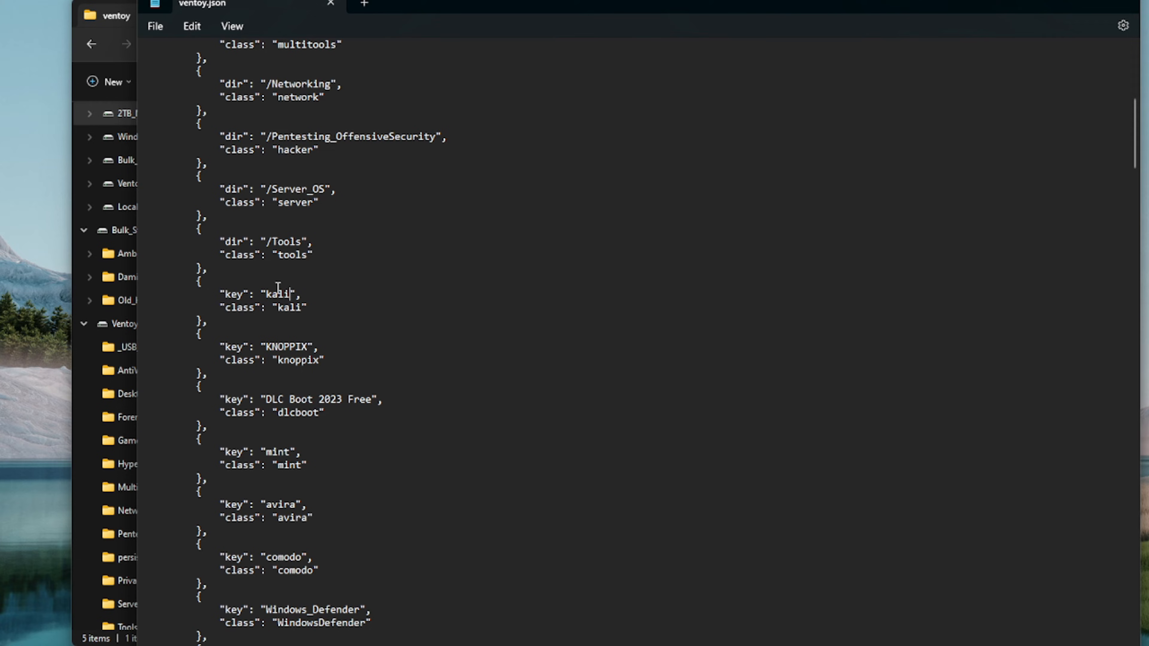
pyautogui.moveTo(329, 293)
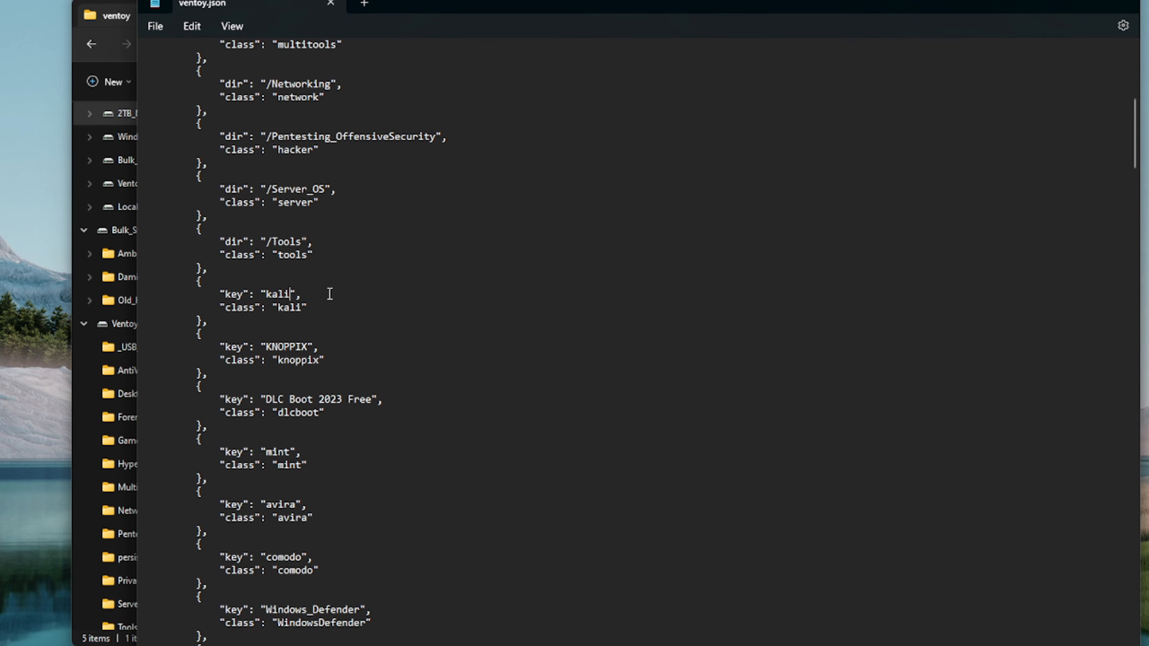
pyautogui.moveTo(258, 311)
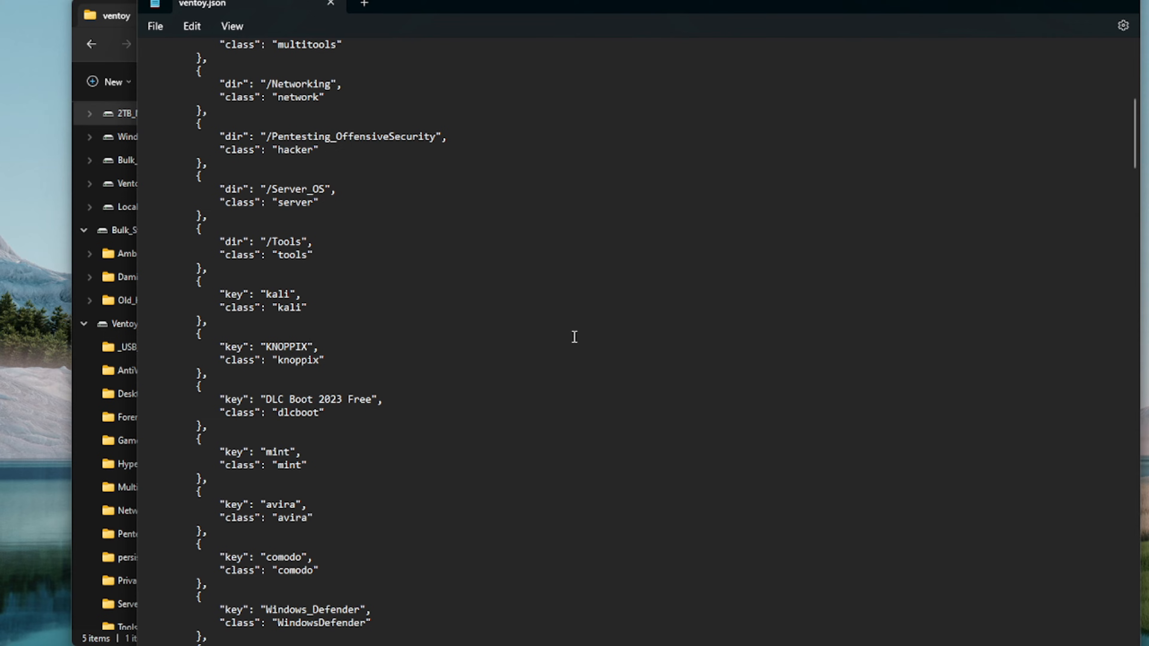
pyautogui.scroll(3)
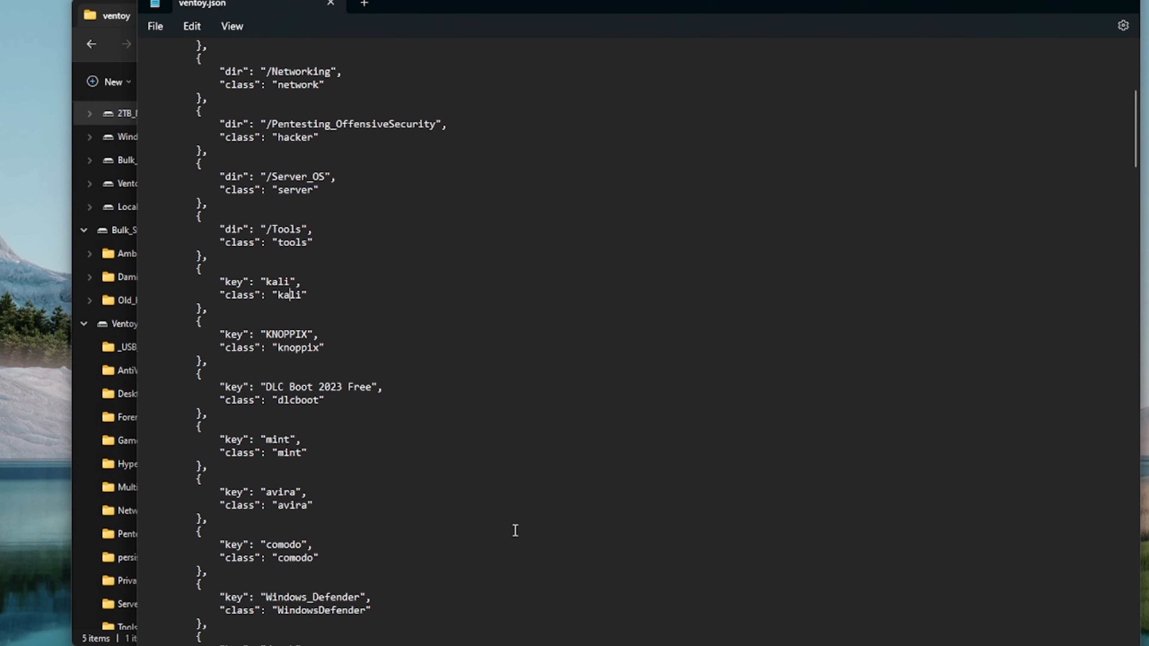
pyautogui.scroll(-3)
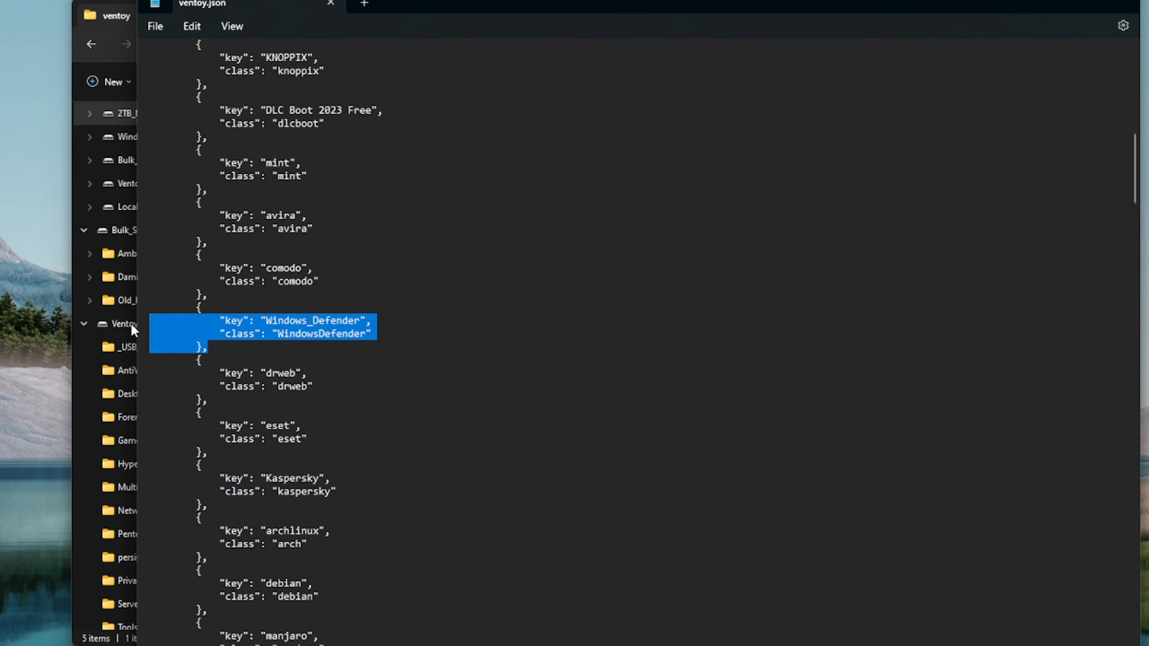
pyautogui.click(214, 351)
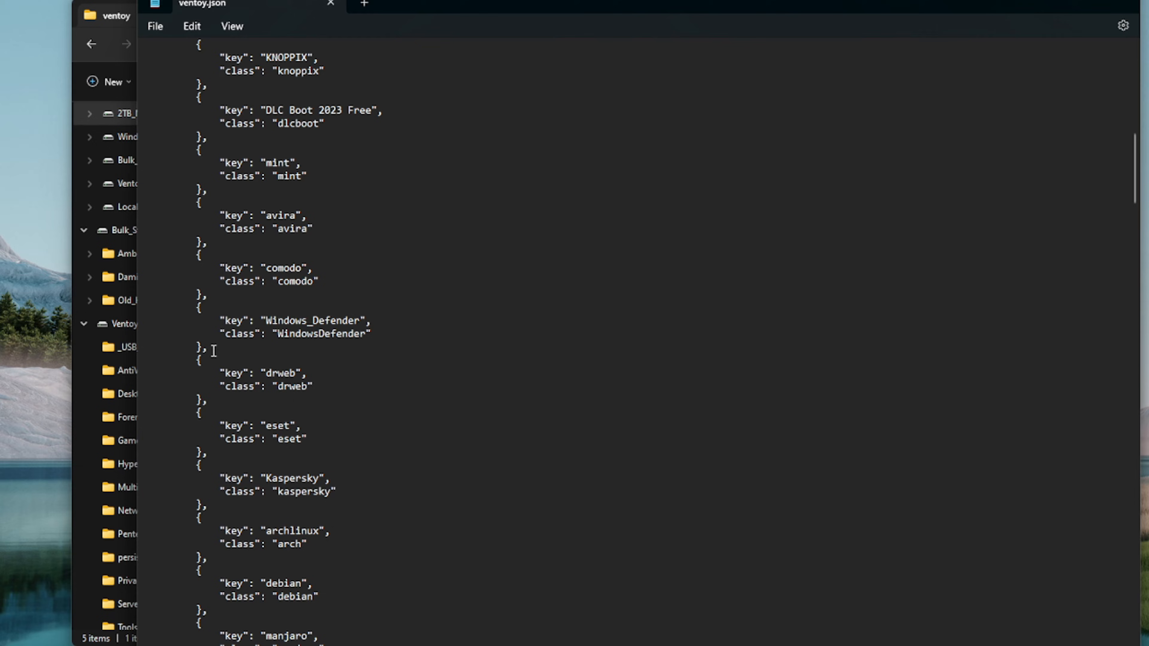
pyautogui.scroll(-3)
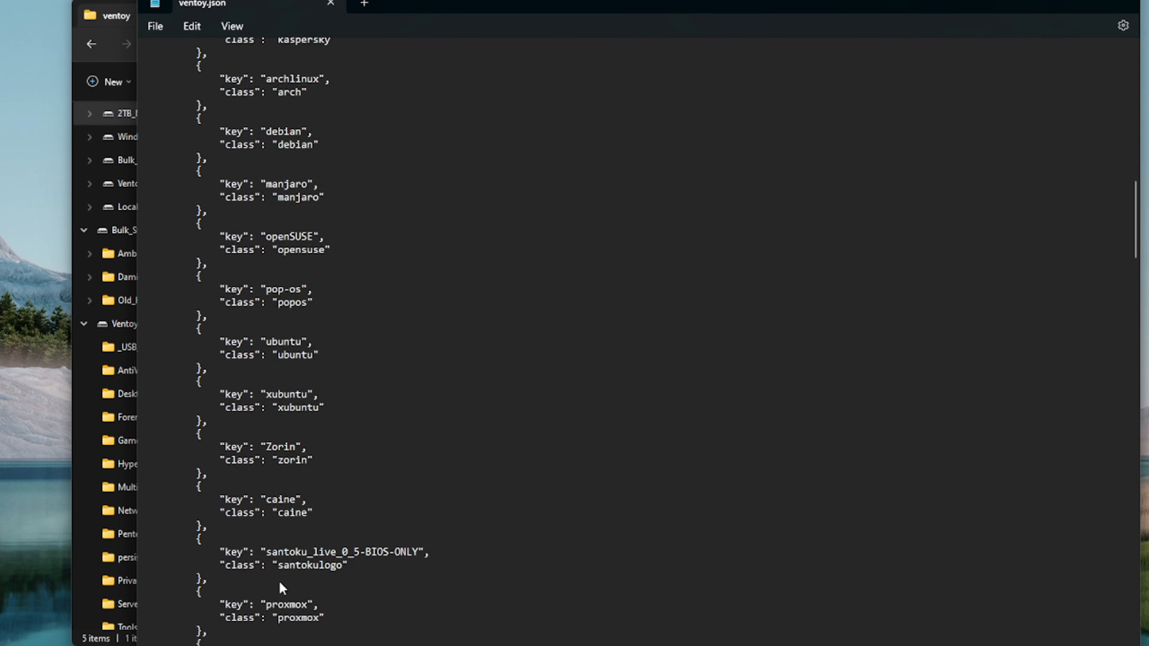
pyautogui.scroll(-3)
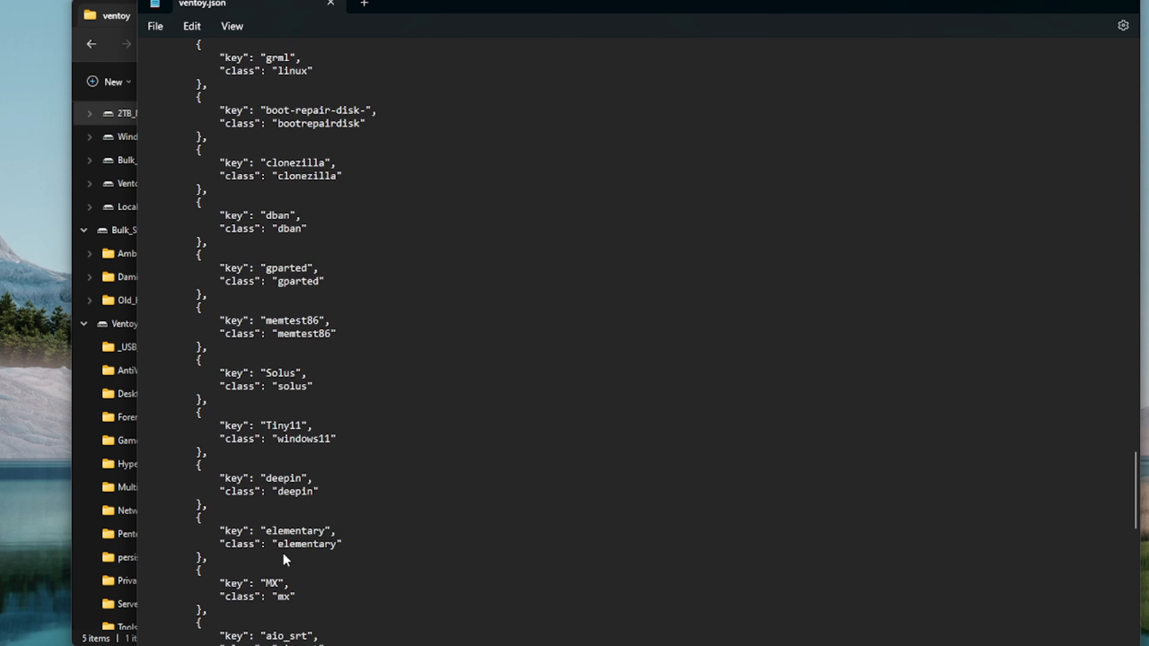
pyautogui.scroll(-3)
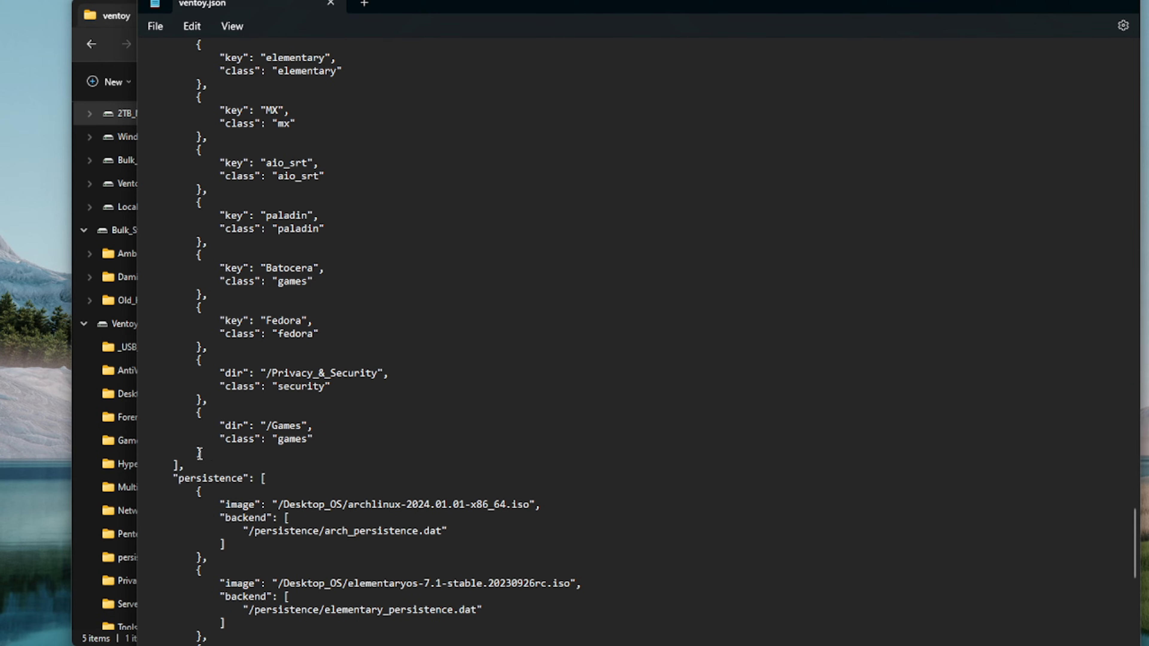
pyautogui.scroll(3)
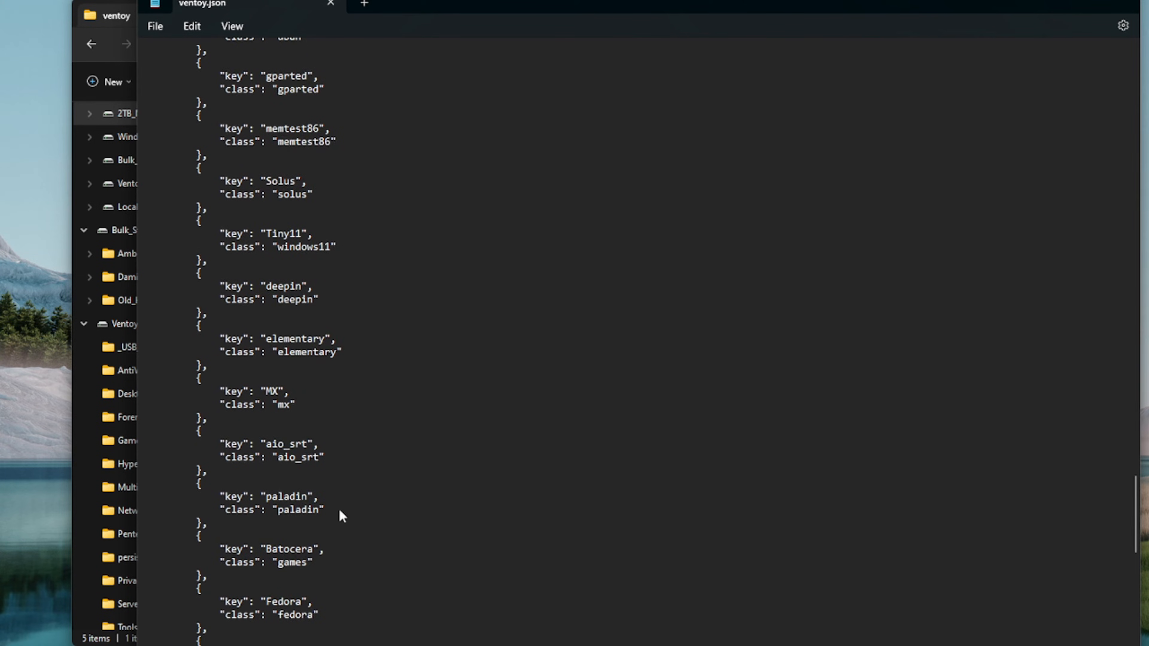
pyautogui.scroll(-3)
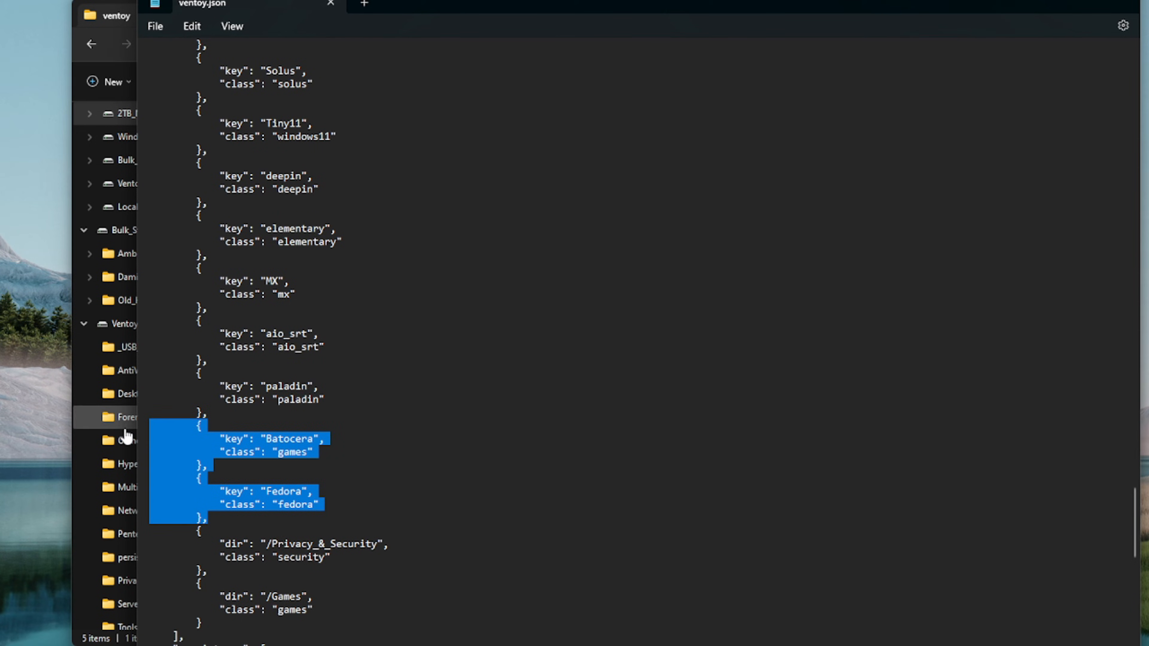
pyautogui.moveTo(242, 496)
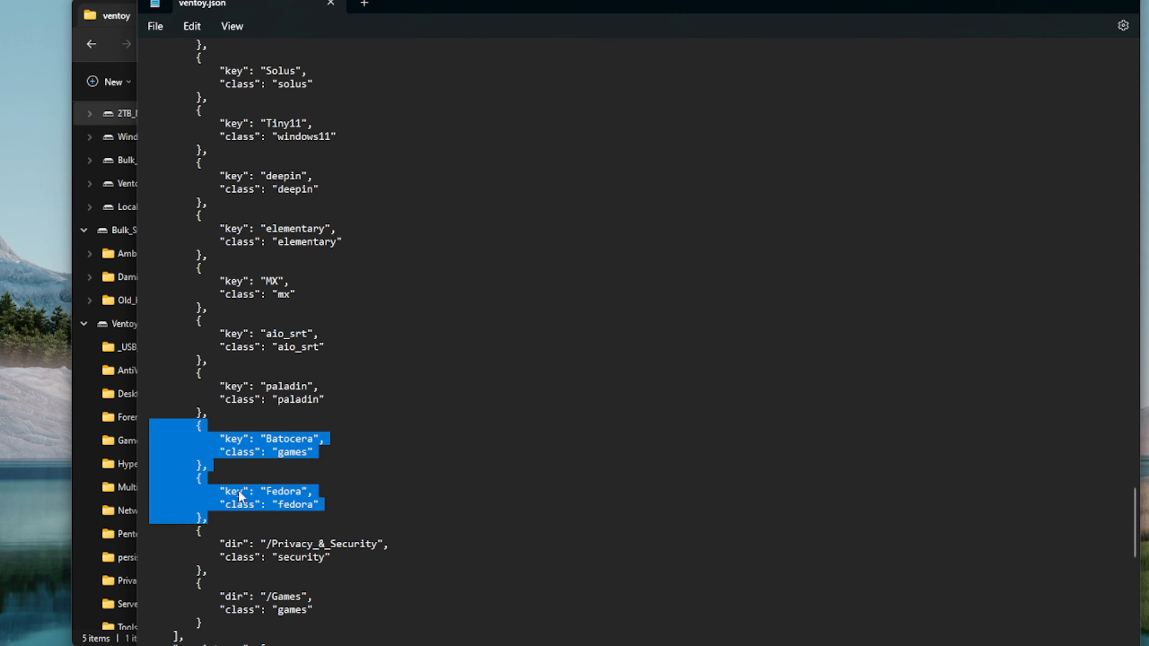
pyautogui.moveTo(181, 512)
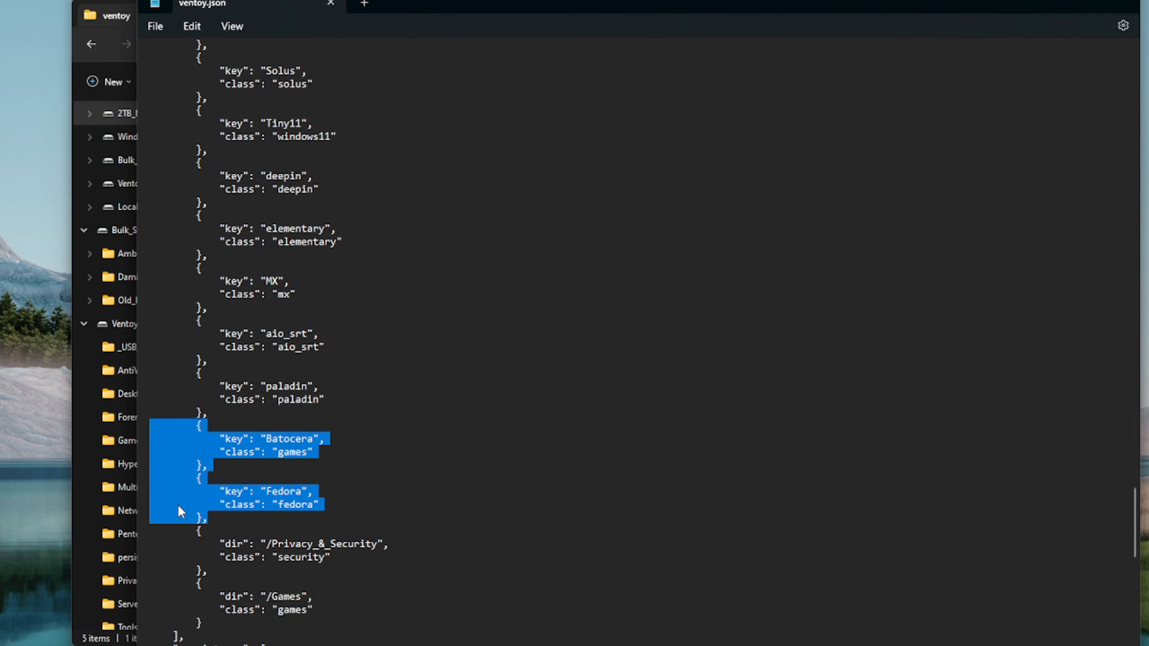
# Step: Paste two copied key/class blocks after Fedora and clear the copied Batocera name
pyautogui.click(220, 520)
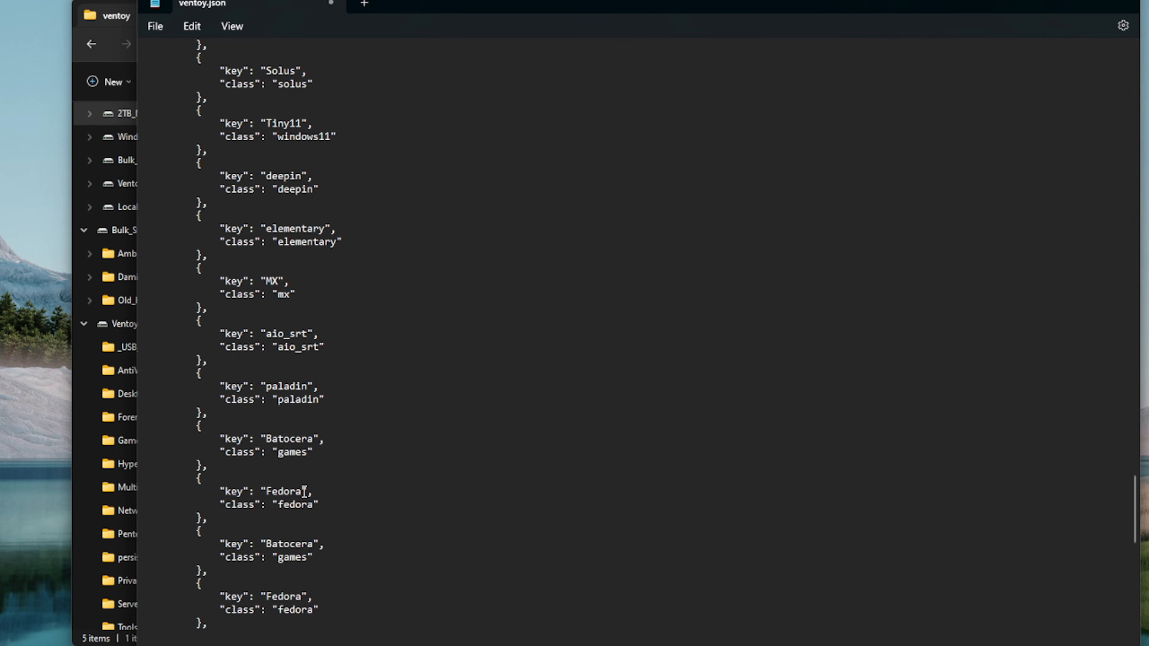
pyautogui.scroll(-3)
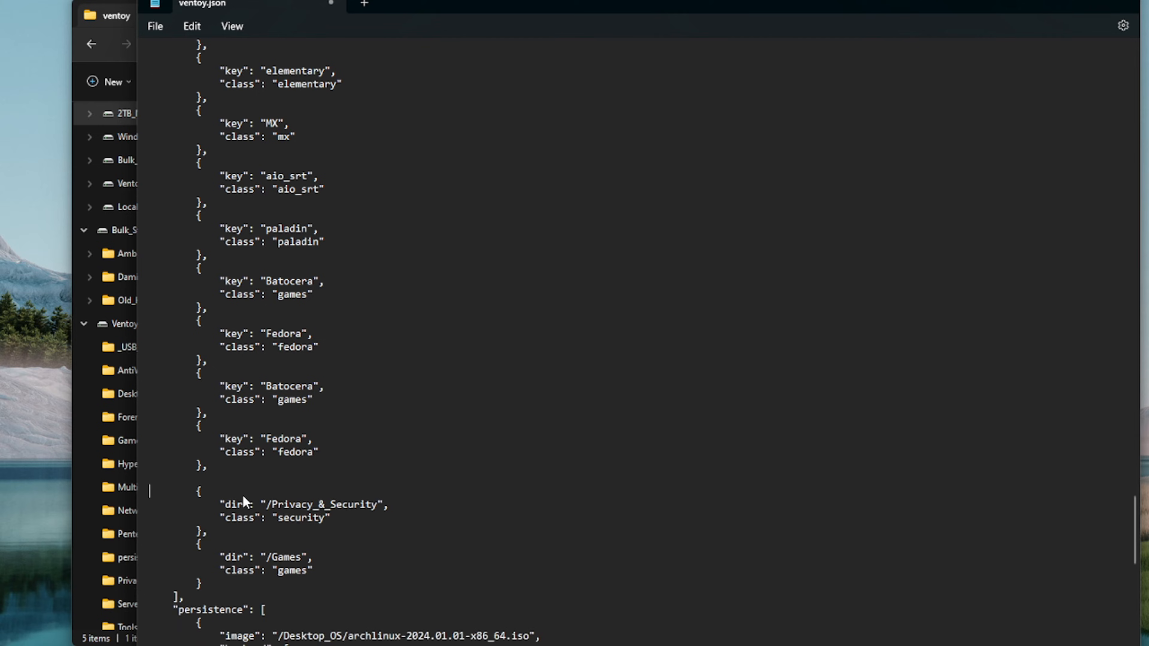
pyautogui.moveTo(297, 382)
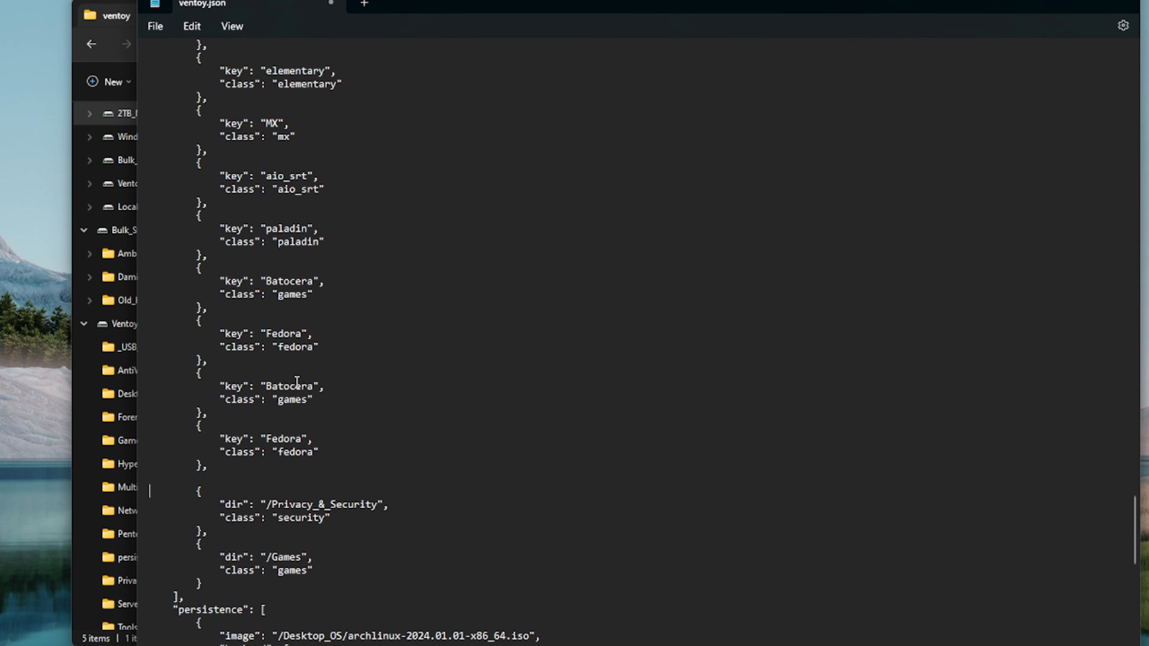
pyautogui.doubleClick(288, 386)
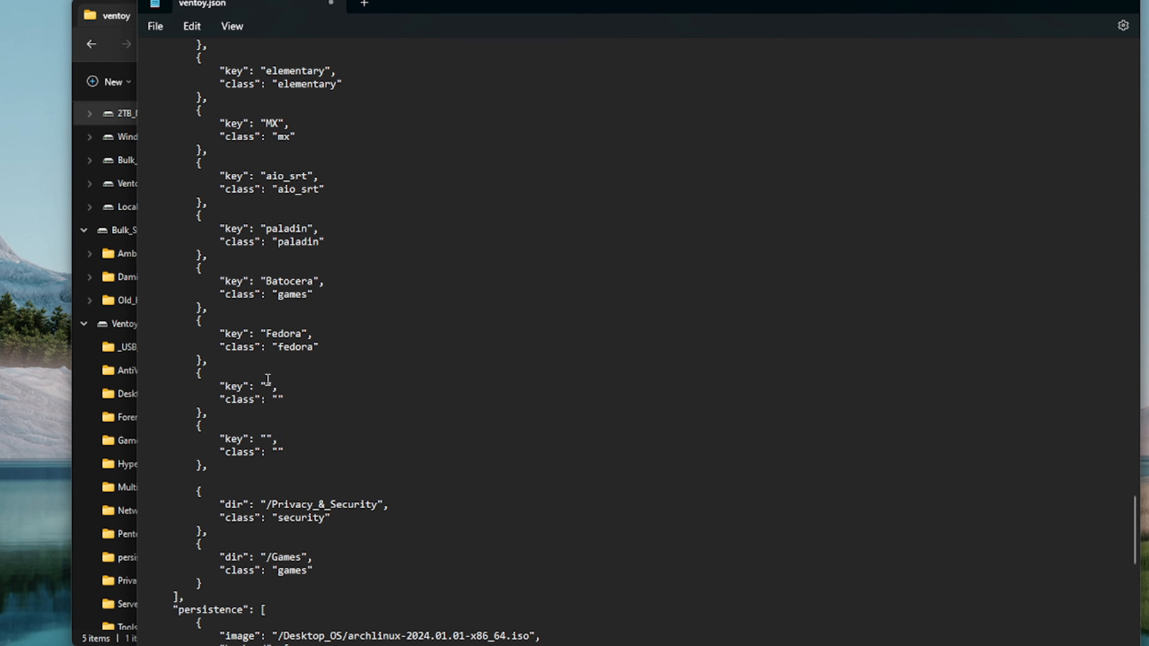
pyautogui.moveTo(69, 97)
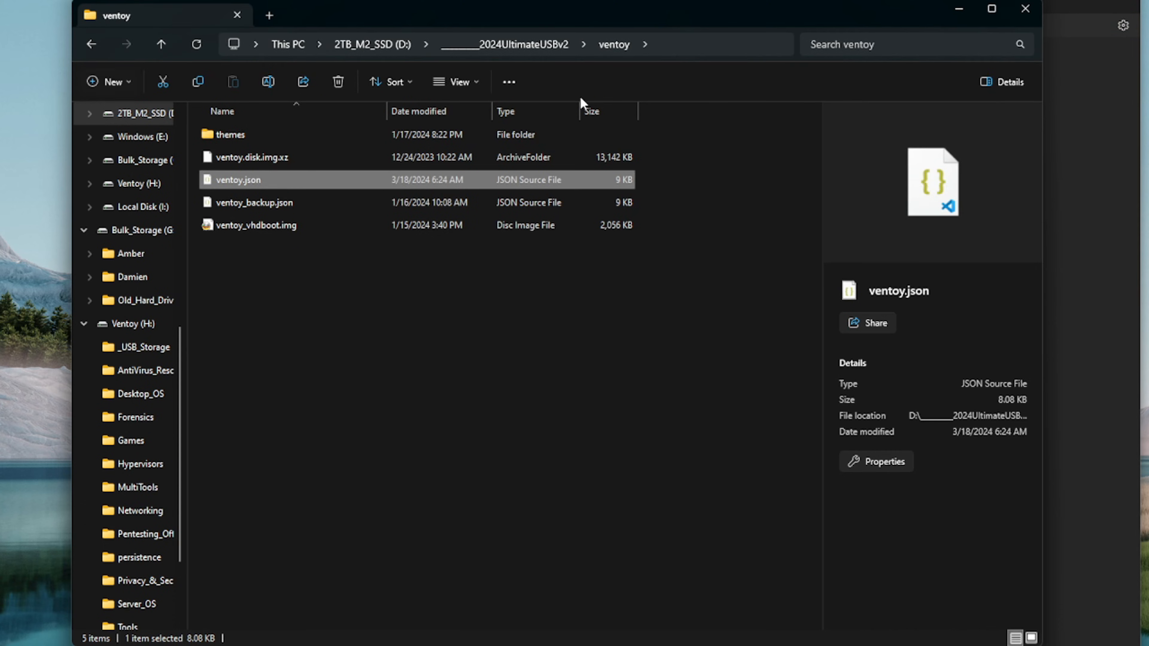
# Step: Check the ISO name in MultiTools and give the first new entry the key AnkhTech
pyautogui.click(372, 43)
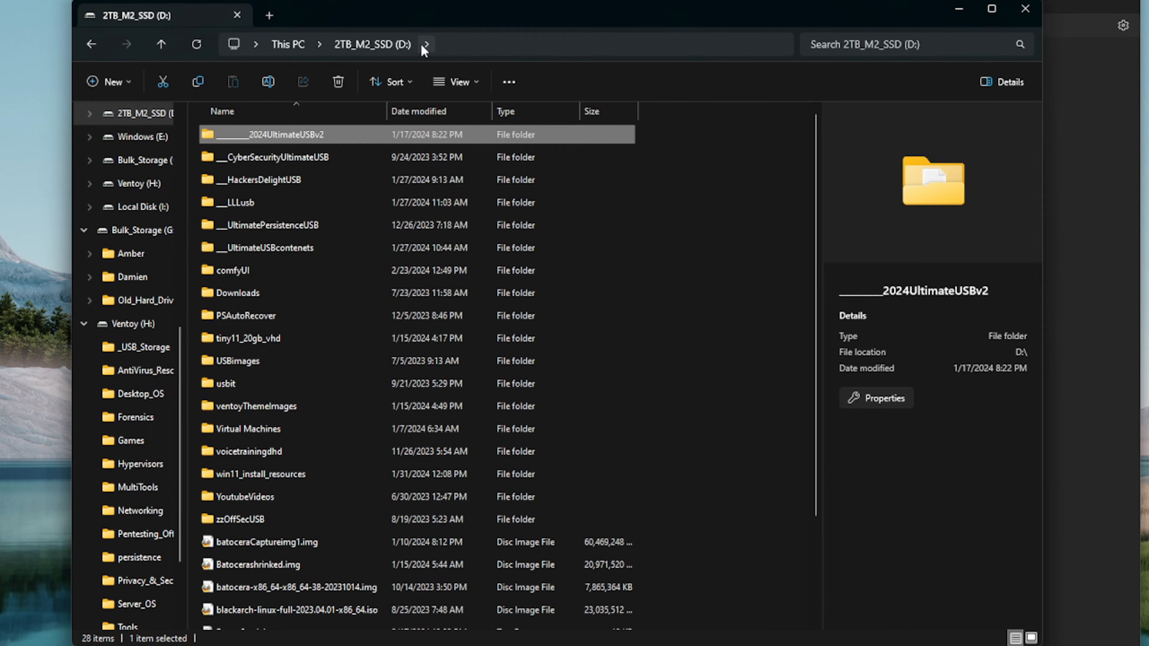
pyautogui.doubleClick(273, 134)
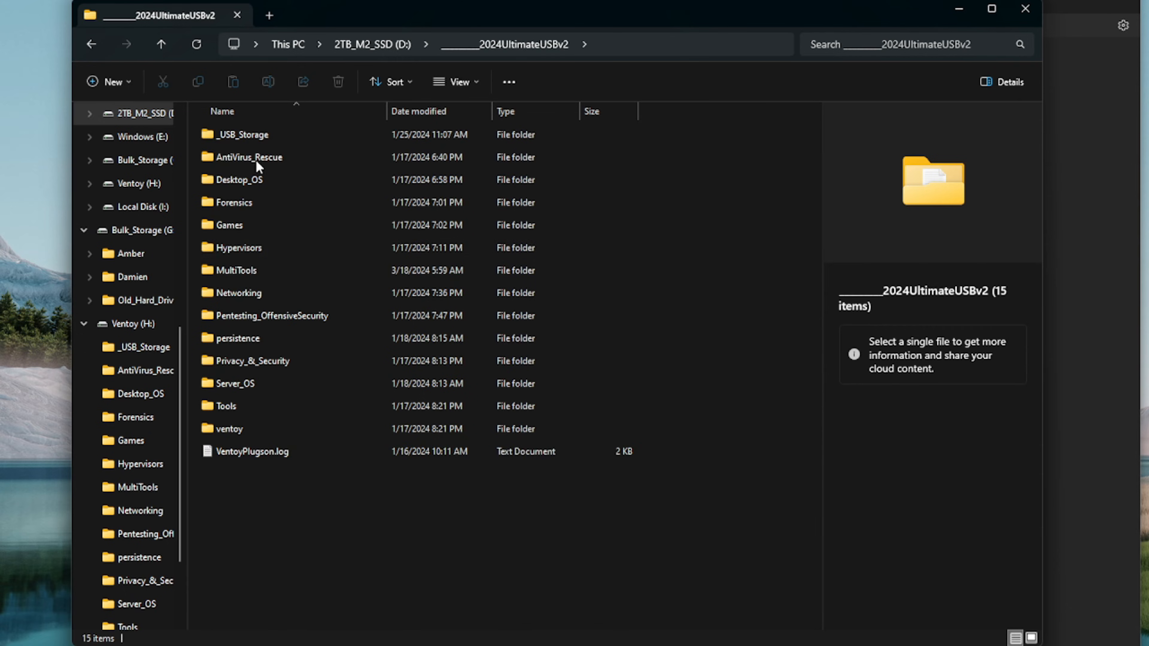
pyautogui.doubleClick(235, 270)
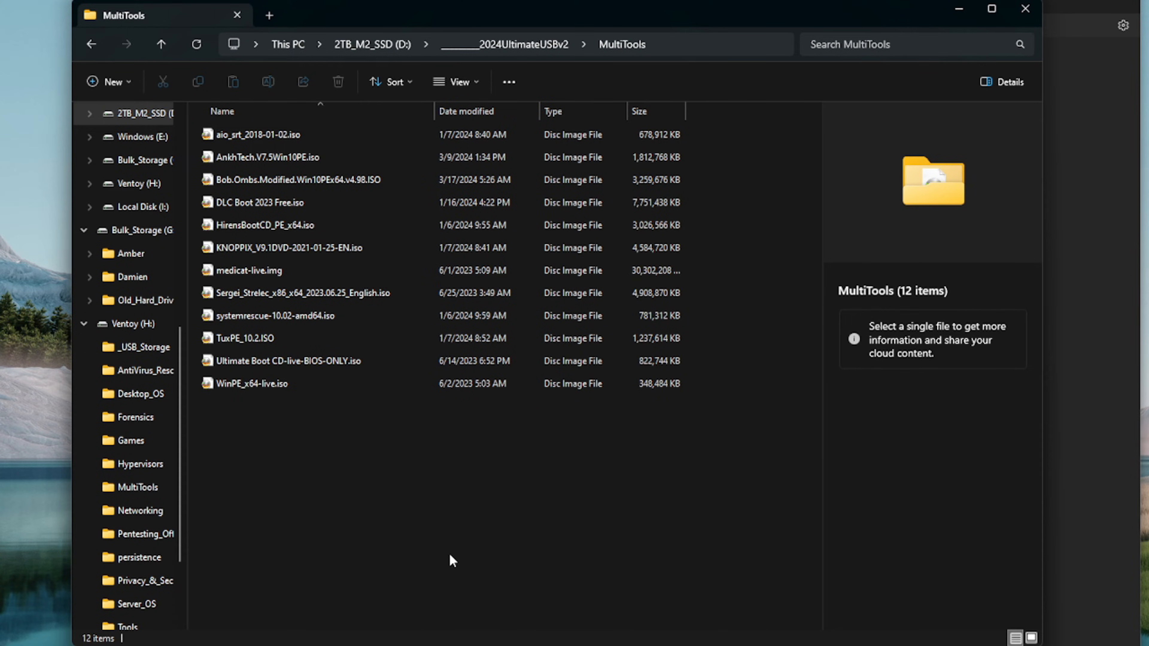
pyautogui.moveTo(257, 157)
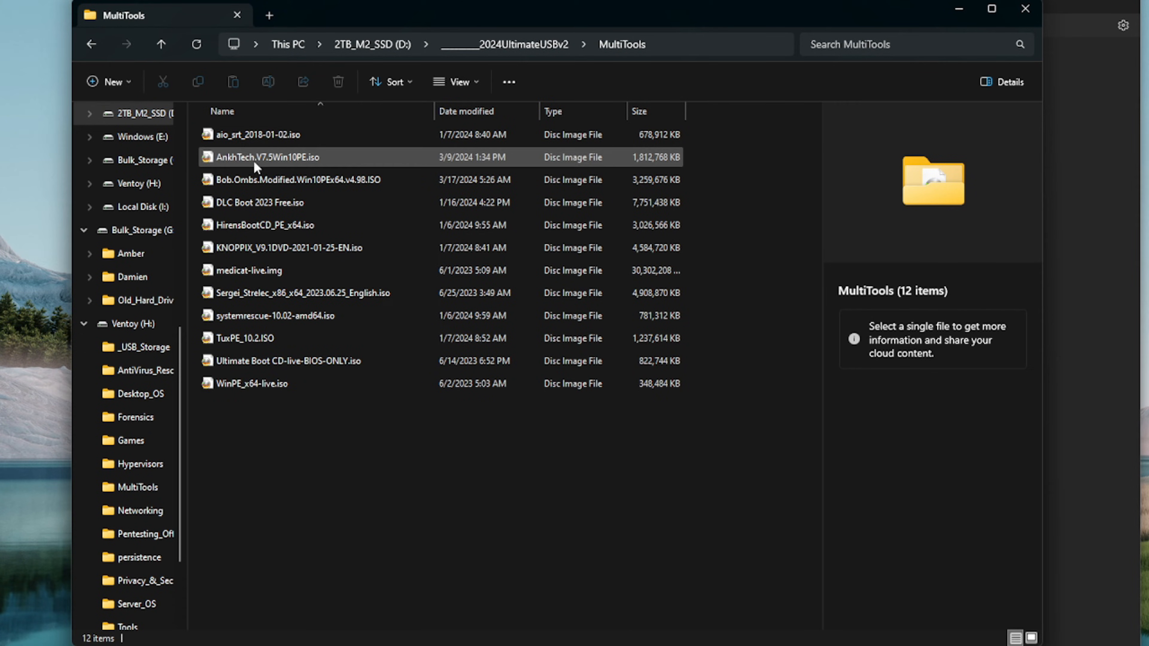
pyautogui.click(266, 157)
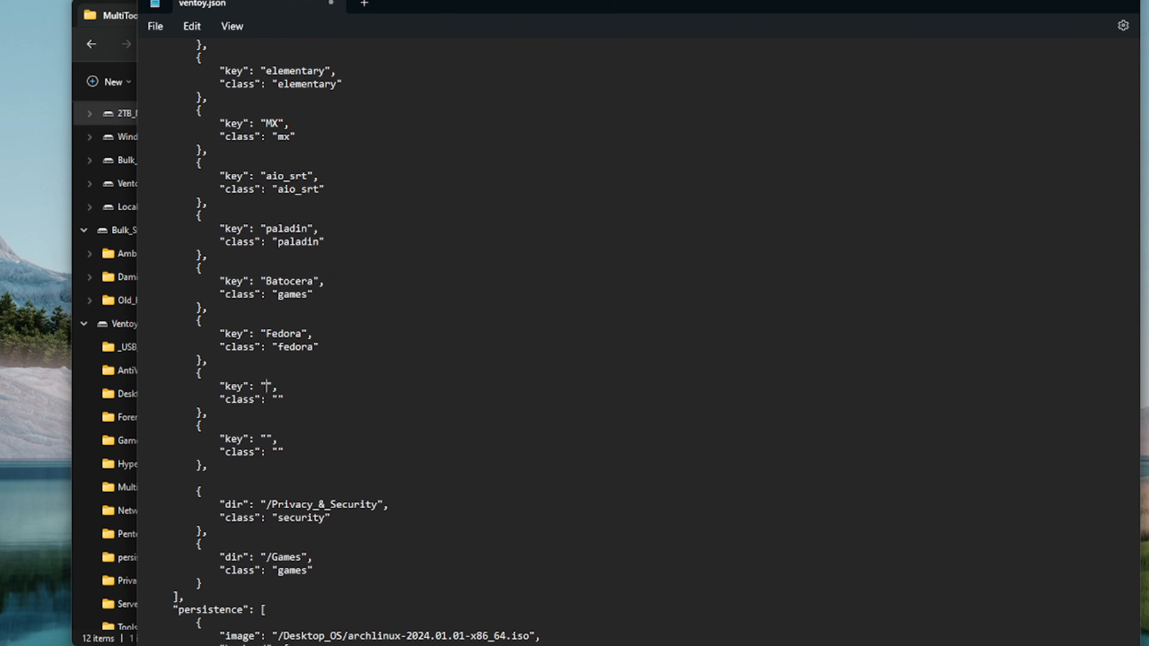
pyautogui.moveTo(438, 434)
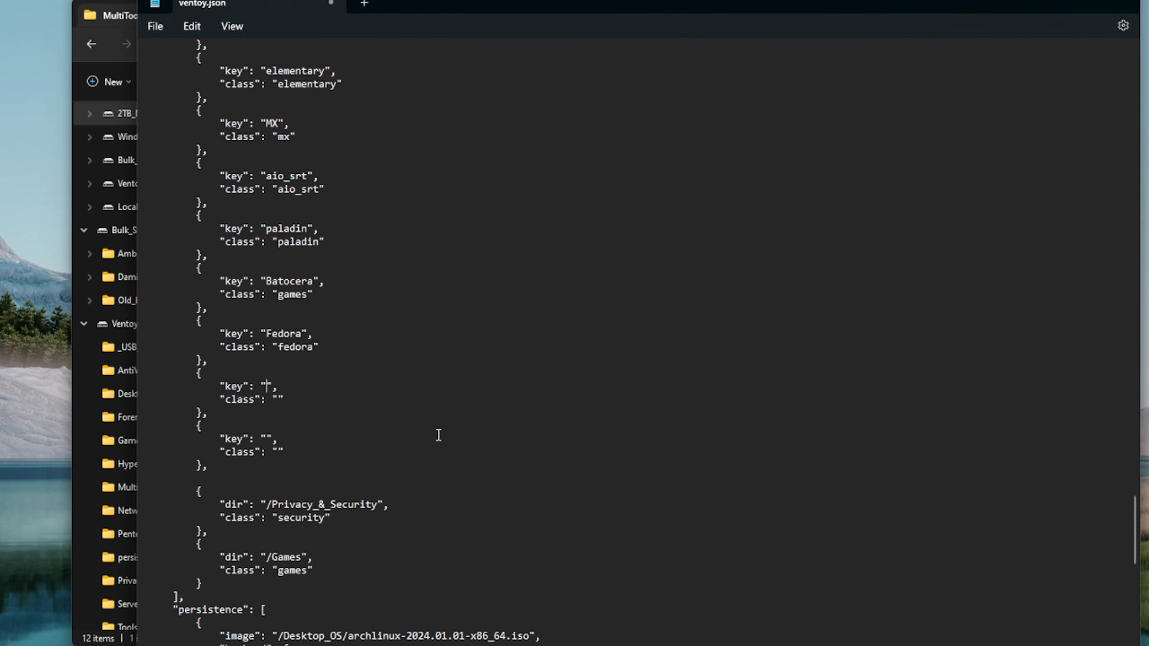
pyautogui.write('AnkhTech')
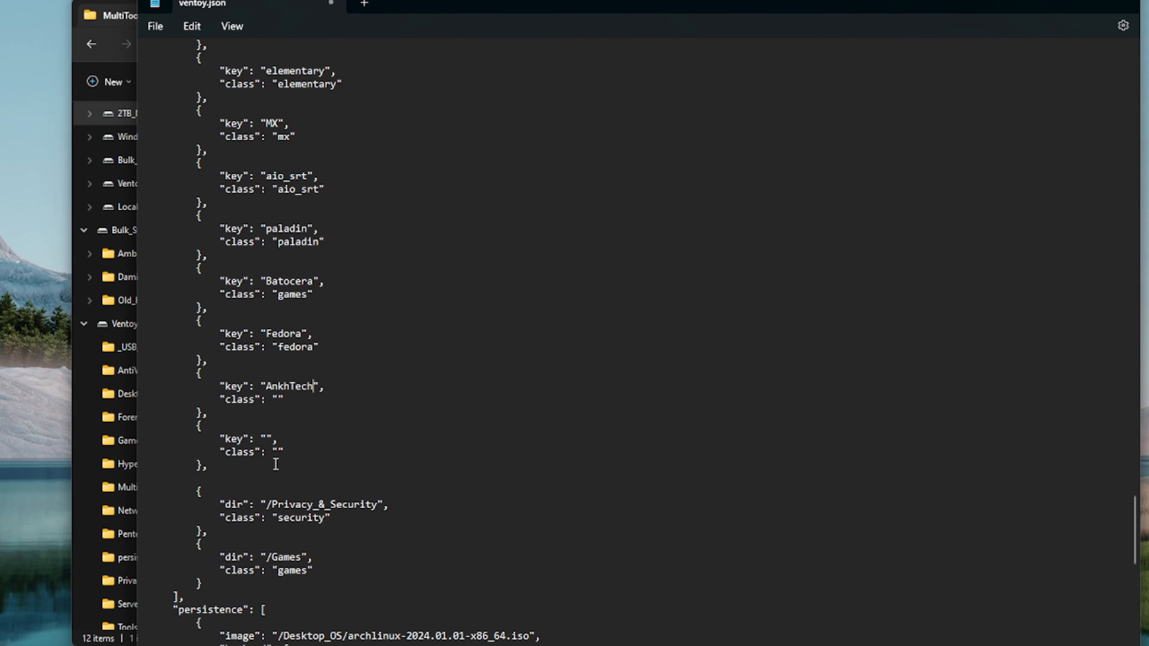
pyautogui.moveTo(78, 64)
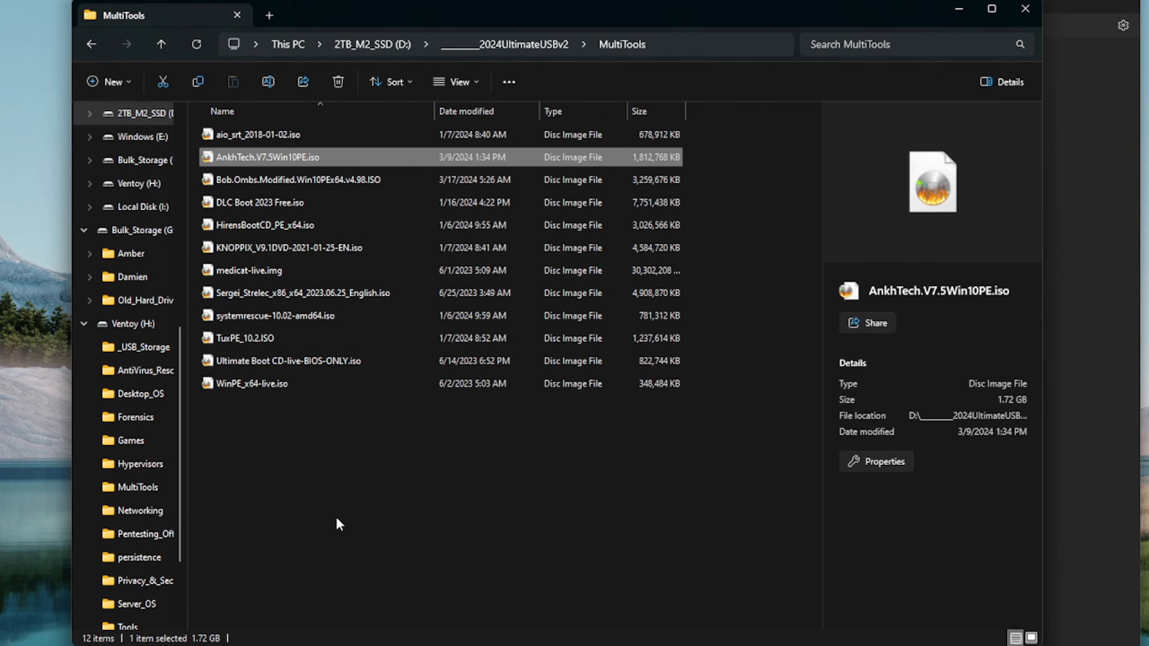
# Step: Give the second new entry the key Bob.Ombs
pyautogui.click(296, 179)
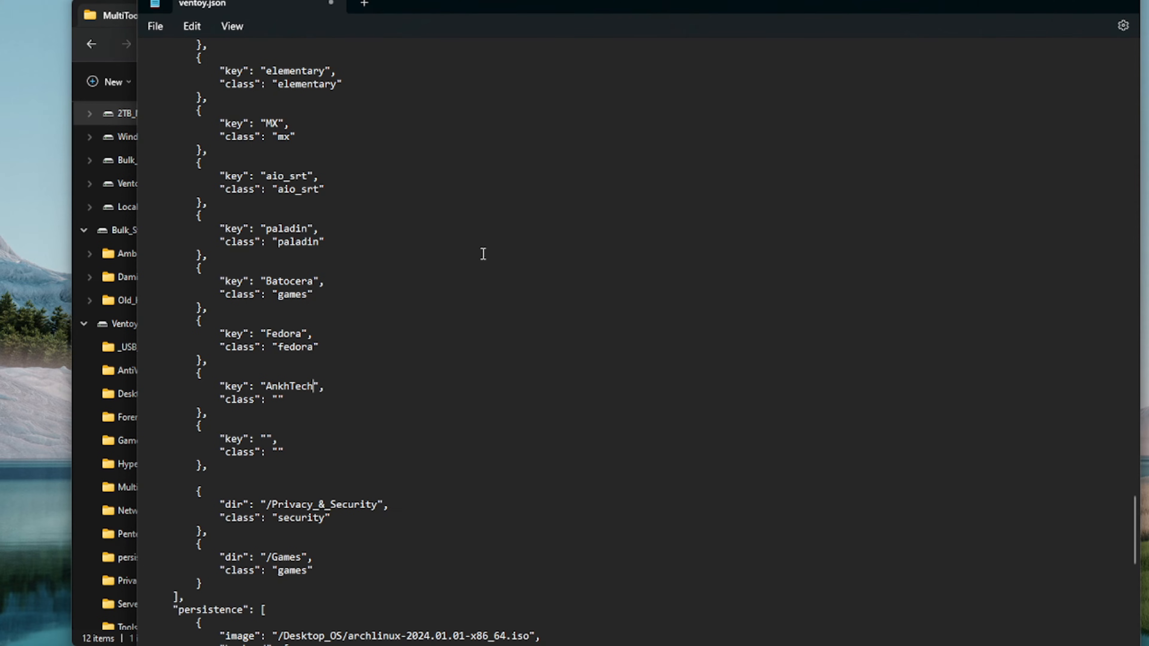
pyautogui.click(269, 438)
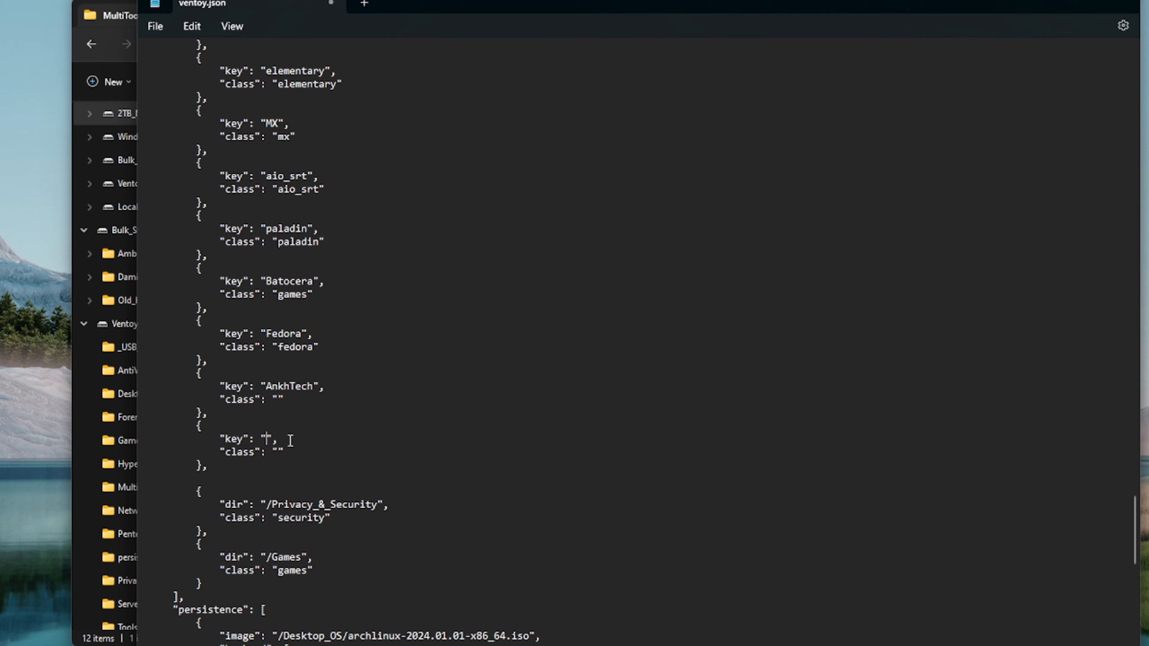
pyautogui.write('Bob.Ombs')
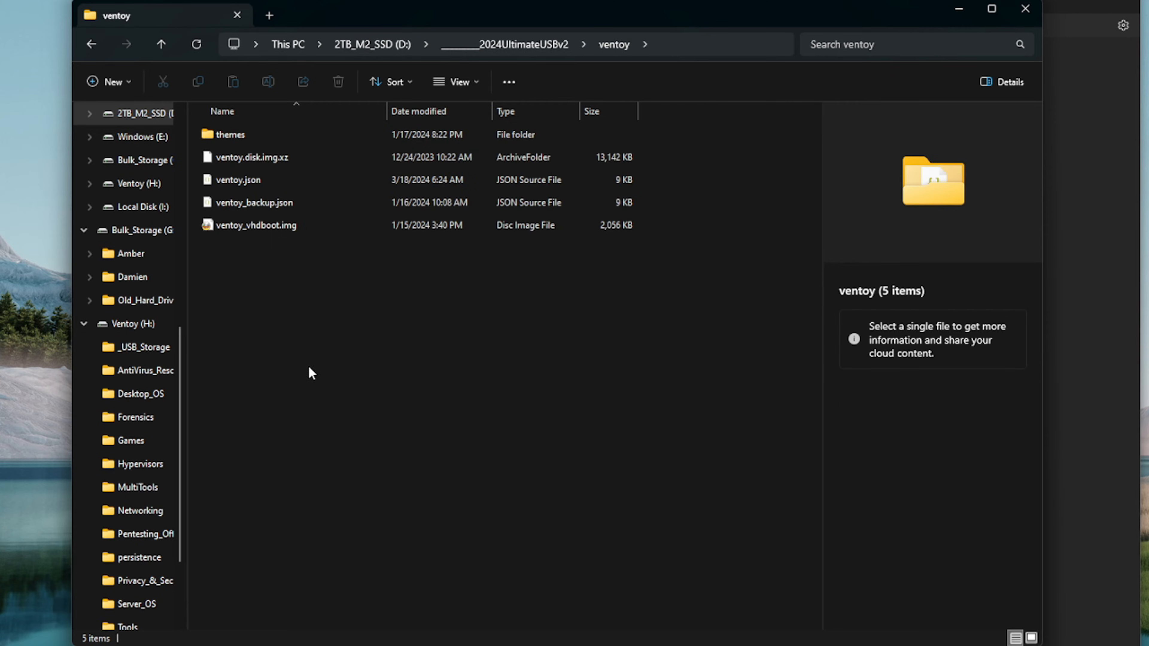
# Step: Check the icon names in itunicorn's icons folder and set the classes ankhtech and bobomb
pyautogui.doubleClick(231, 134)
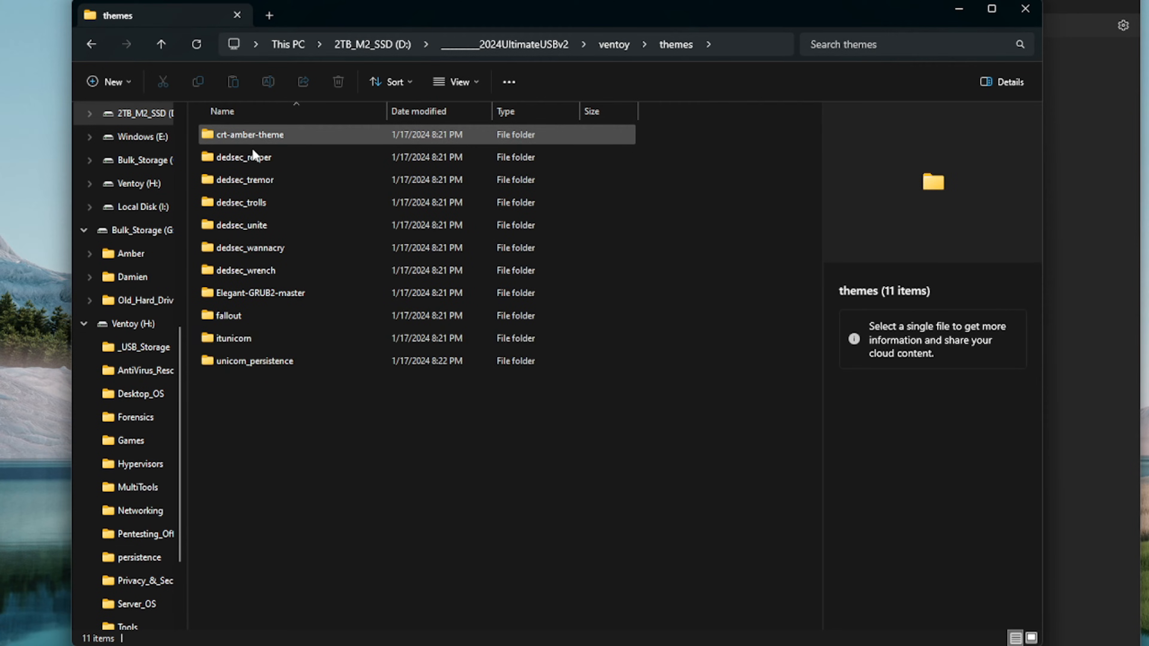
pyautogui.doubleClick(233, 337)
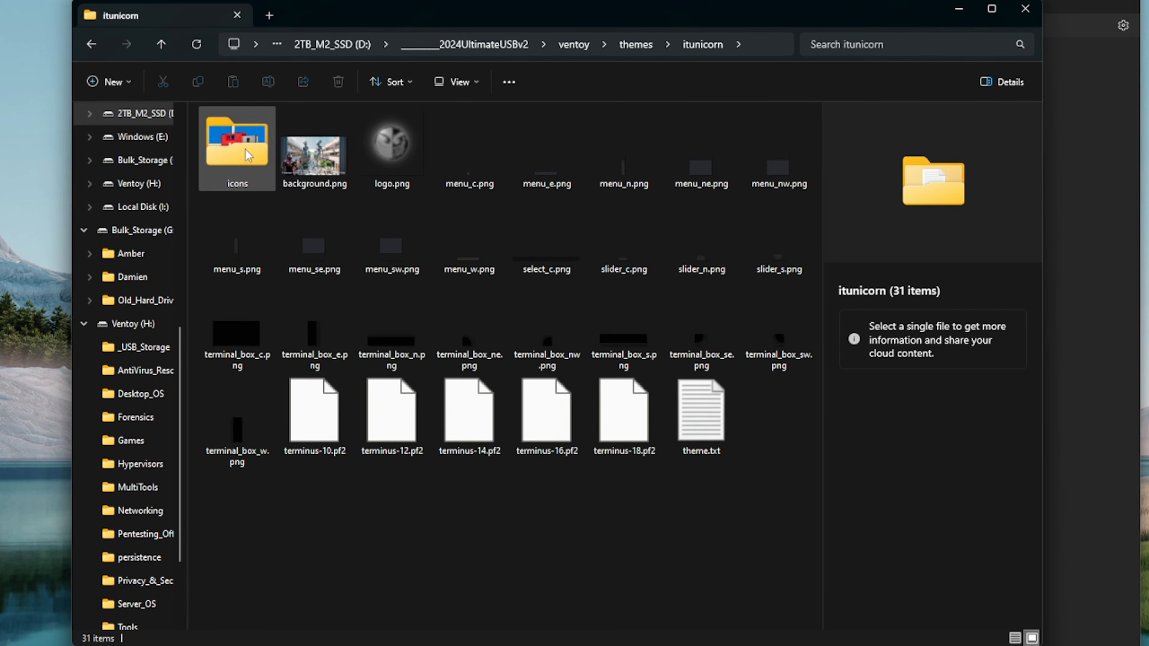
pyautogui.doubleClick(236, 139)
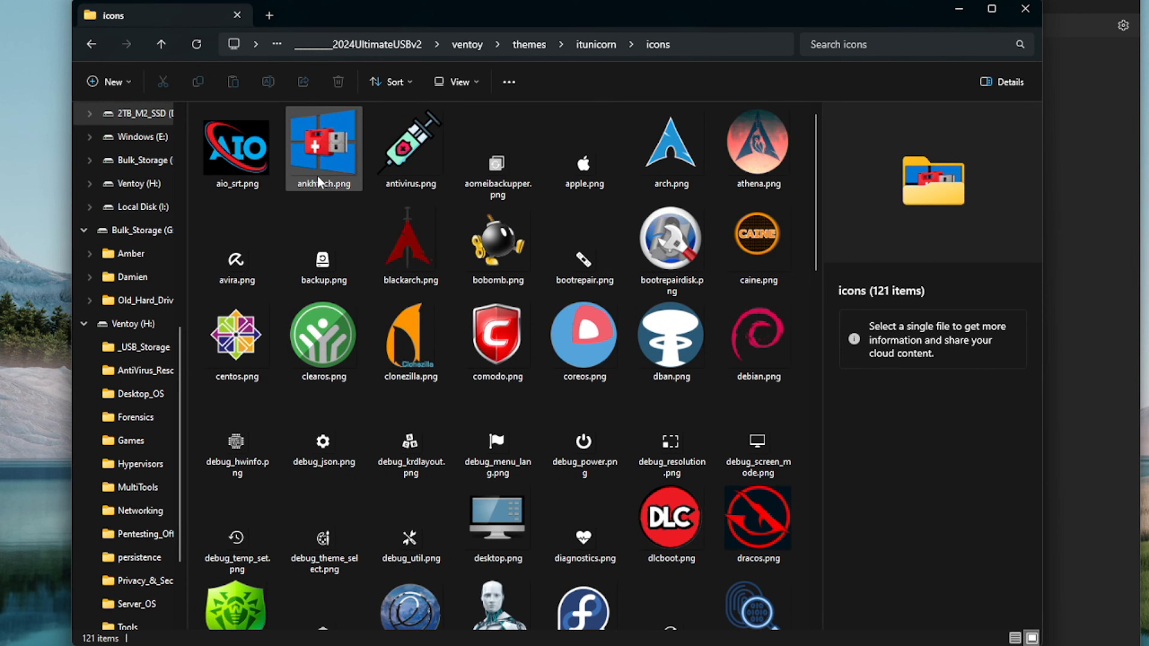
pyautogui.click(323, 148)
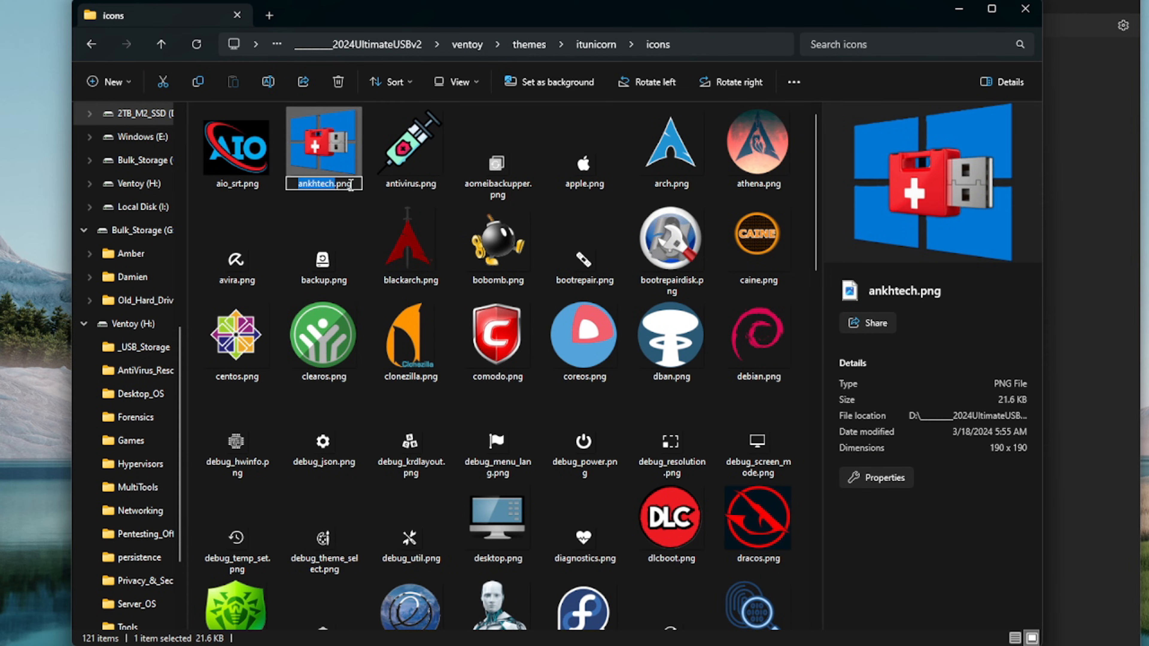
pyautogui.moveTo(500, 111)
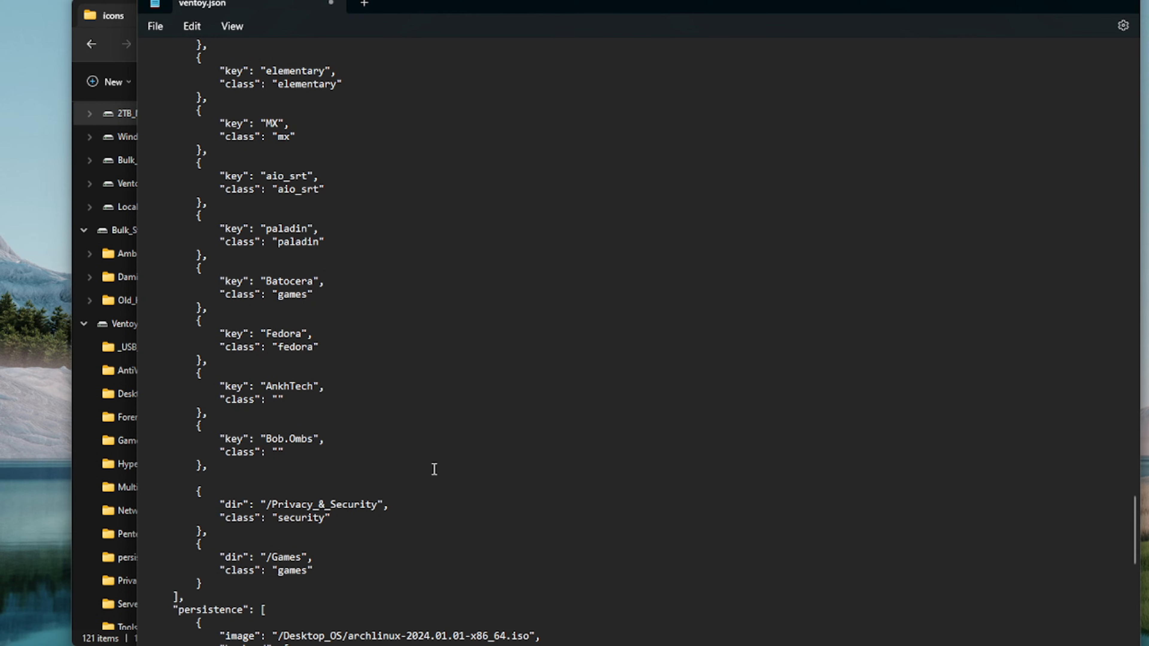
pyautogui.moveTo(280, 399)
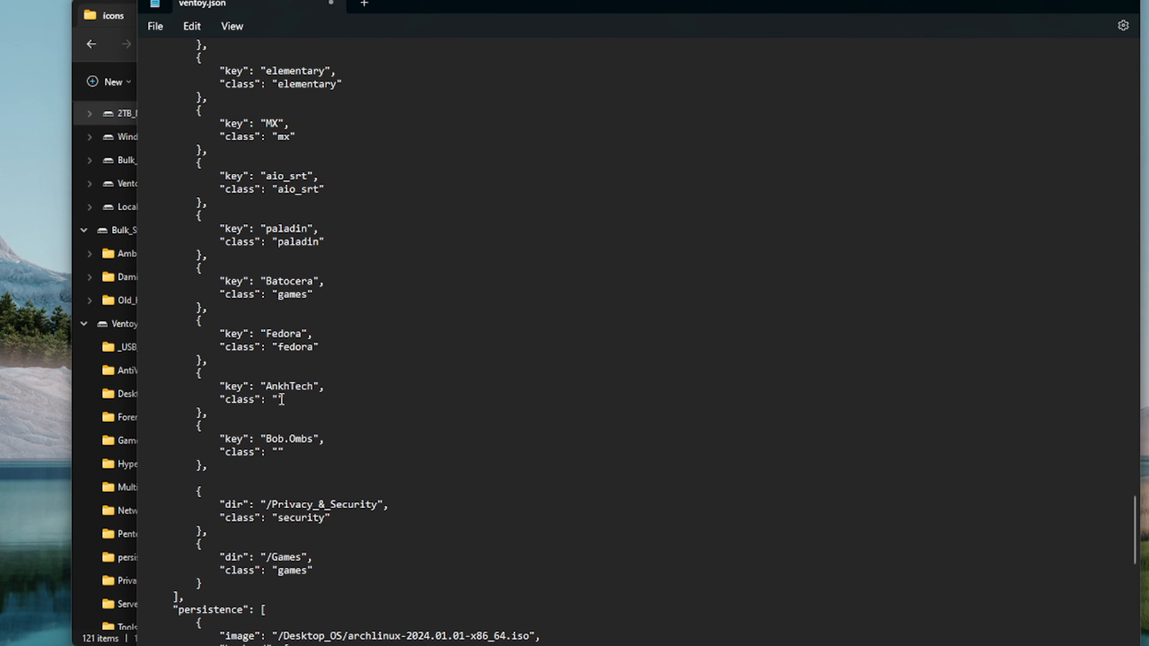
pyautogui.write('ankhtech')
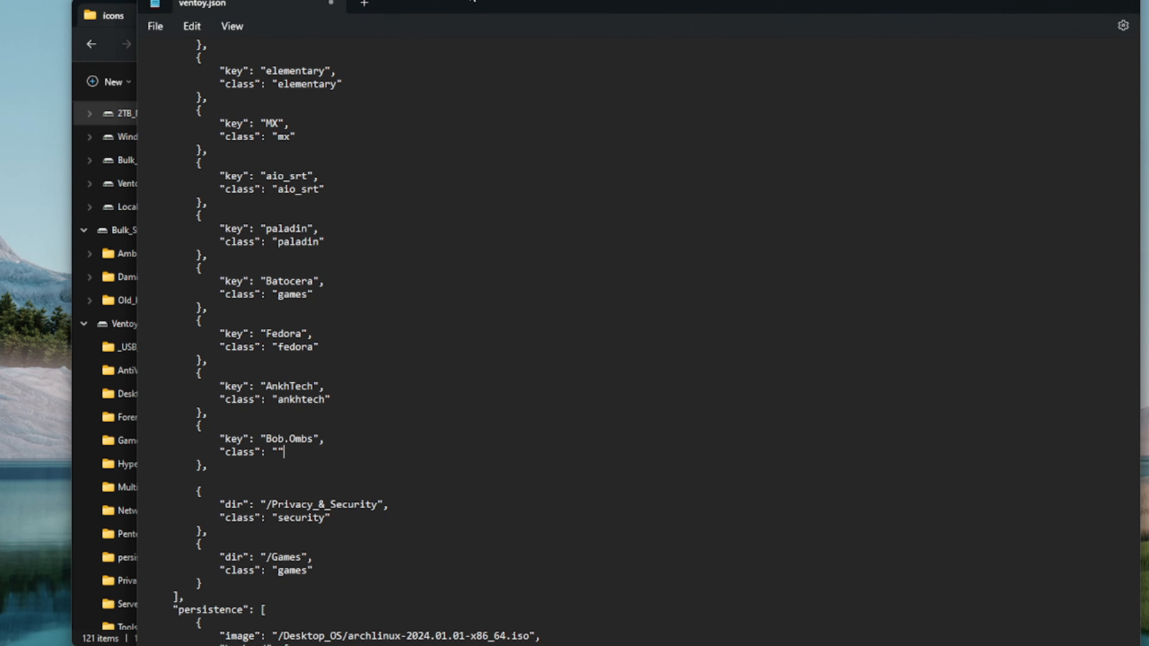
pyautogui.moveTo(369, 484)
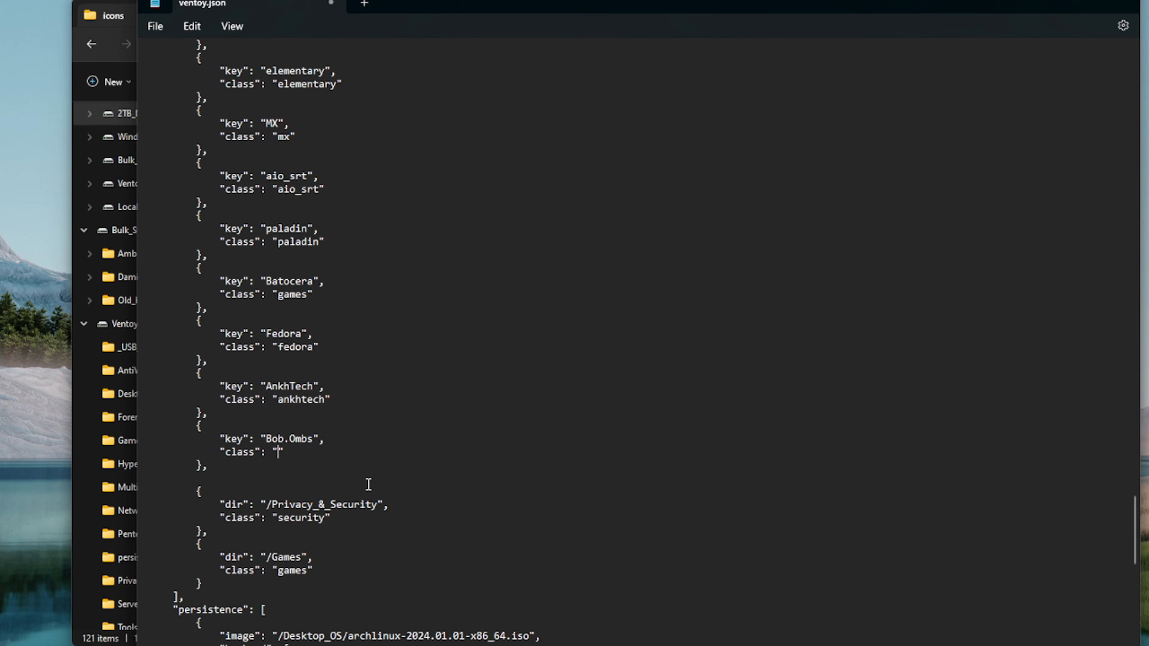
pyautogui.write('bobomb')
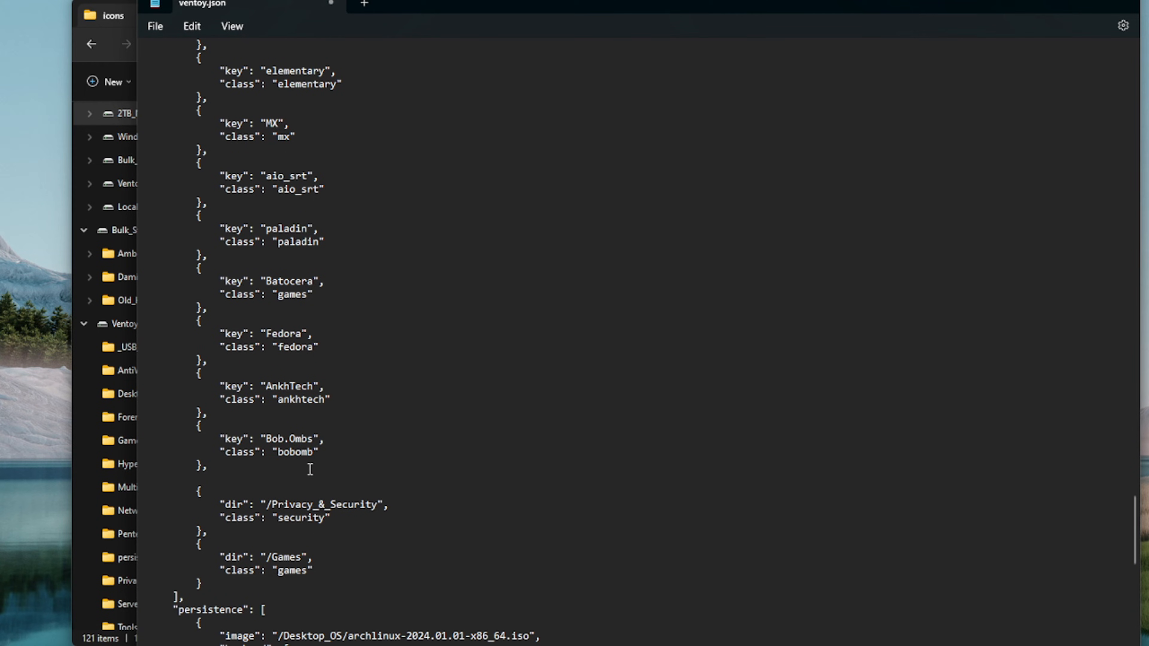
pyautogui.click(155, 25)
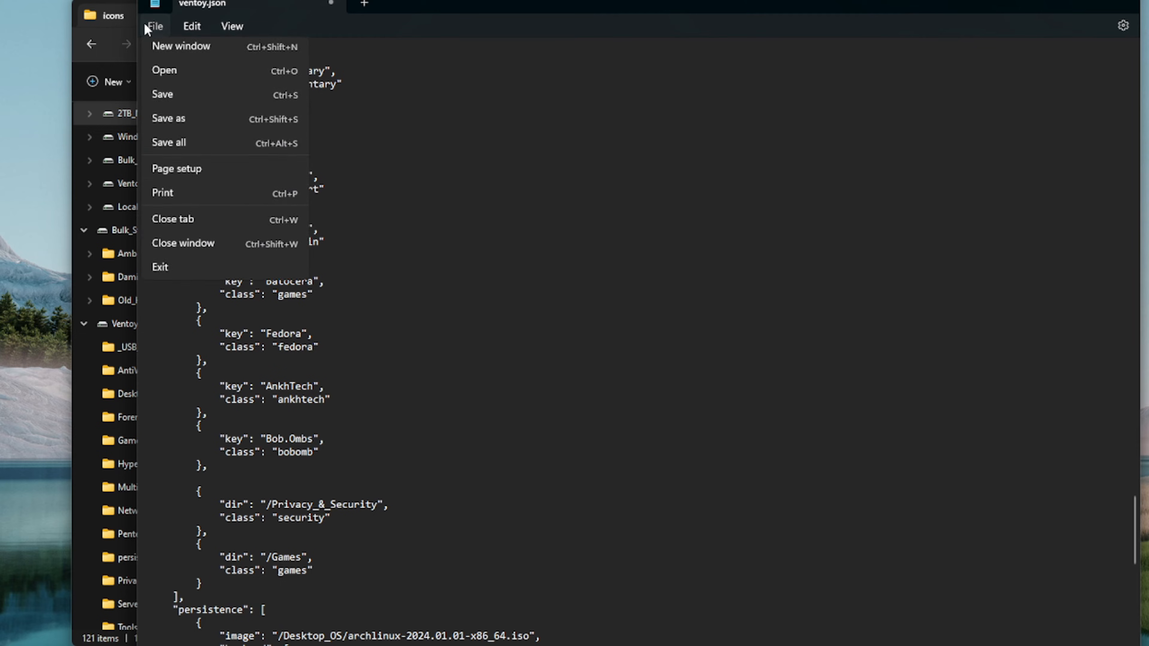
pyautogui.moveTo(164, 128)
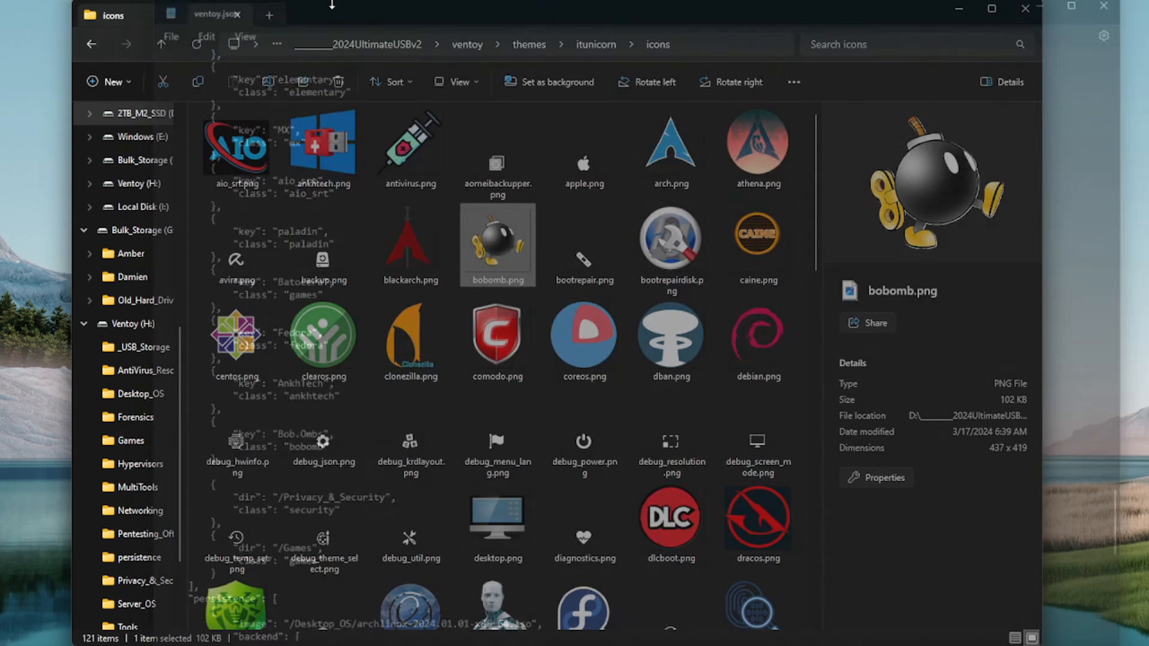
# Step: Save the edited ventoy.json and close Notepad
pyautogui.click(237, 14)
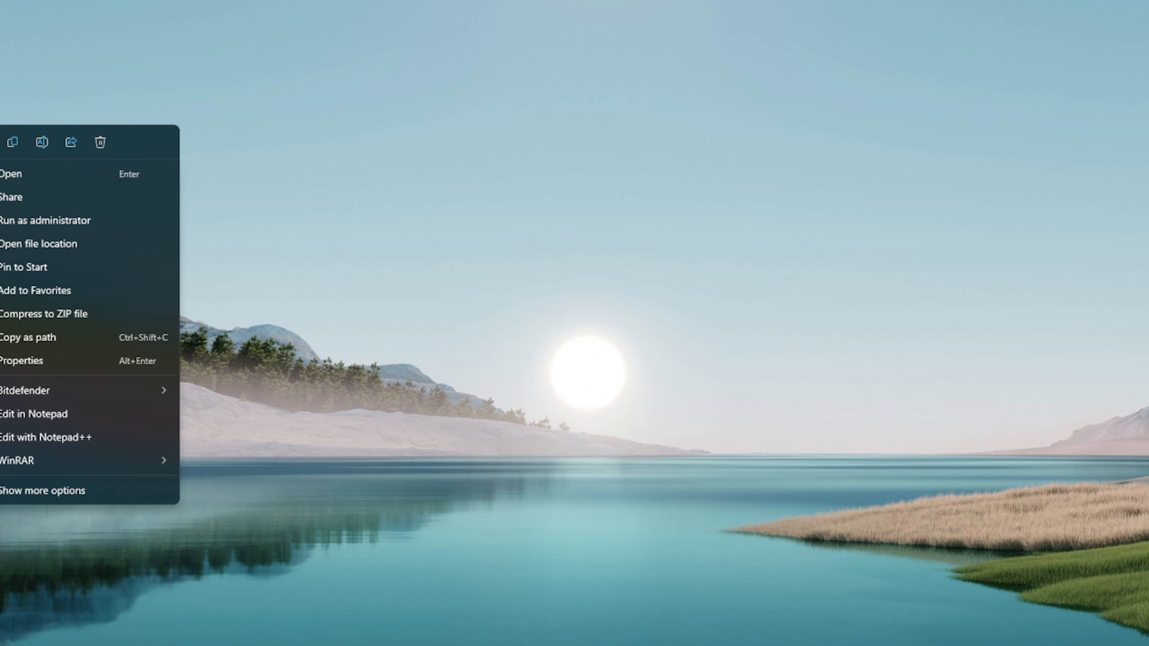
# Step: Launch VentoyPlugson.exe from the ventoy-1.0.96 folder, start it for drive H: and follow its Link
pyautogui.click(39, 243)
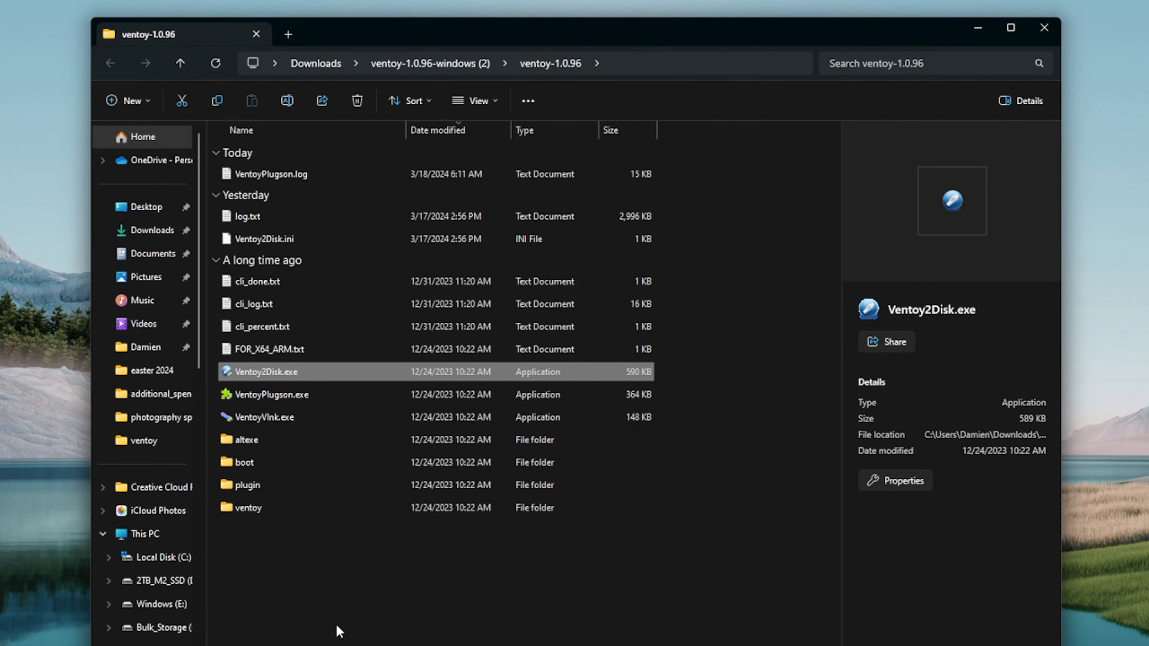
pyautogui.moveTo(396, 578)
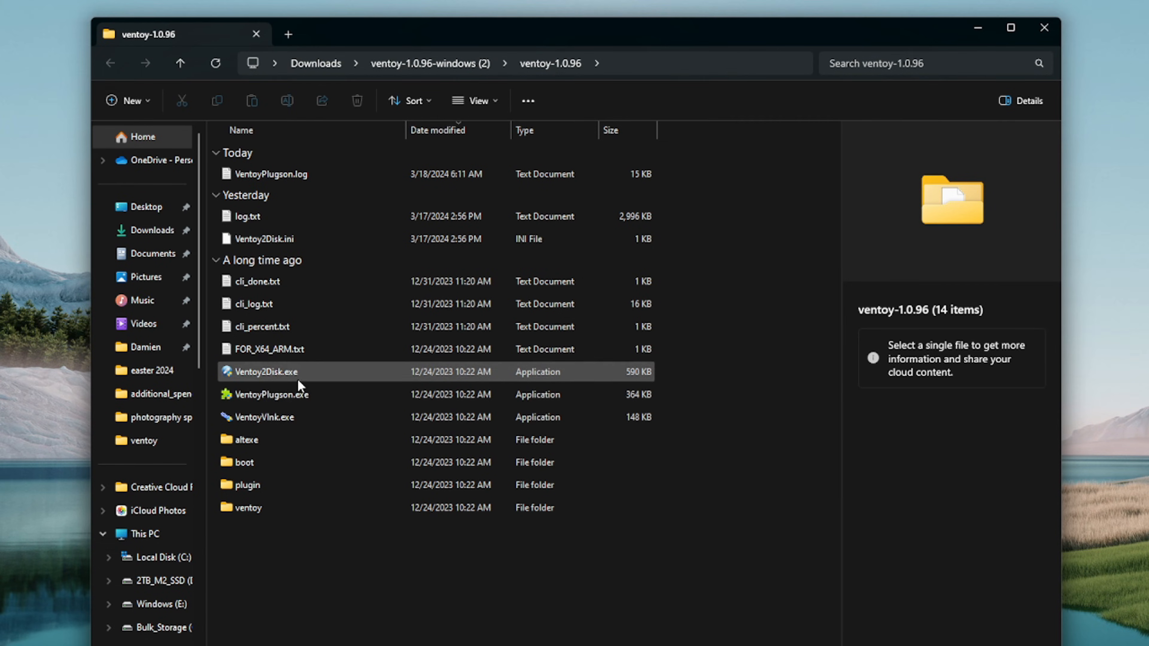
pyautogui.click(271, 395)
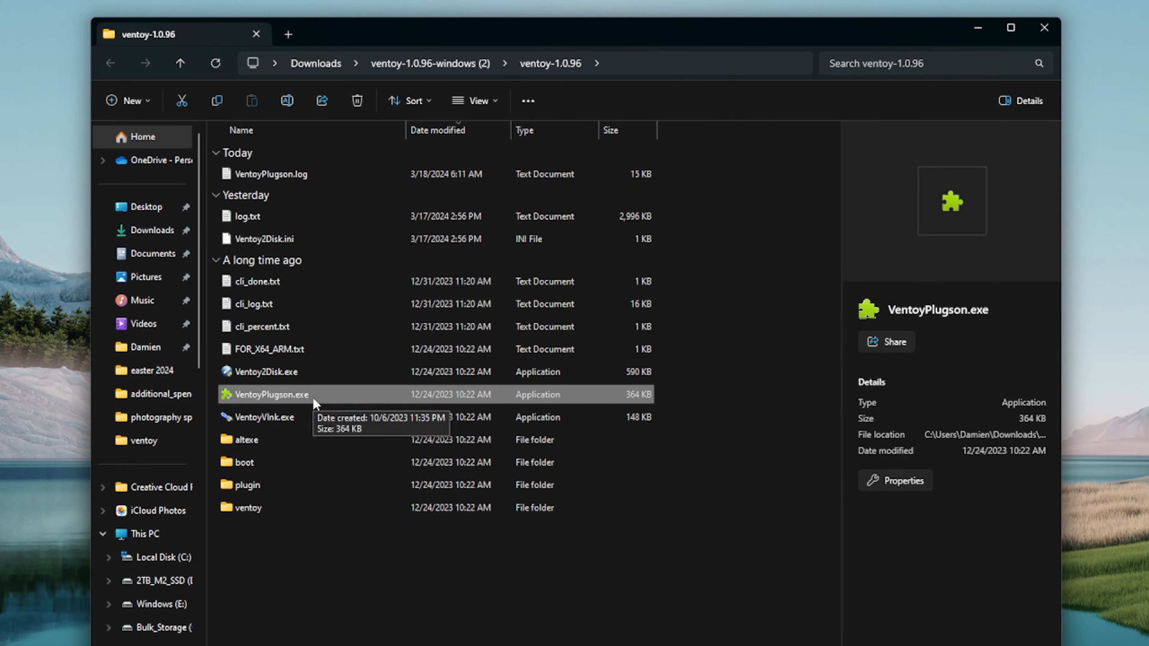
pyautogui.doubleClick(272, 394)
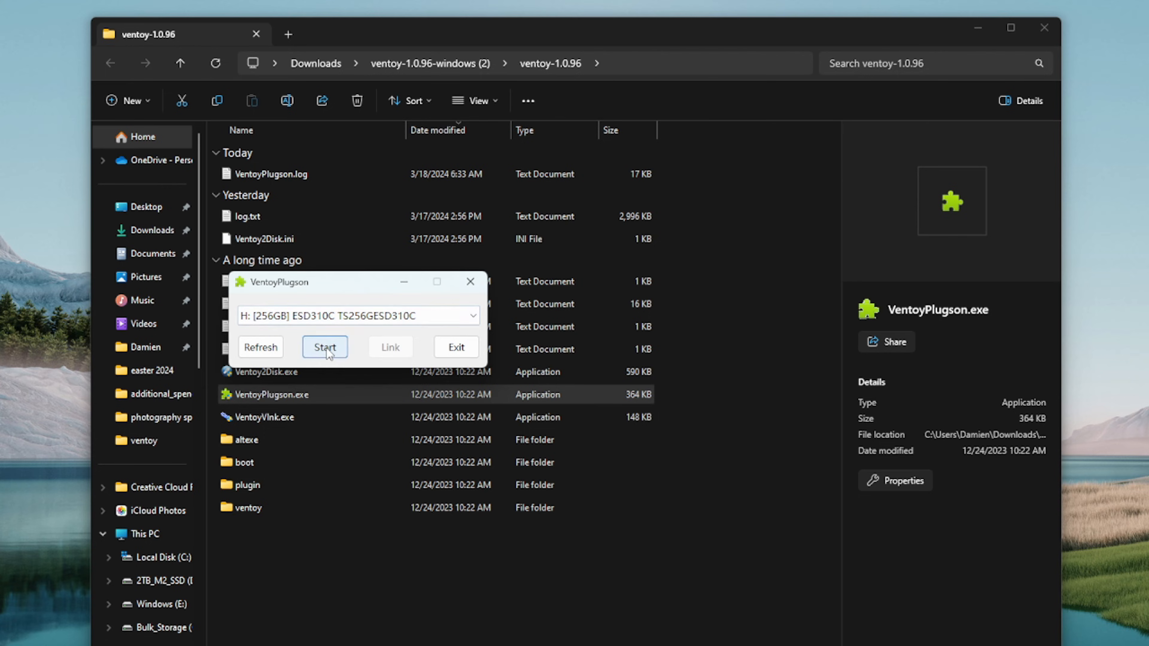
pyautogui.click(325, 347)
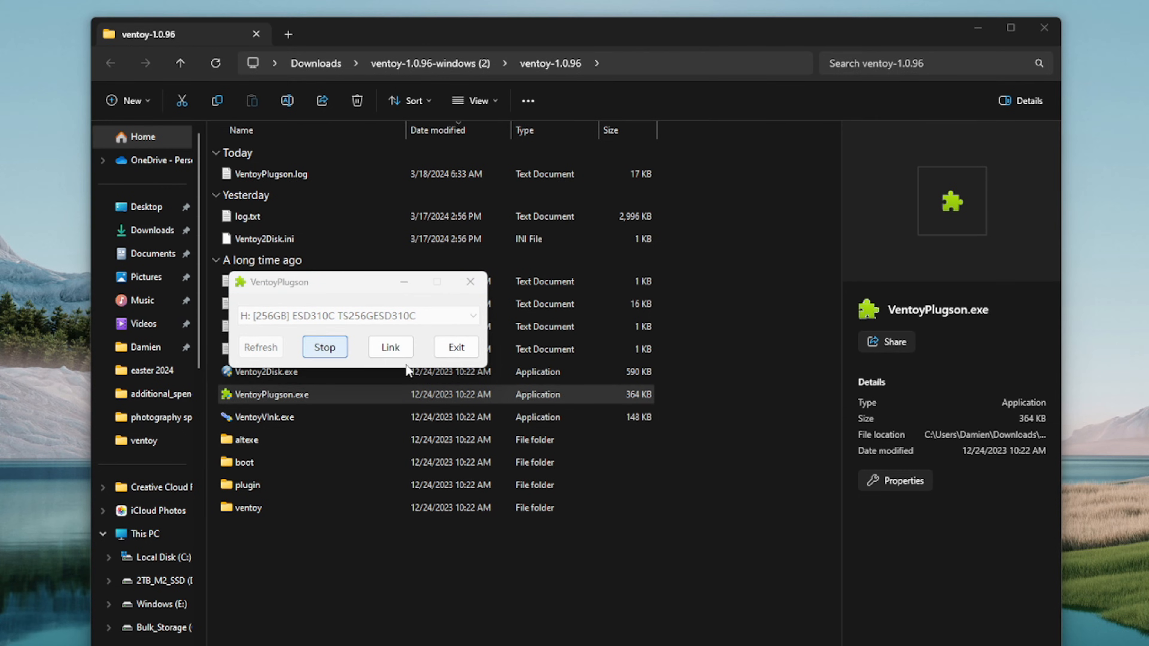
pyautogui.click(389, 347)
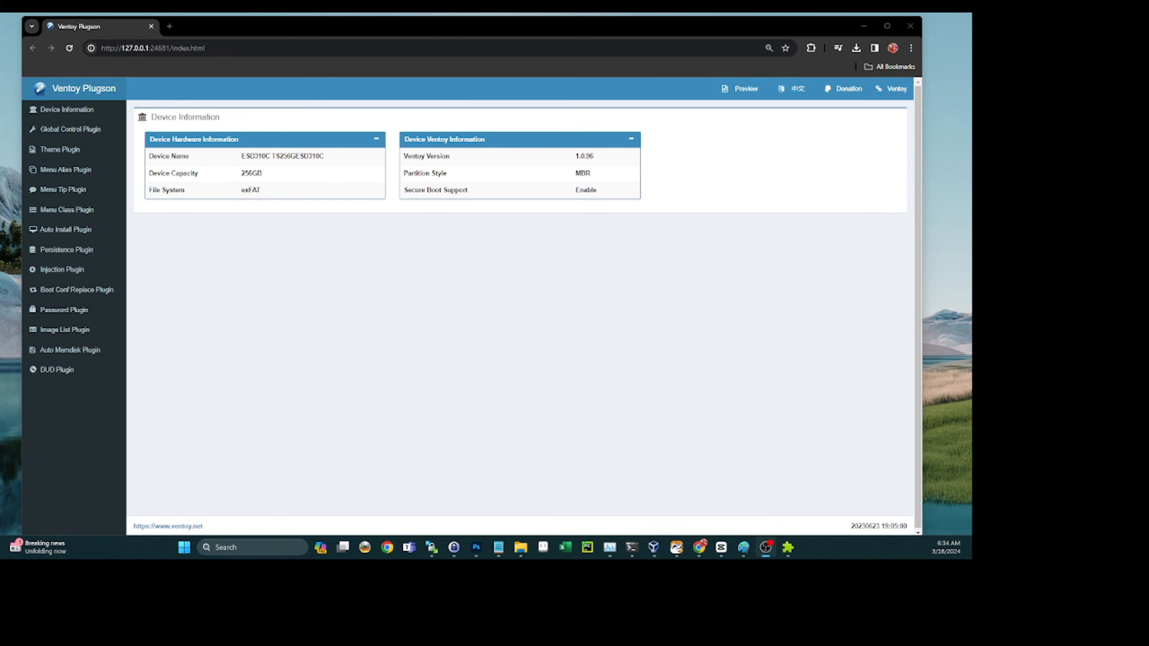
# Step: Maximize Plugson and view the Menu Class Plugin table down to Fedora, Privacy_&_Security and Games
pyautogui.click(887, 26)
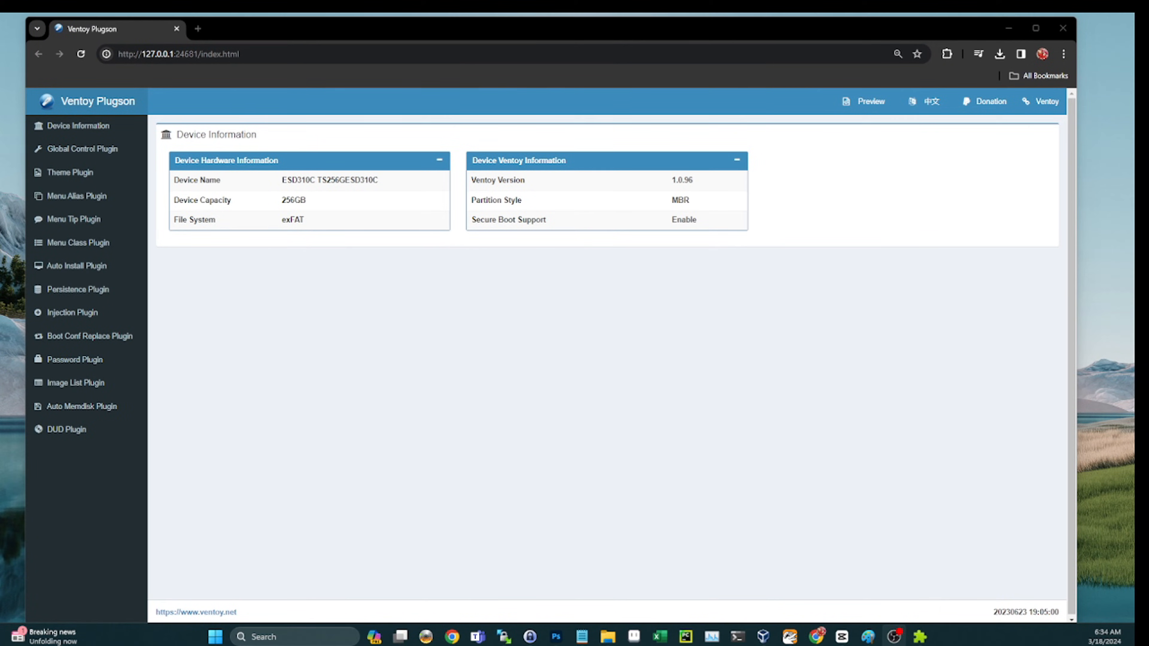
pyautogui.moveTo(206, 357)
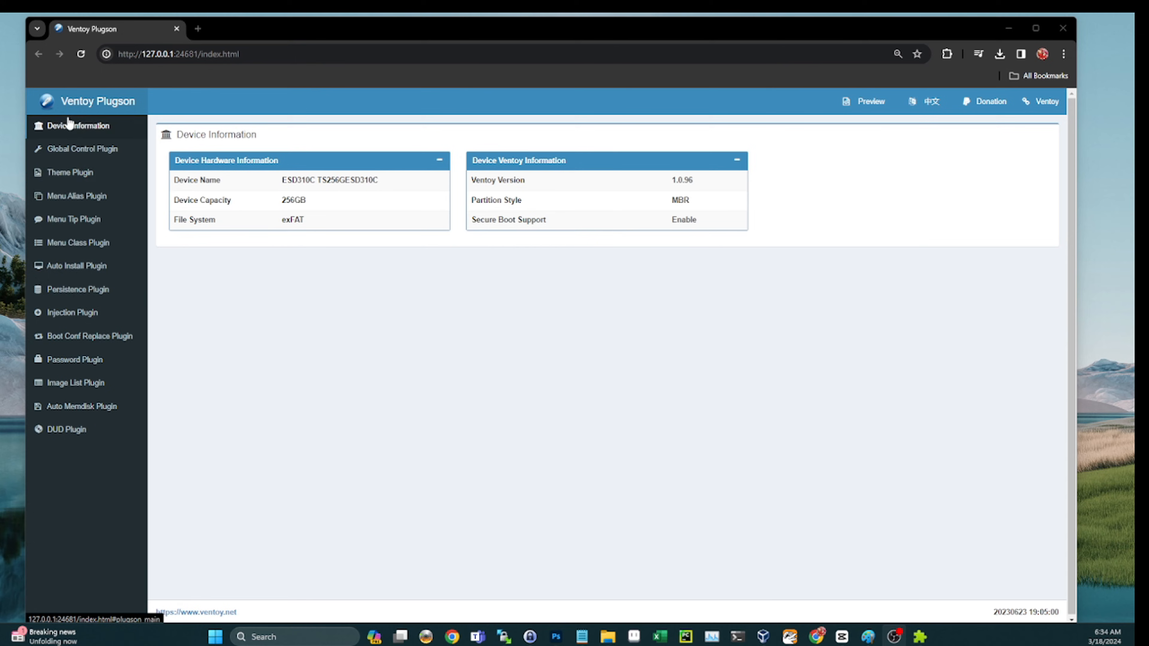
pyautogui.moveTo(77, 288)
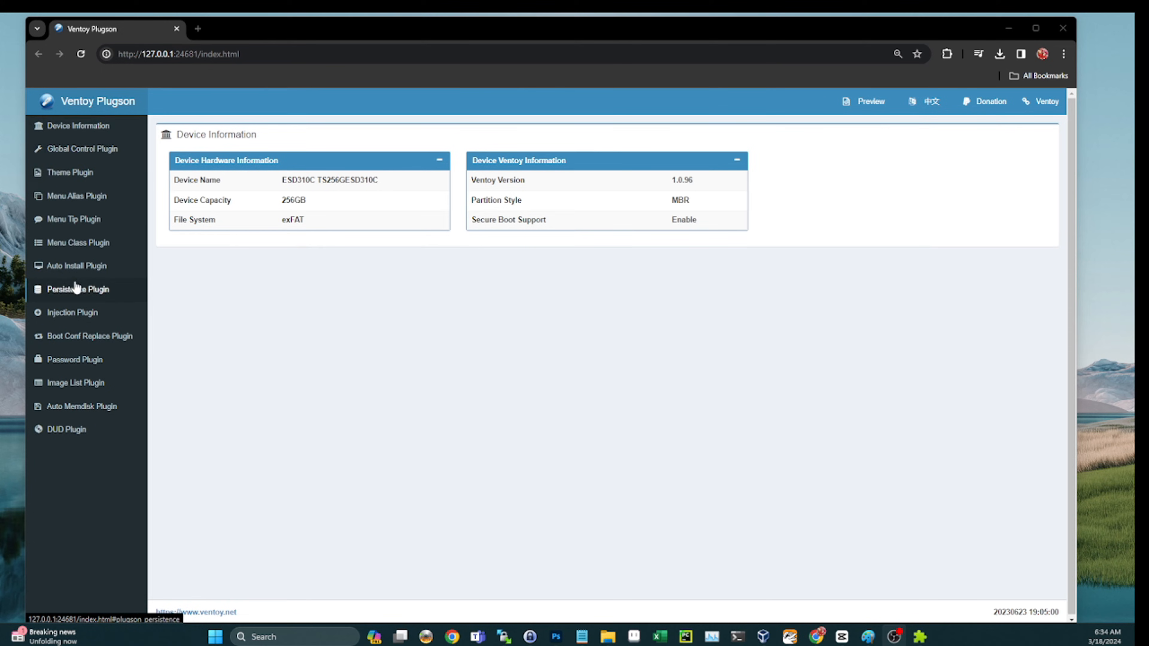
pyautogui.click(78, 243)
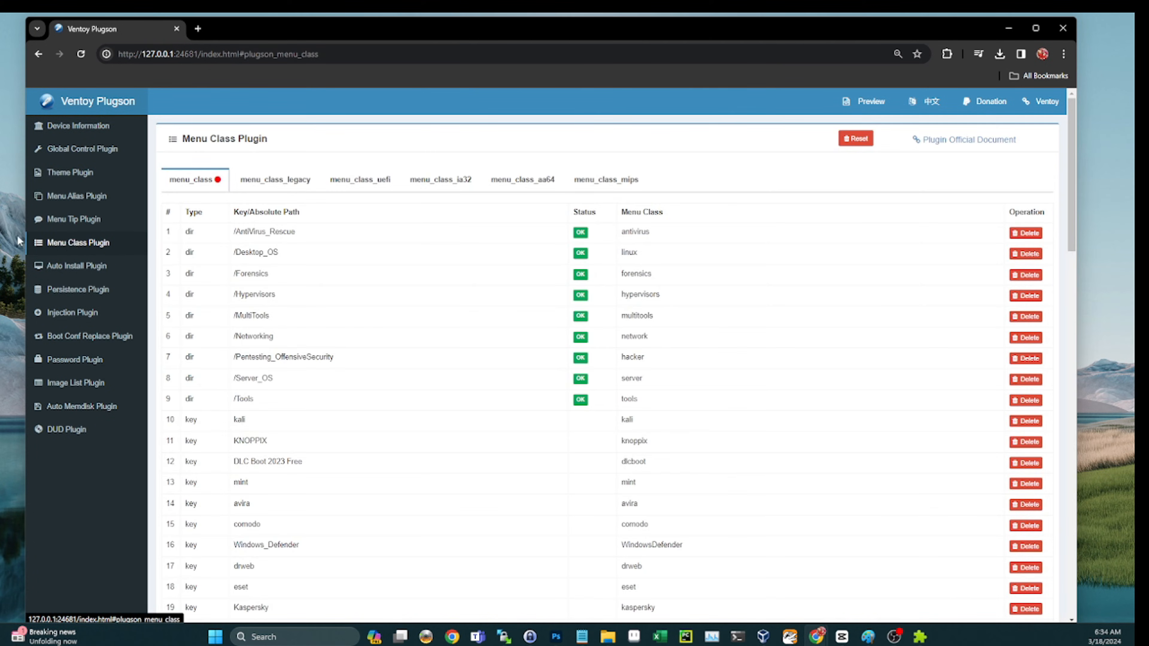
pyautogui.scroll(-3)
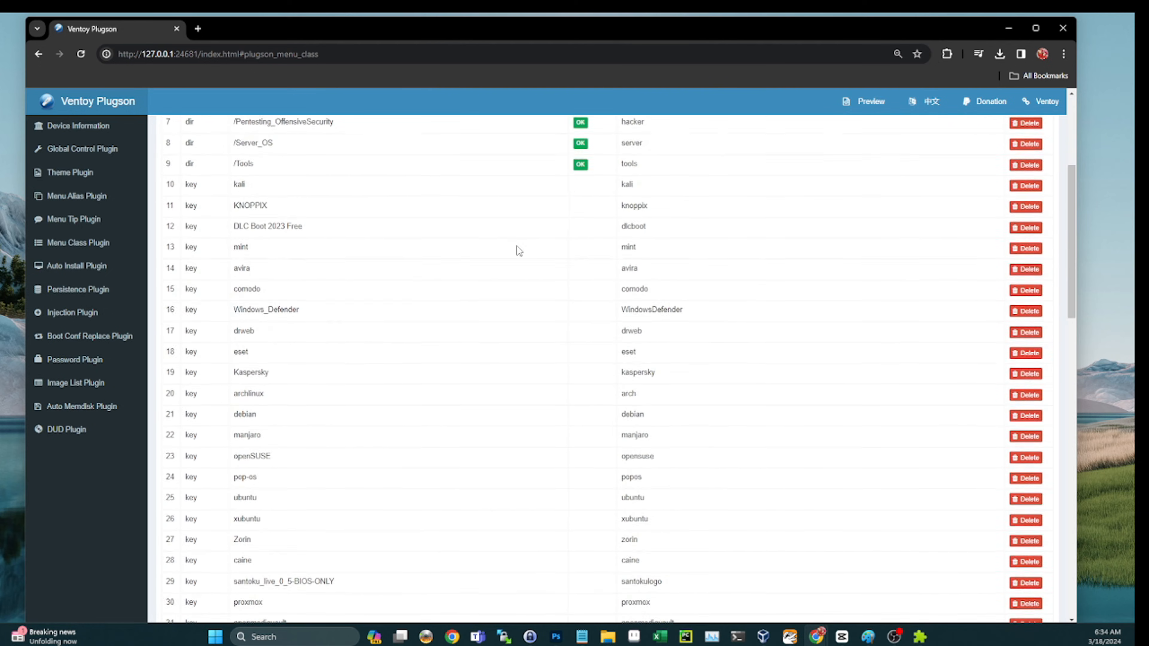
pyautogui.scroll(-3)
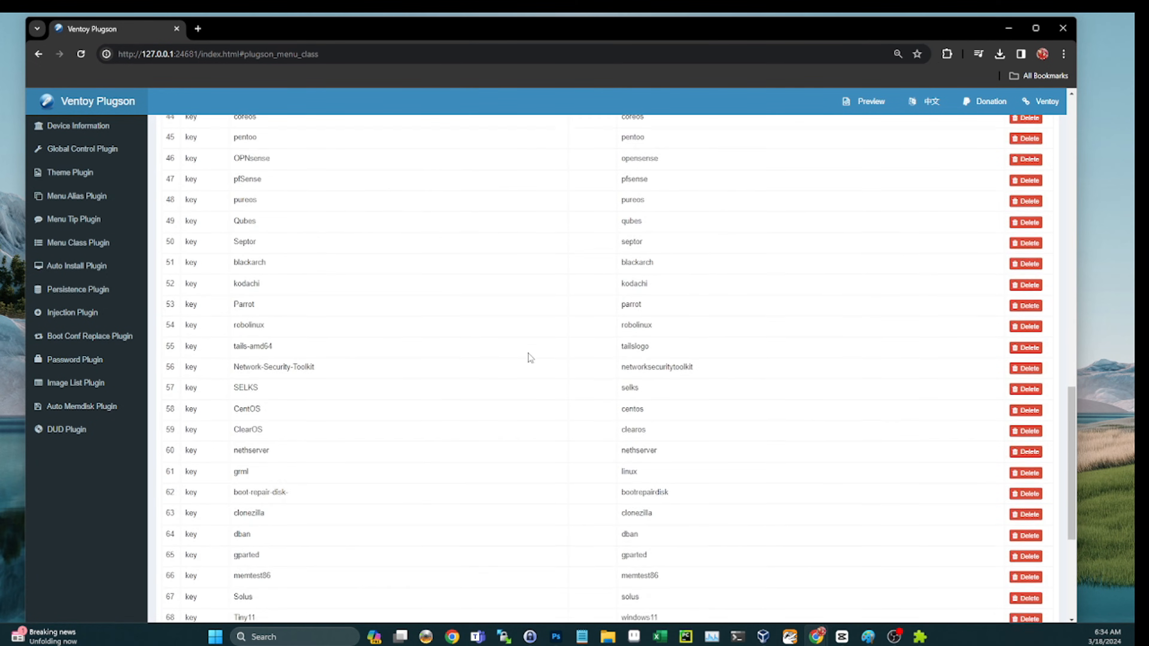
pyautogui.scroll(-3)
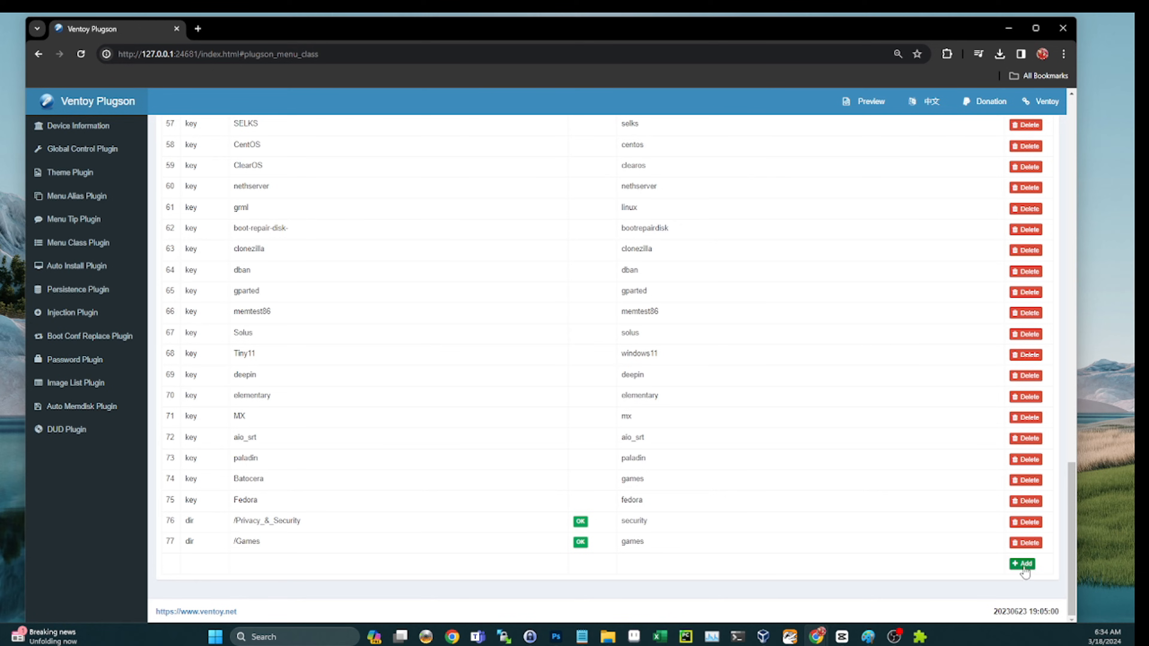
pyautogui.moveTo(353, 493)
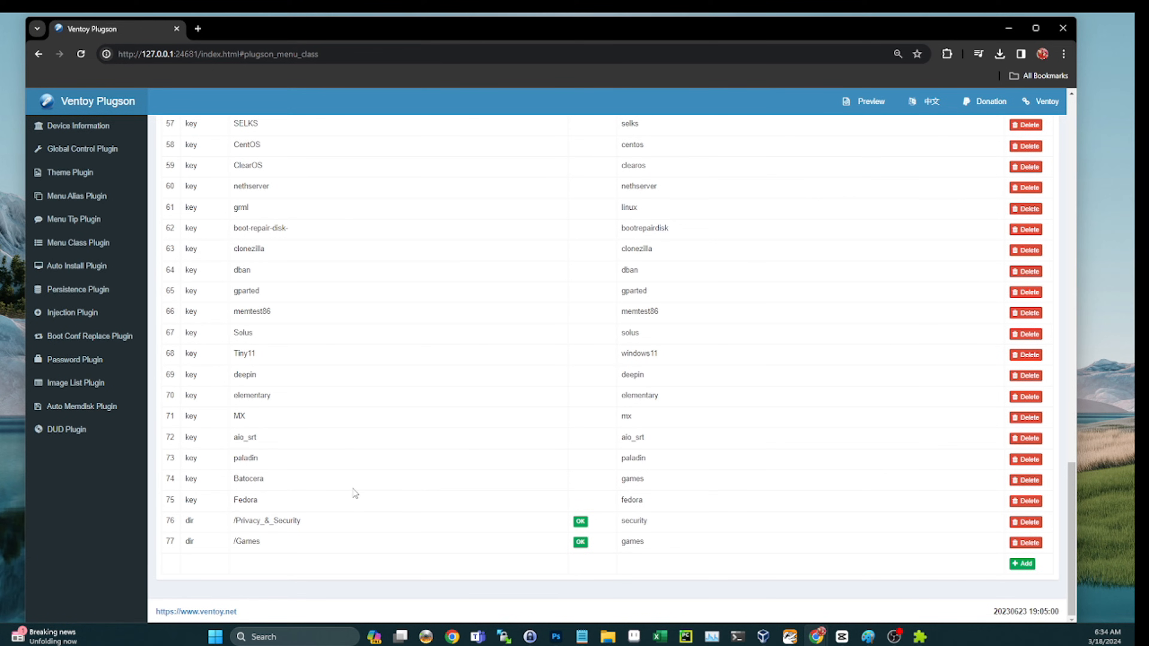
pyautogui.moveTo(470, 472)
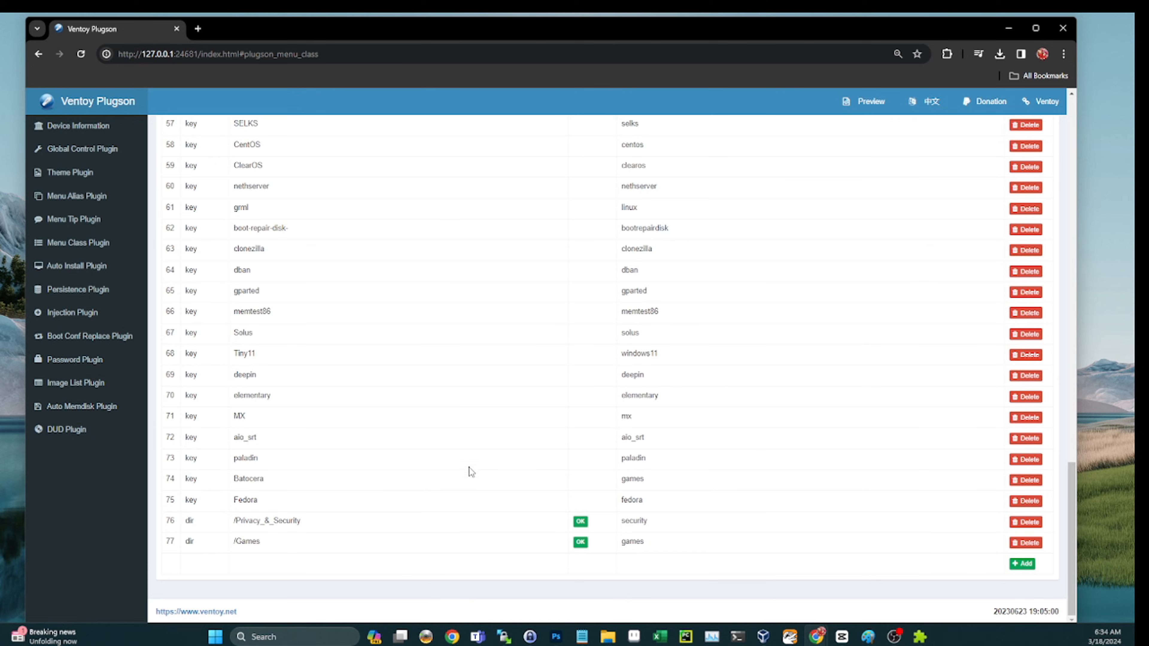
pyautogui.moveTo(770, 452)
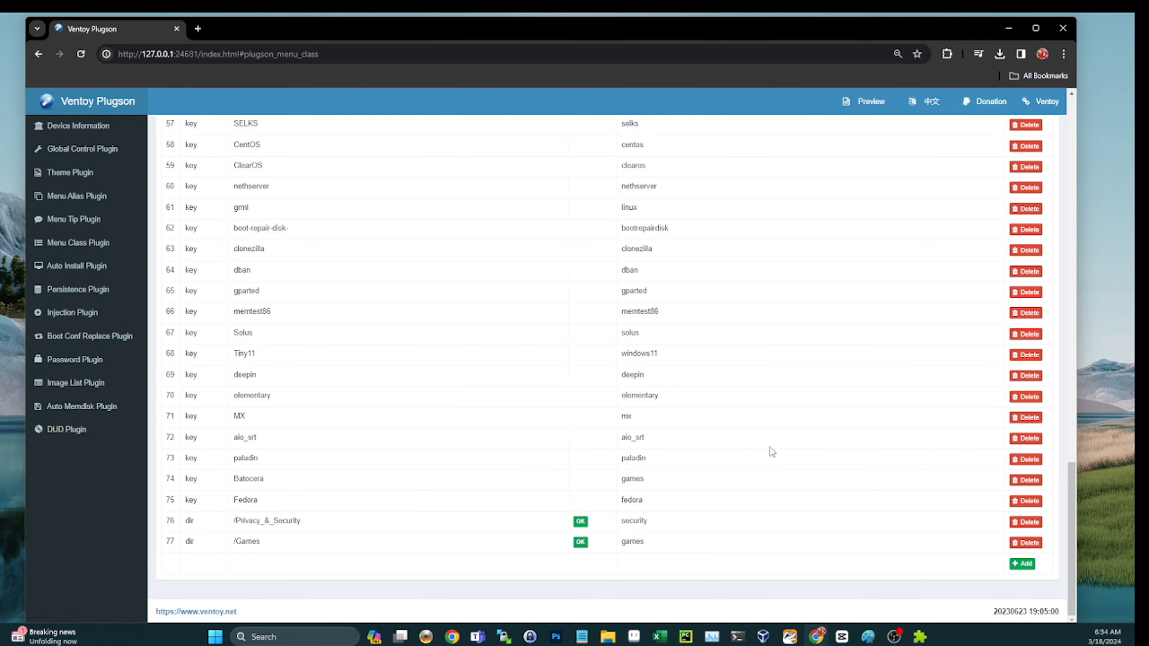
pyautogui.moveTo(754, 441)
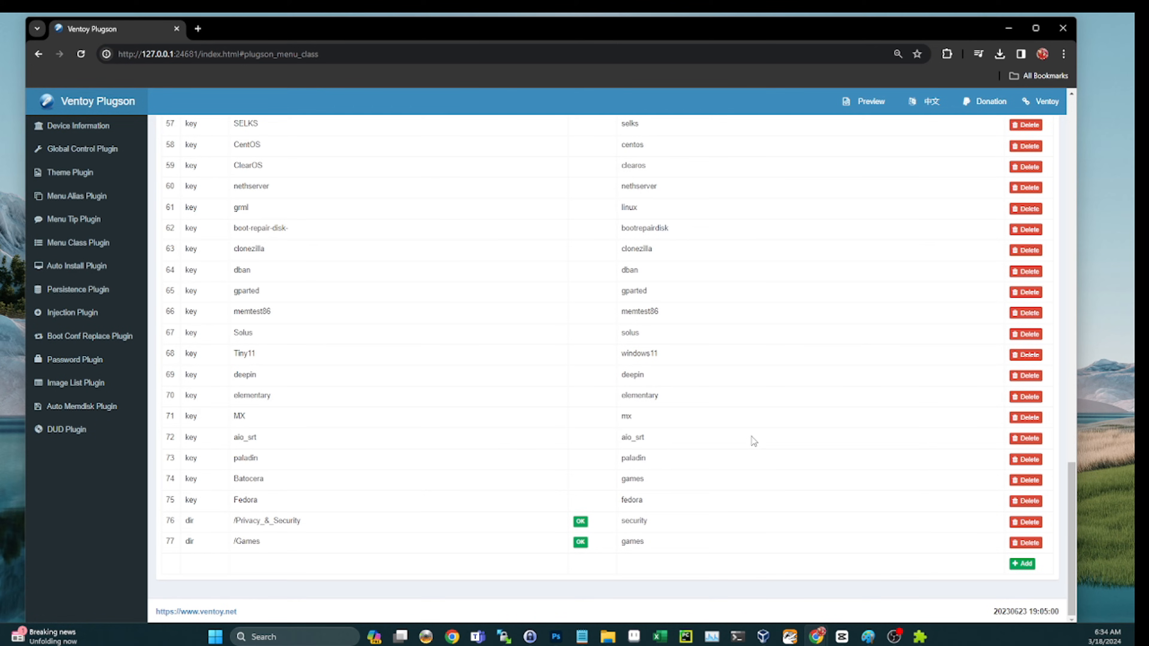
pyautogui.moveTo(541, 468)
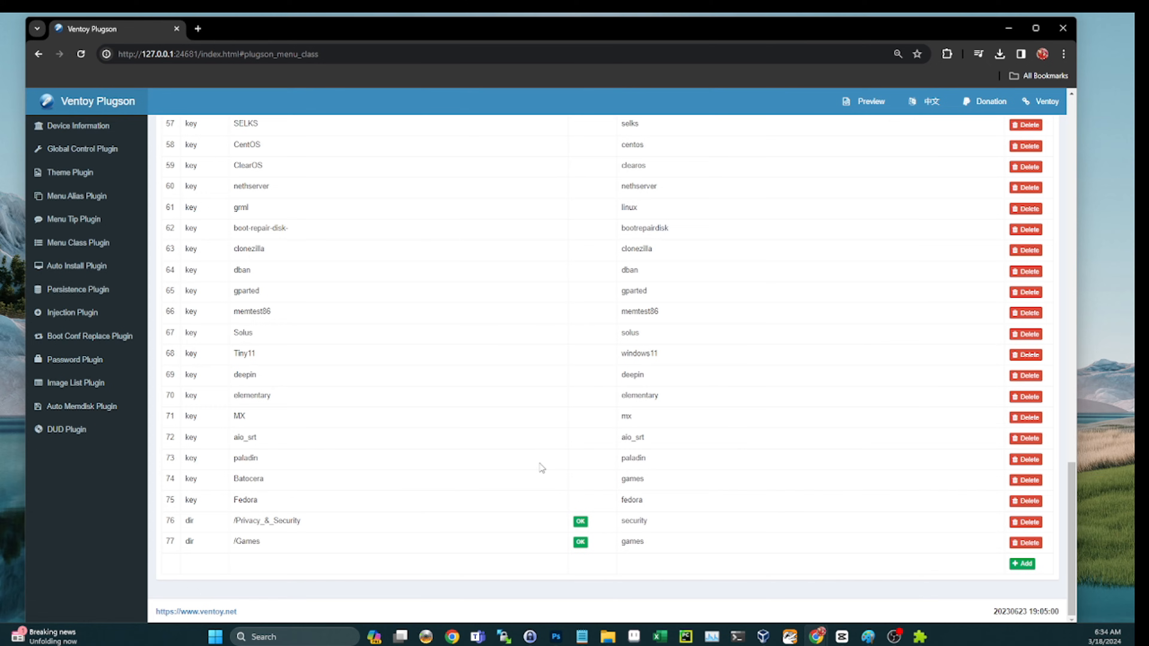
pyautogui.moveTo(594, 506)
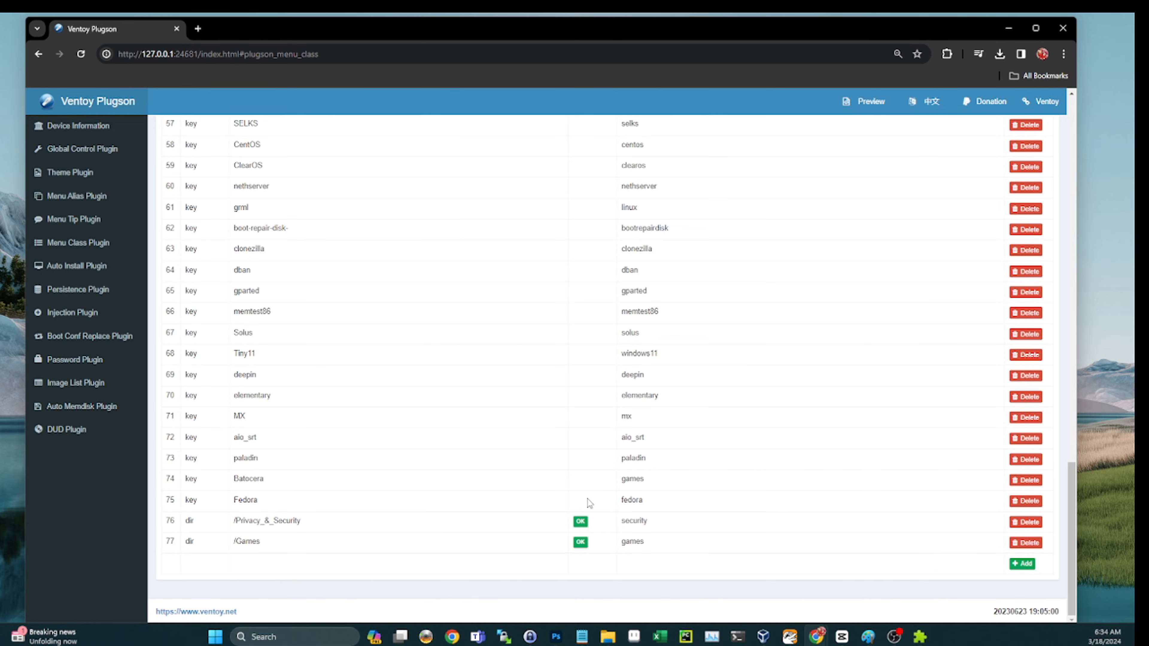
pyautogui.moveTo(50, 374)
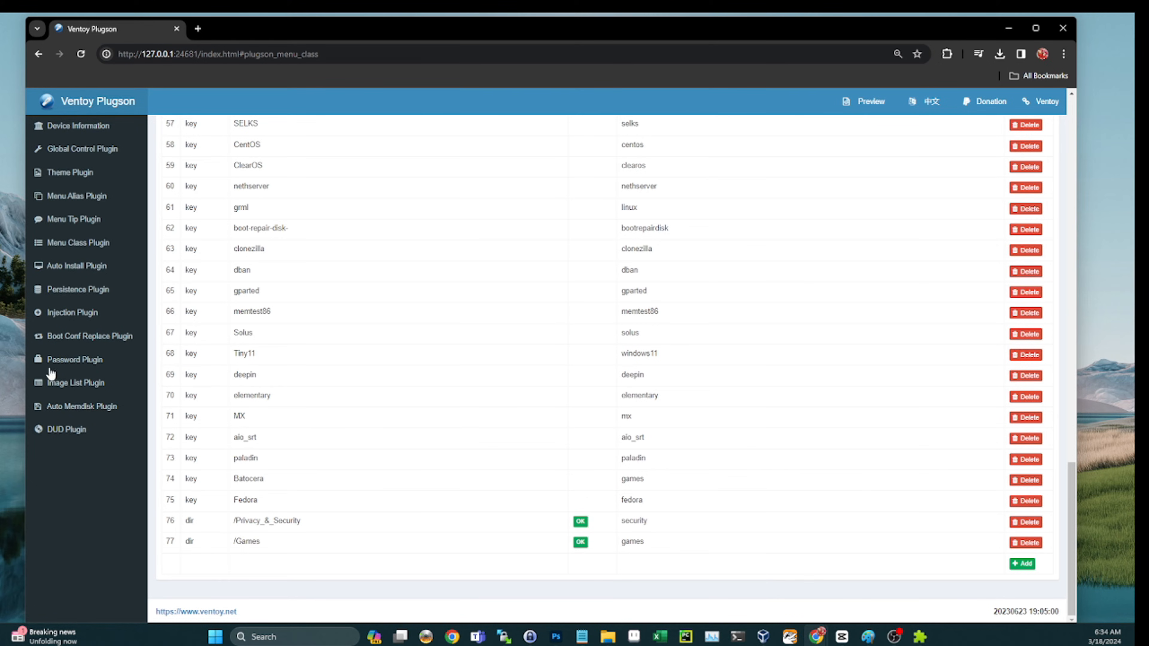
pyautogui.moveTo(265, 378)
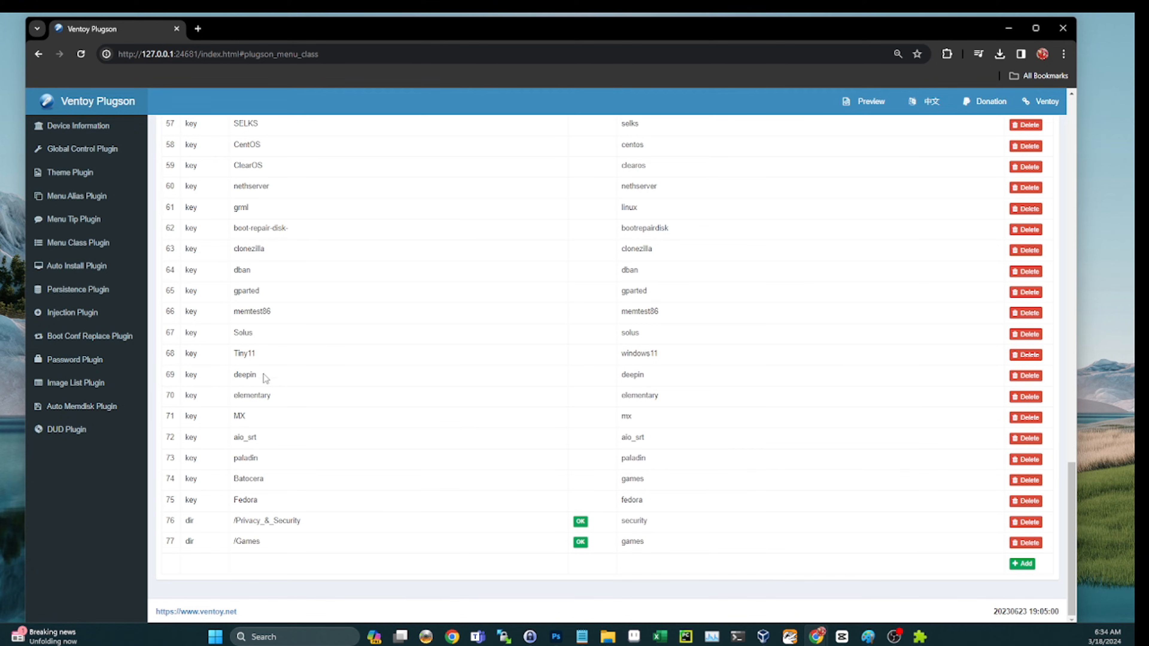
pyautogui.moveTo(208, 25)
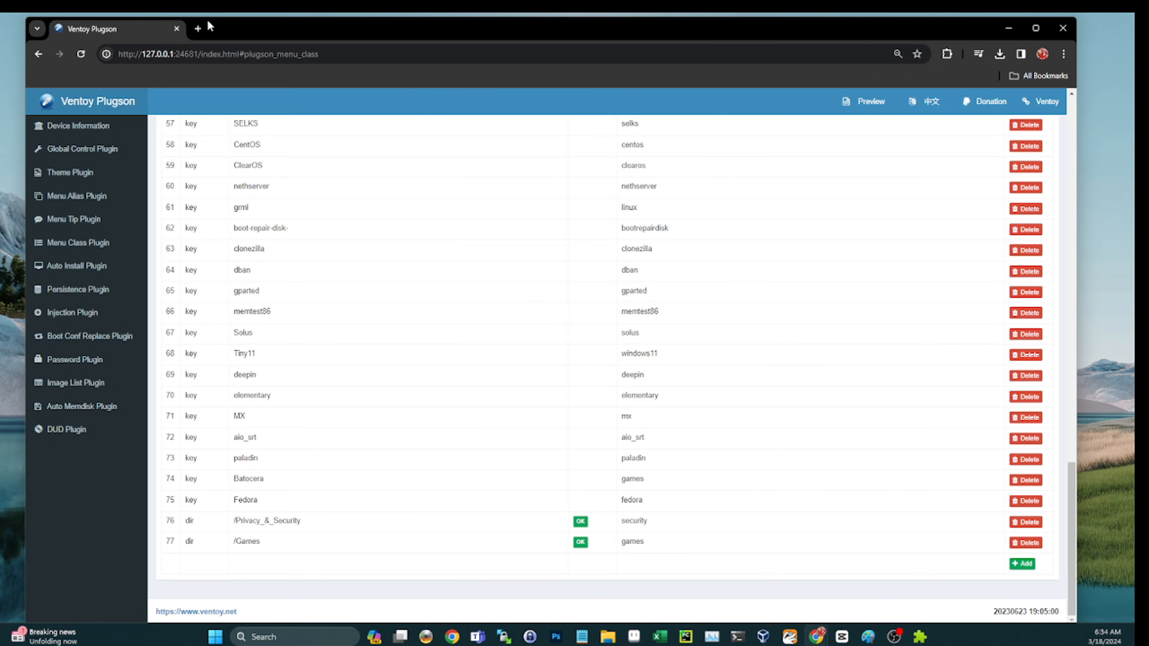
pyautogui.moveTo(197, 28)
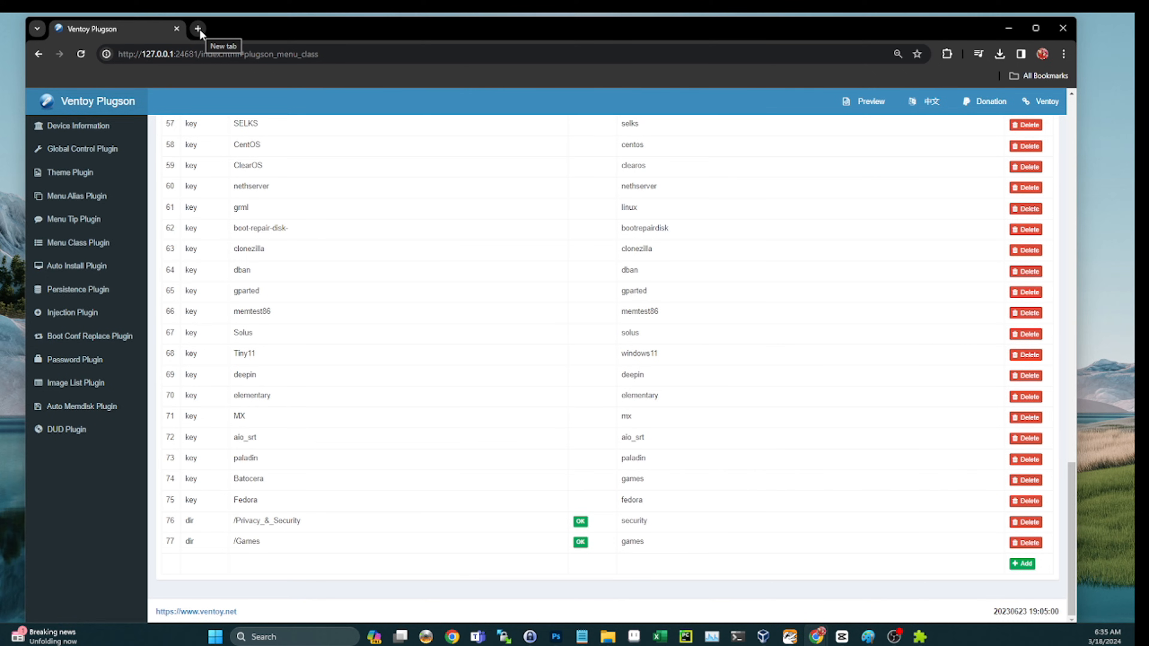
pyautogui.moveTo(198, 30)
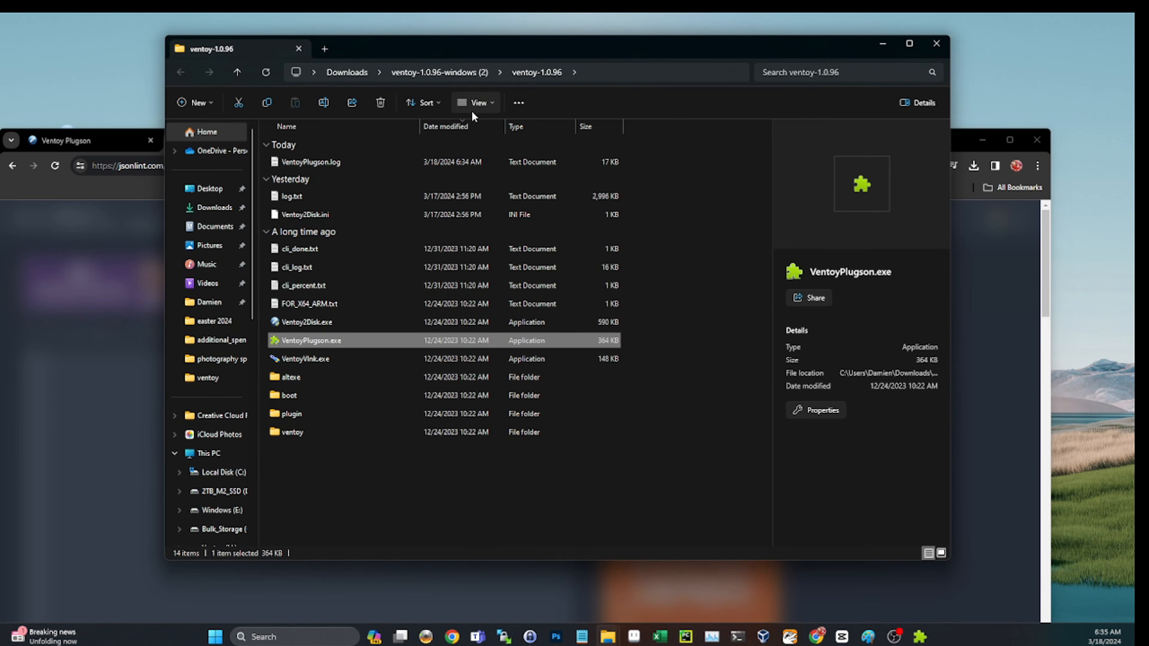
pyautogui.moveTo(216, 339)
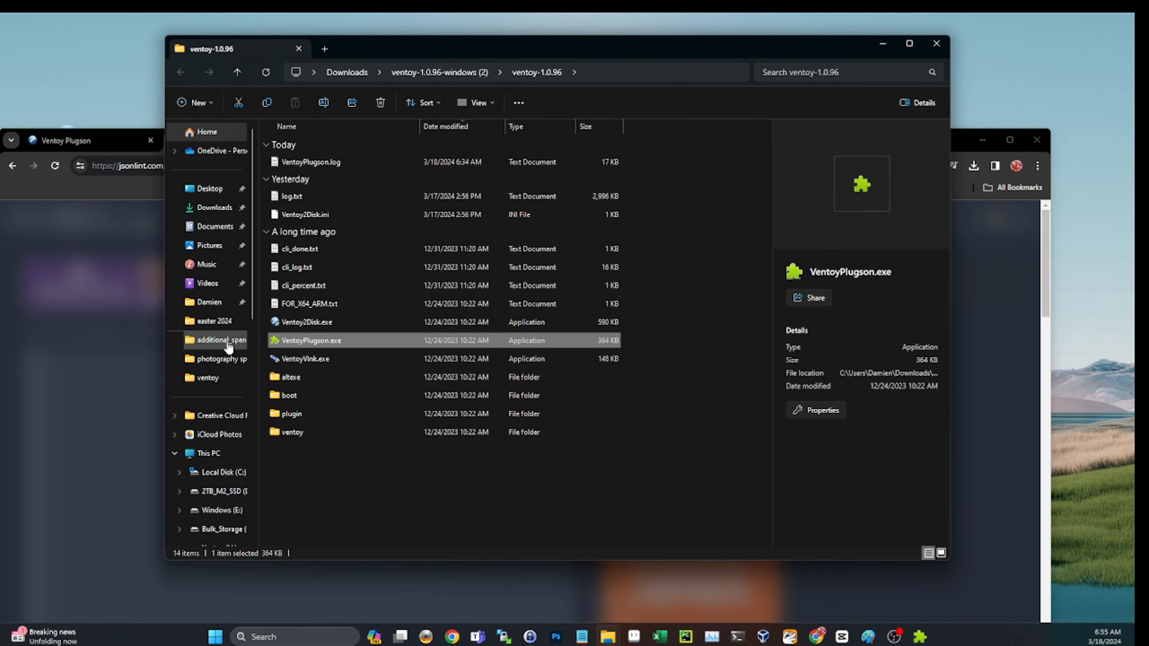
# Step: Open ventoy.json from D:\…2024UltimateUSBv2\ventoy in Notepad and select all its text for copying
pyautogui.click(219, 490)
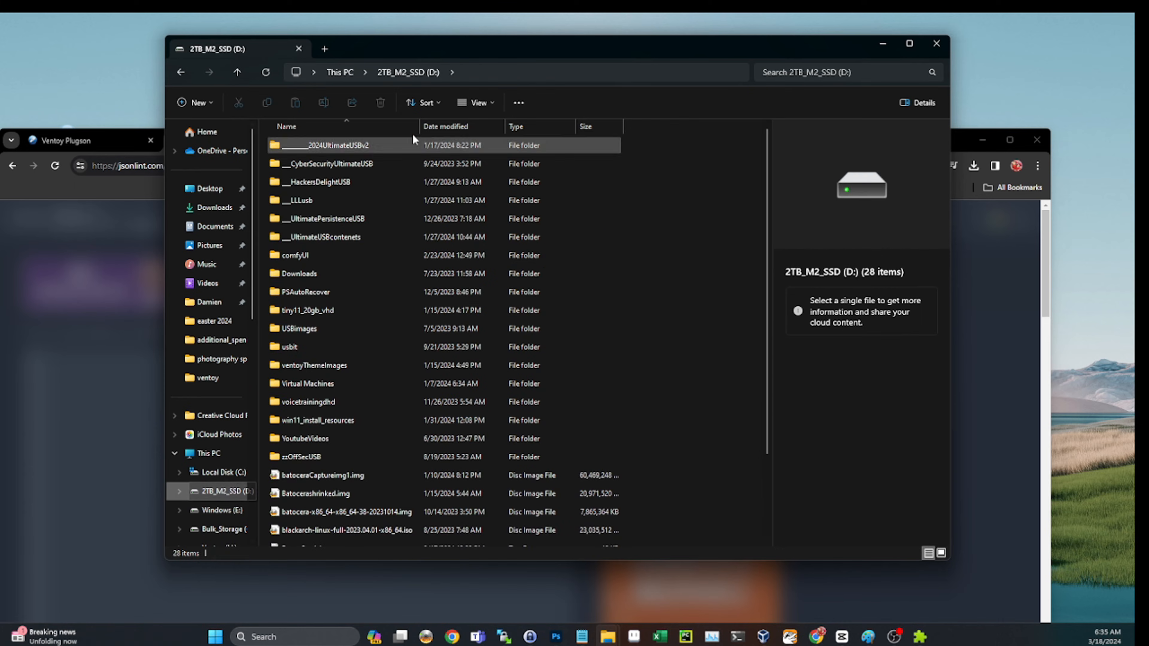
pyautogui.doubleClick(337, 145)
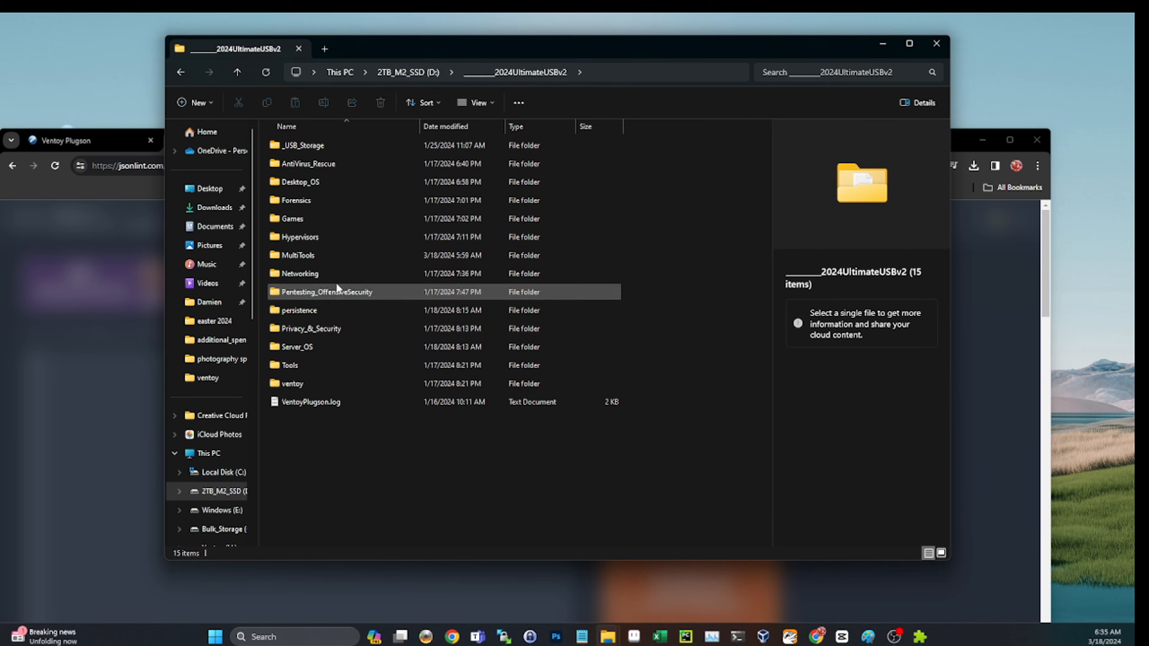
pyautogui.doubleClick(291, 383)
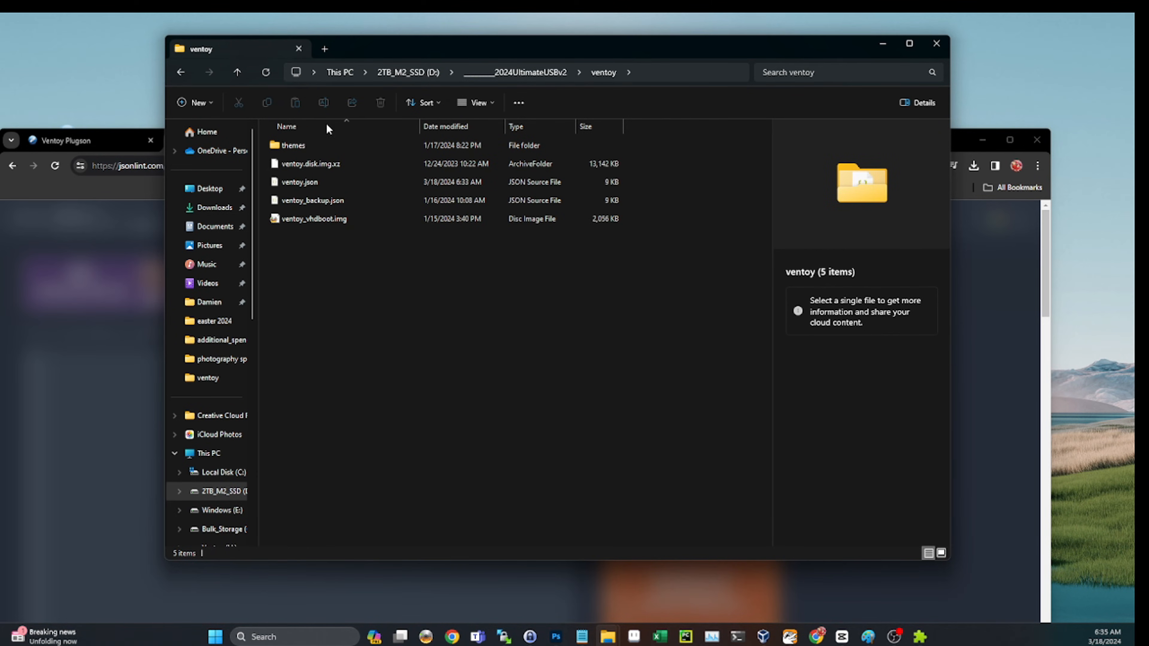
pyautogui.rightClick(299, 182)
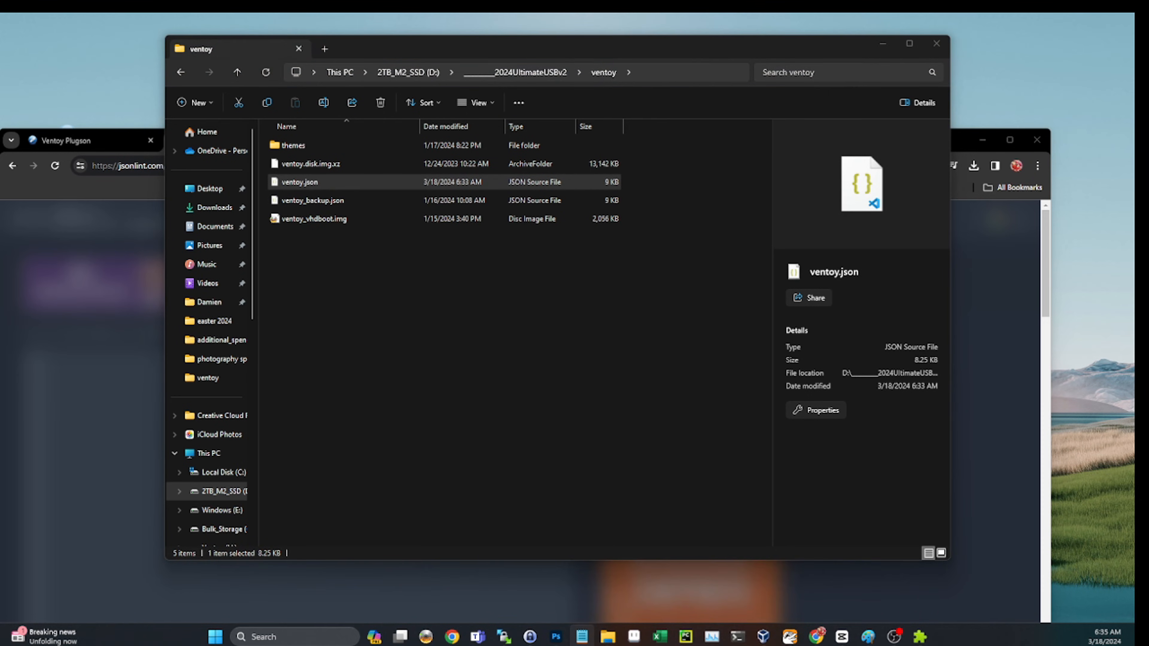
pyautogui.doubleClick(299, 182)
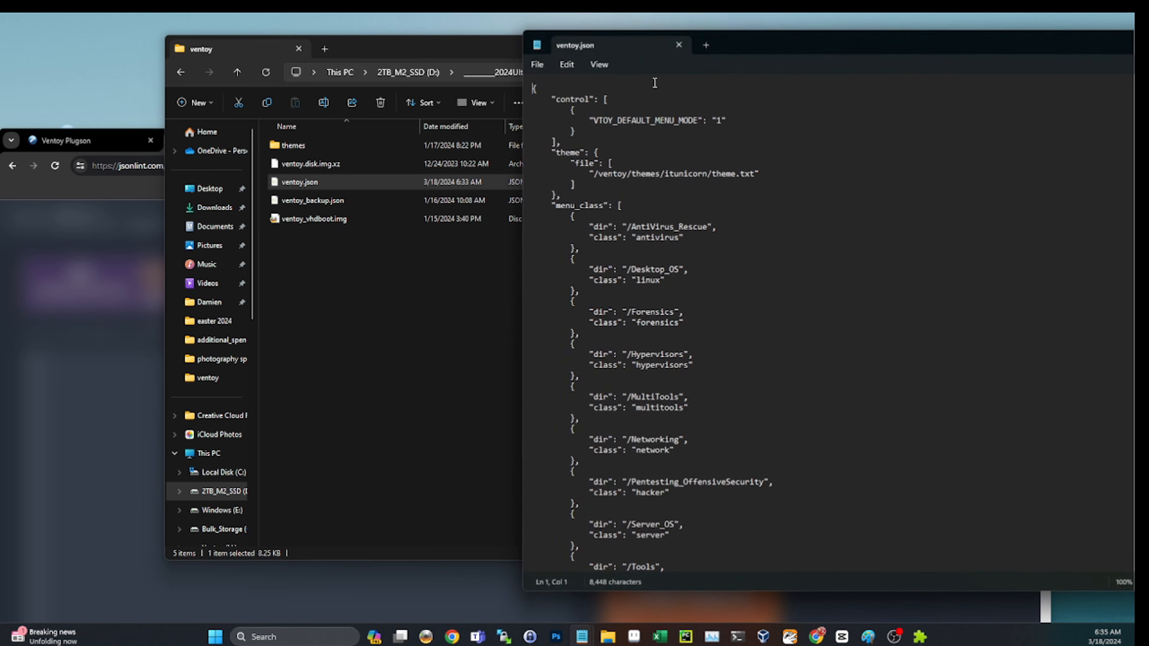
pyautogui.press('ctrl+a')
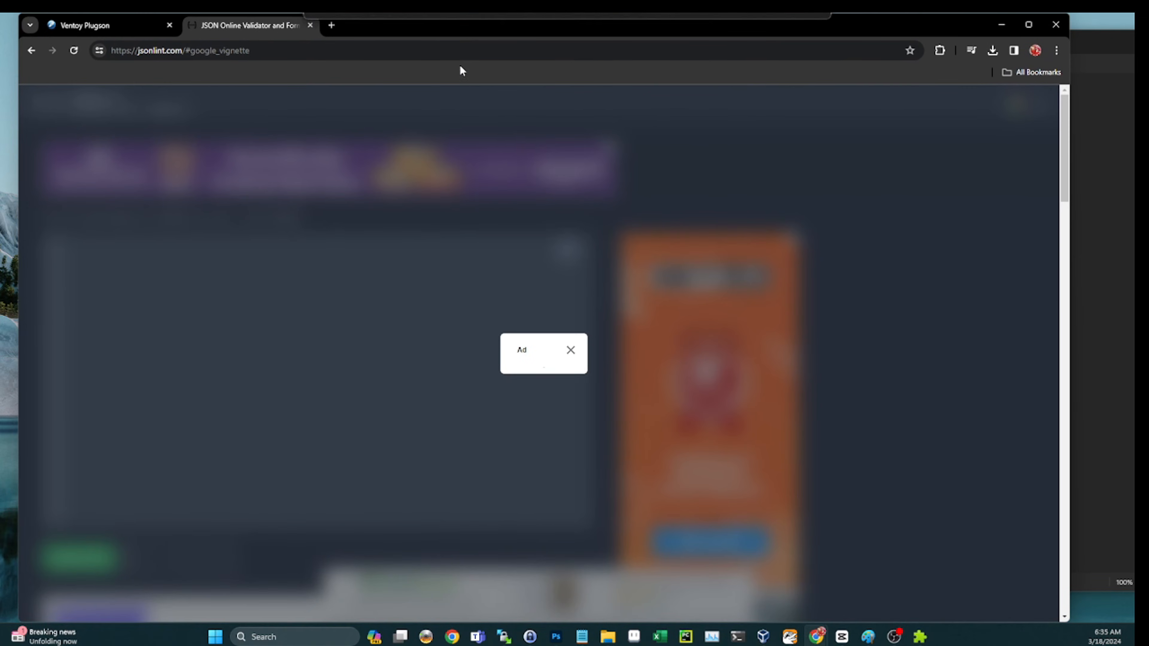
# Step: Dismiss the ad, validate the pasted JSON, test an edit near the MultiTools entry and revalidate as valid
pyautogui.click(570, 350)
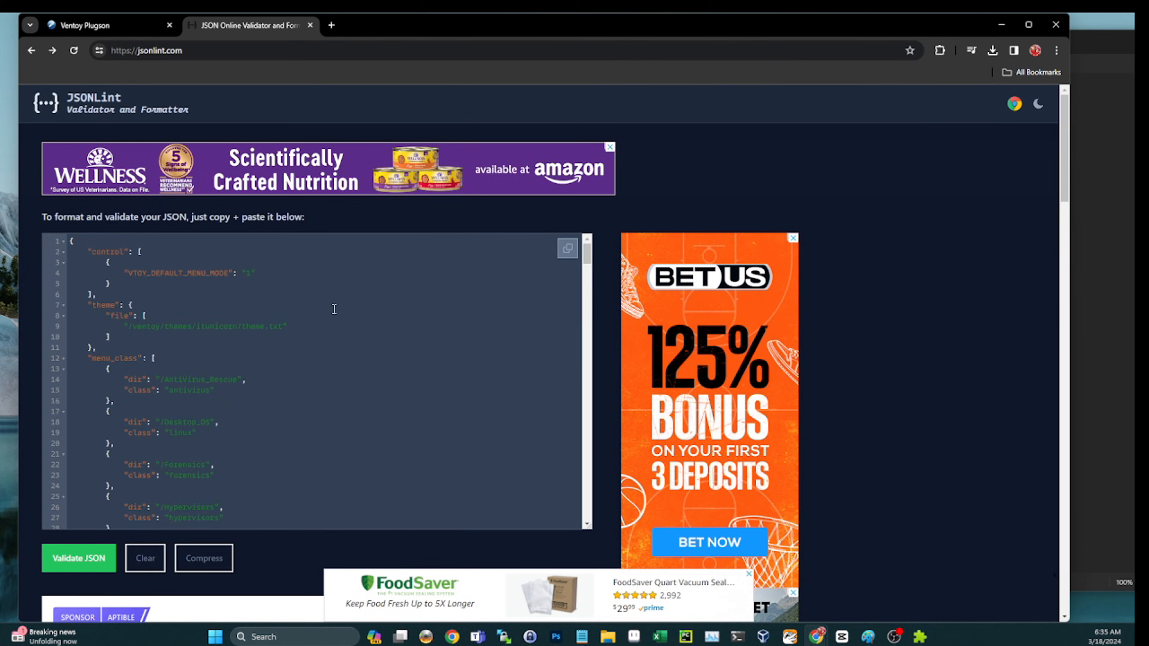
pyautogui.click(79, 558)
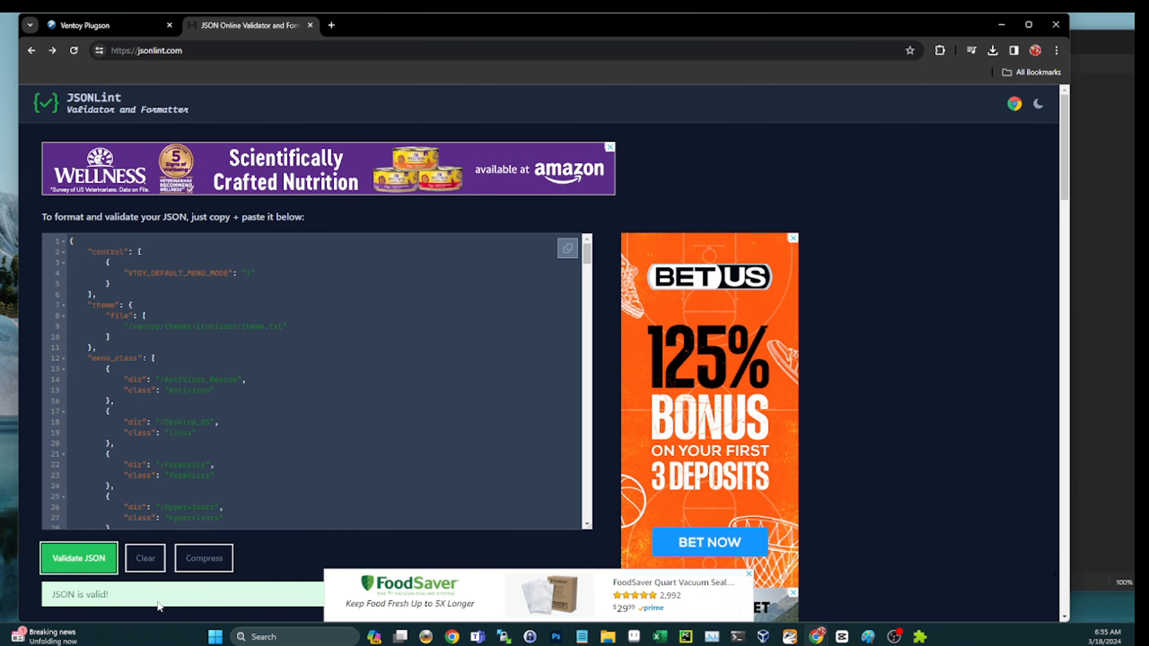
pyautogui.scroll(-3)
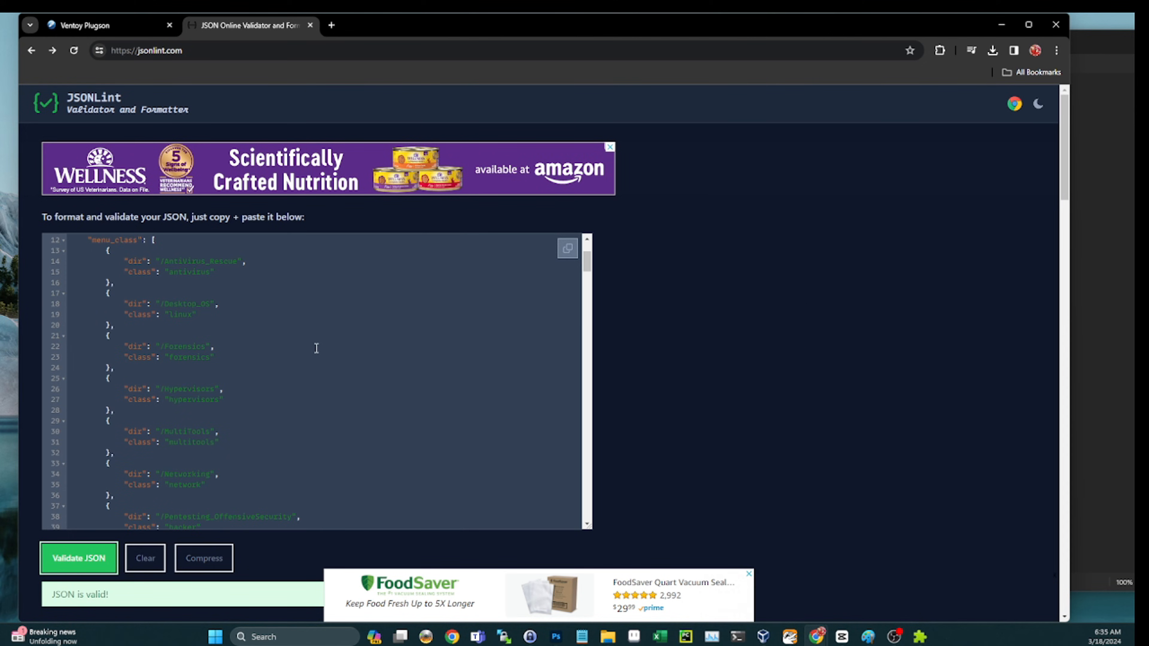
pyautogui.scroll(-3)
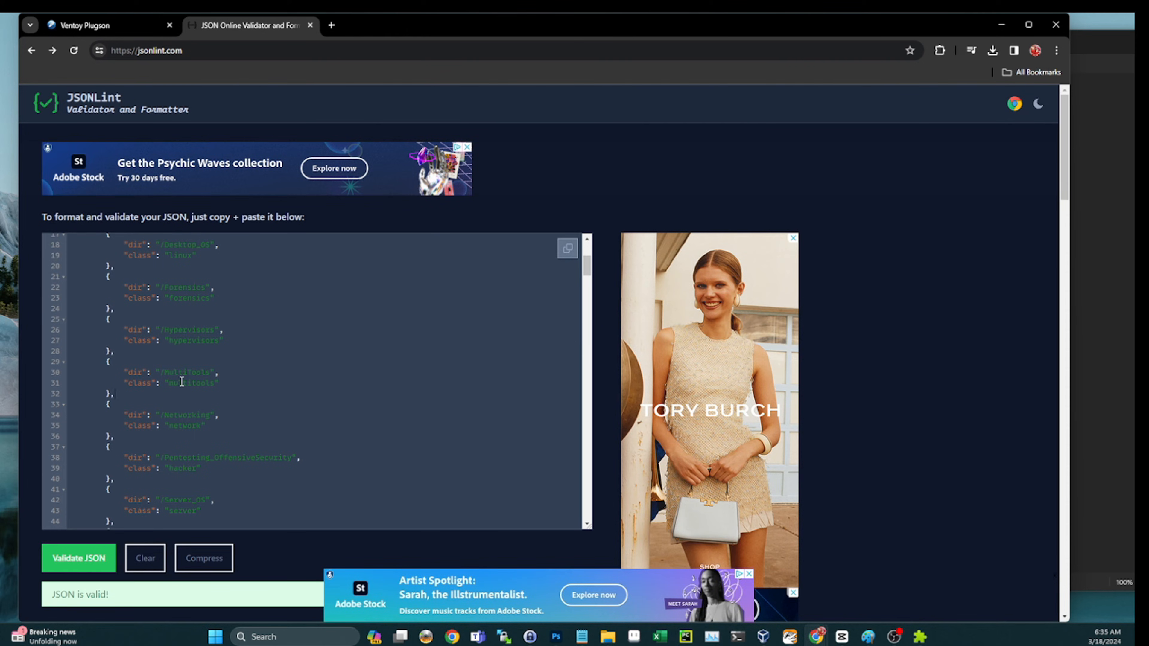
pyautogui.click(78, 558)
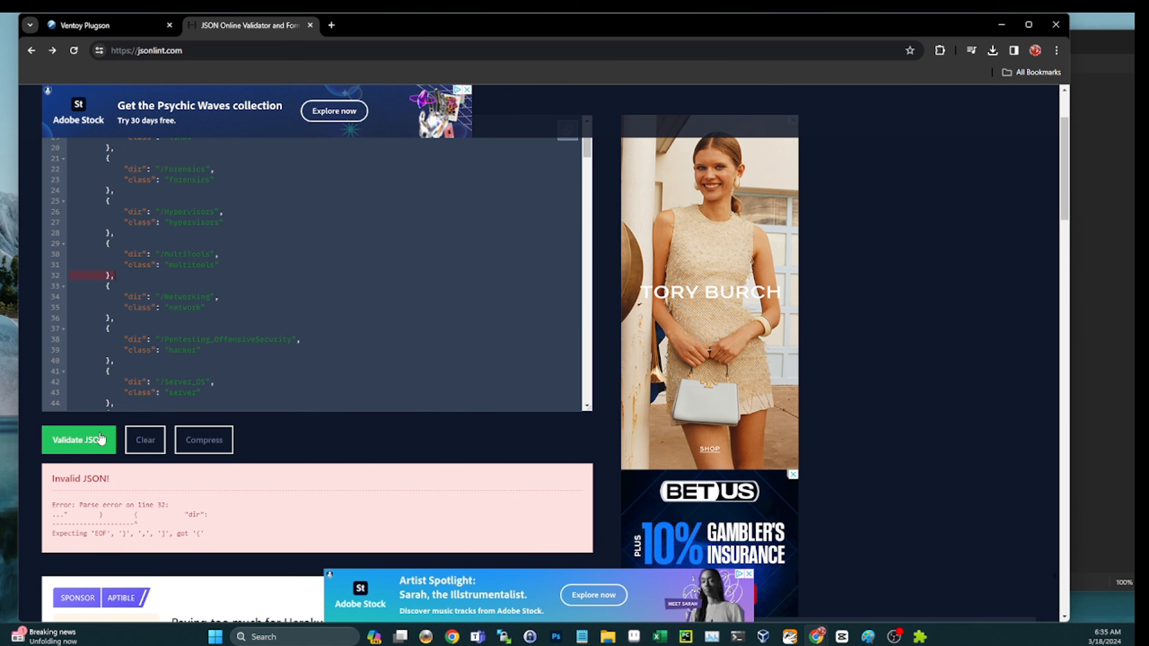
pyautogui.click(79, 440)
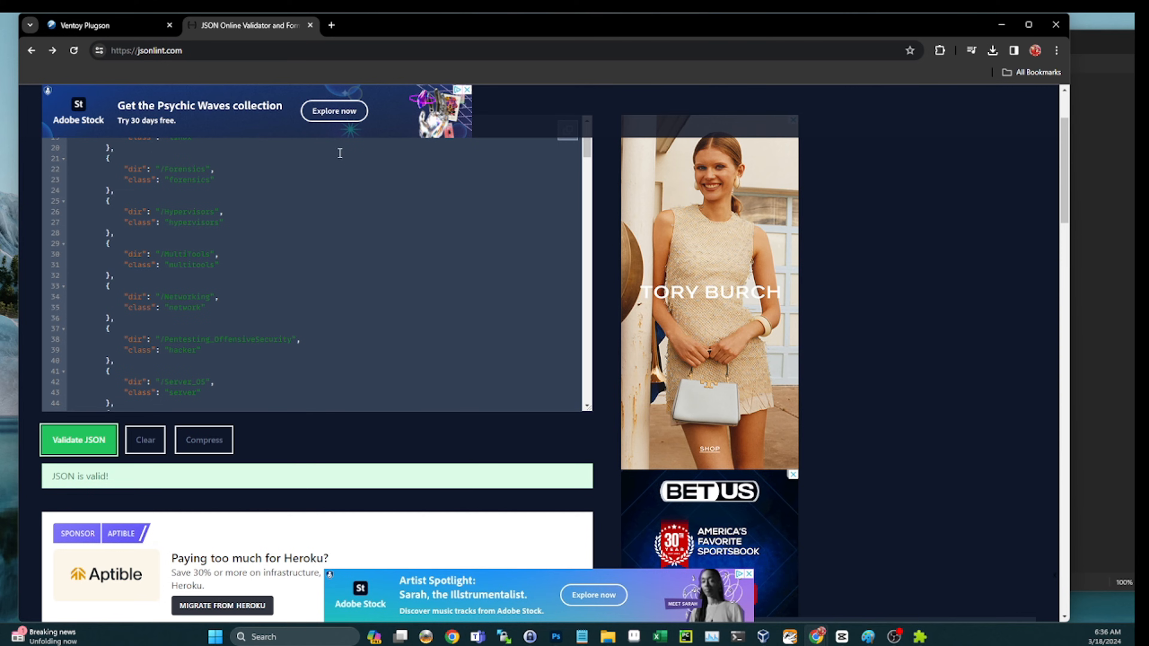
pyautogui.moveTo(291, 372)
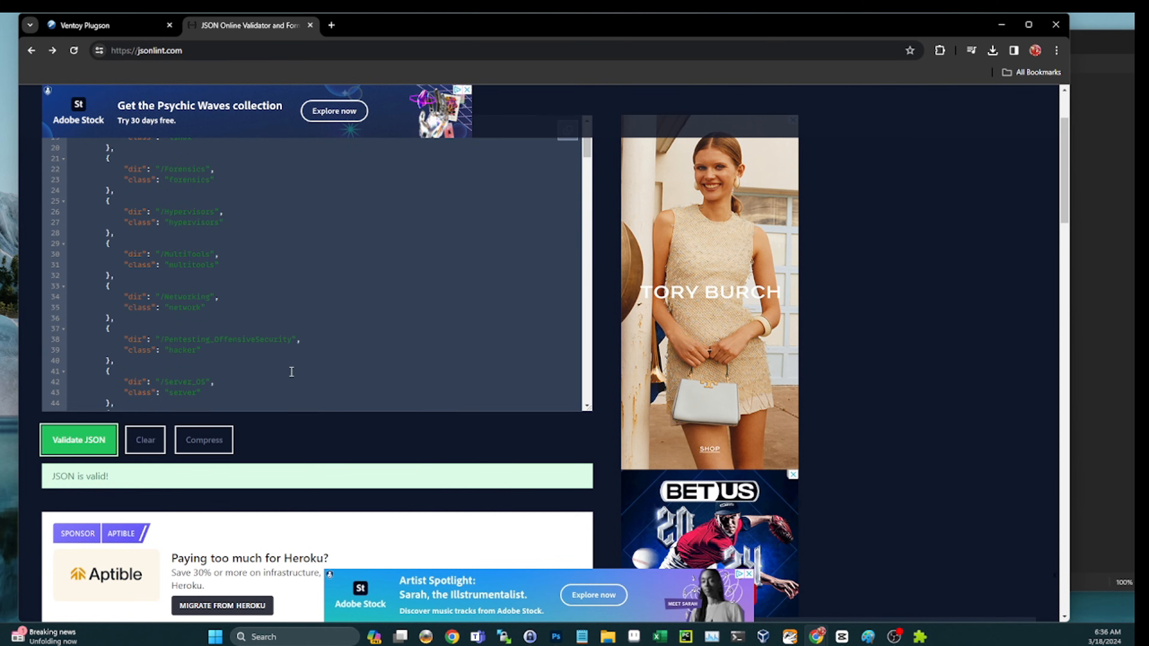
pyautogui.moveTo(22, 226)
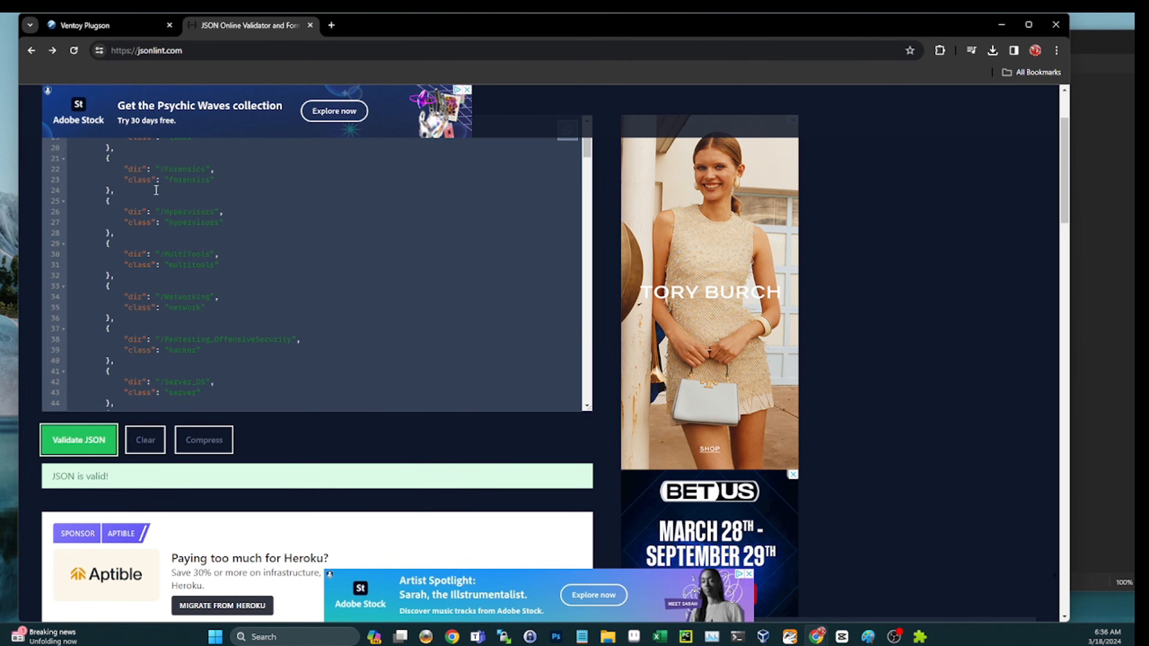
pyautogui.moveTo(295, 347)
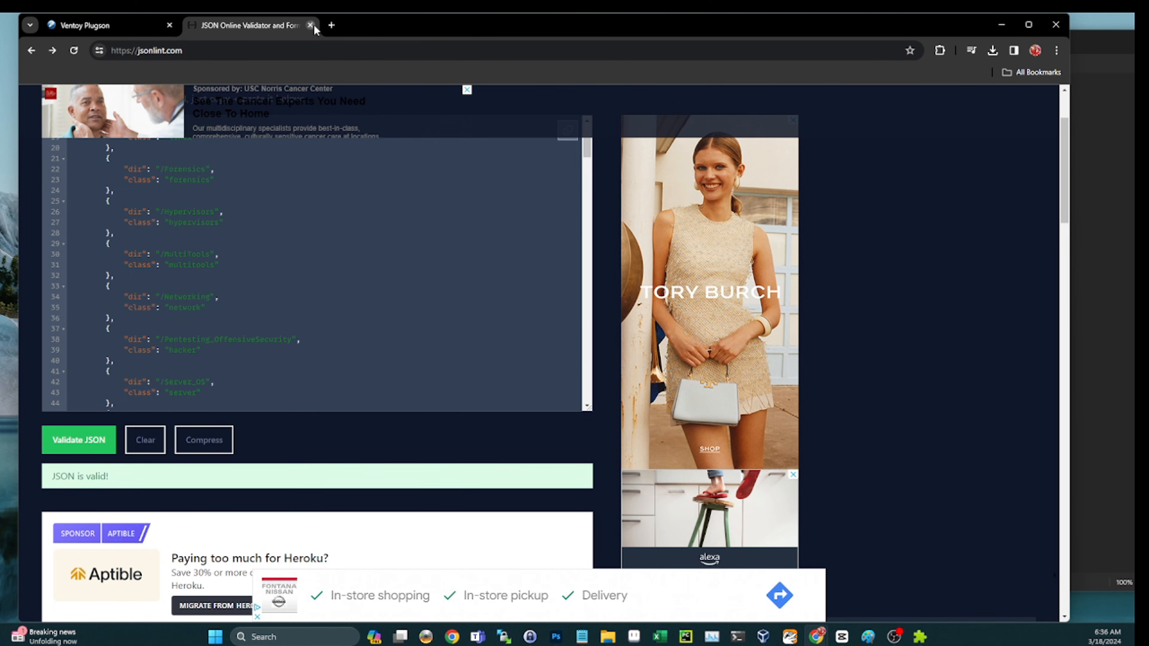
# Step: Close the JSONLint tab, the Plugson browser window and the ventoy.json Notepad
pyautogui.click(310, 25)
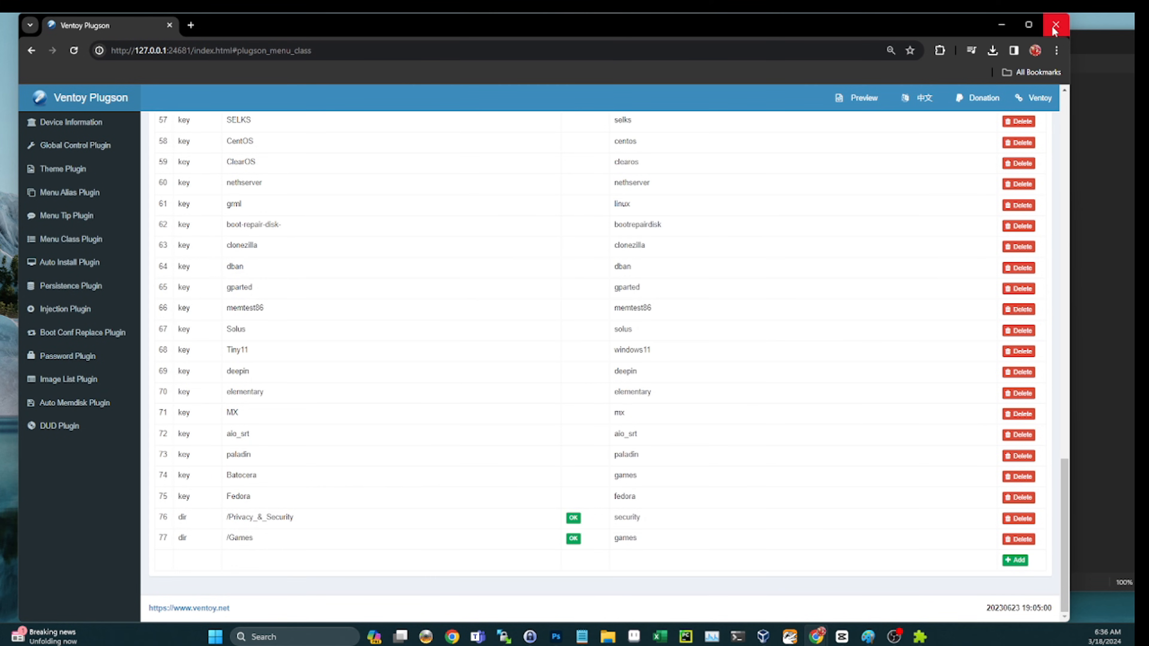
pyautogui.click(1054, 24)
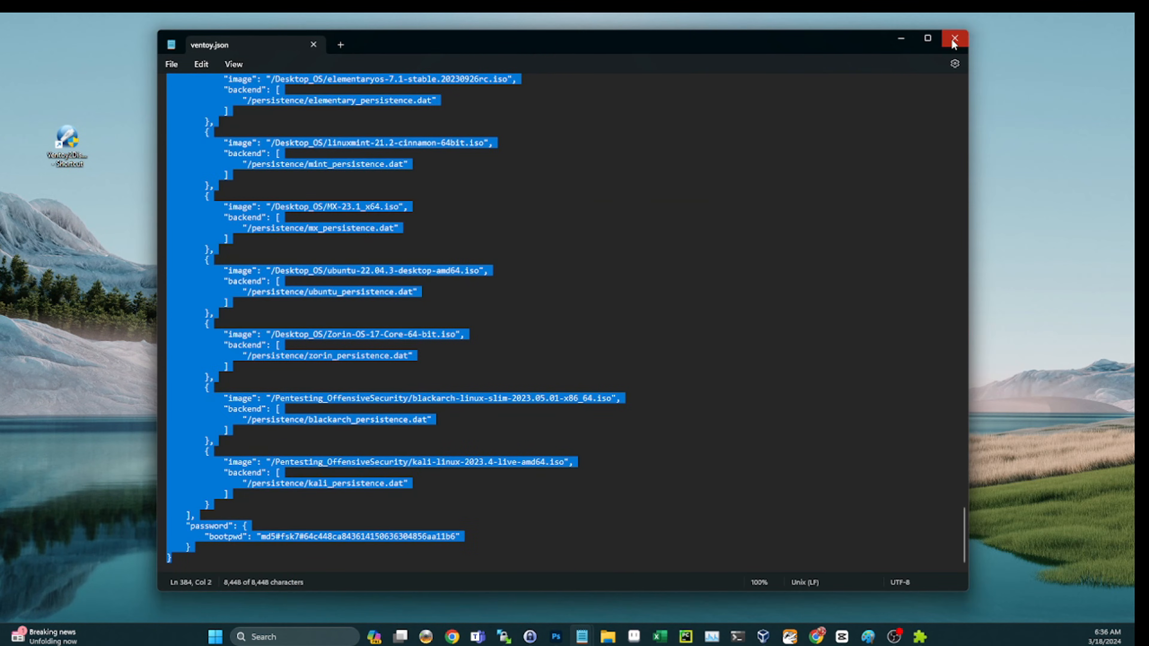
pyautogui.click(954, 39)
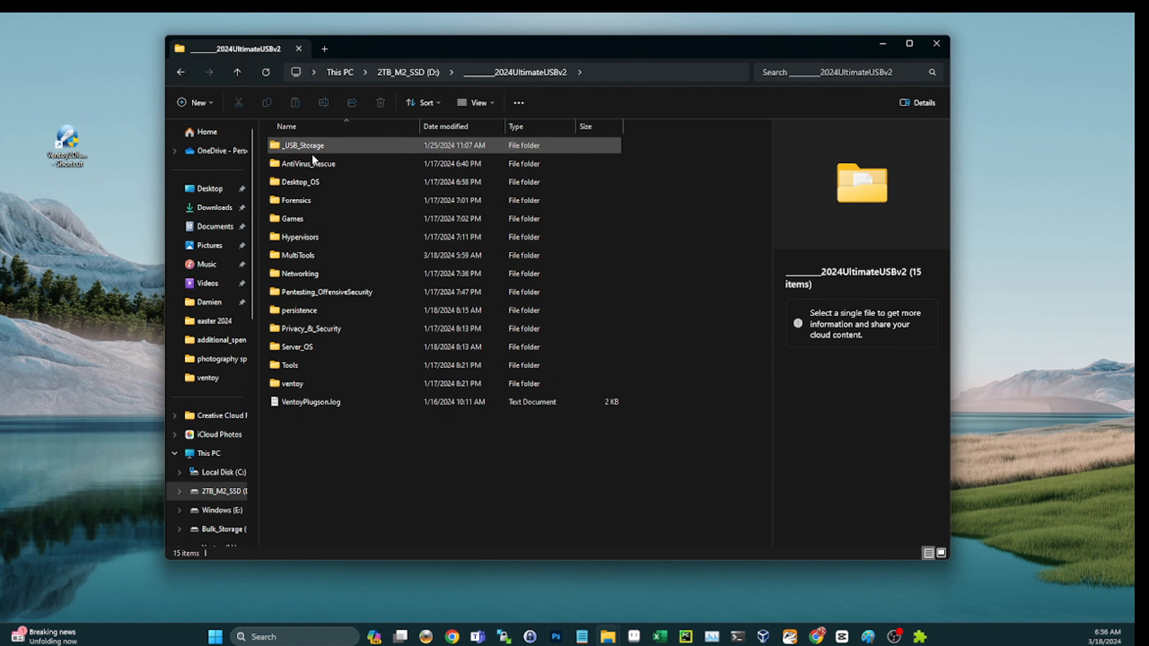
# Step: Copy the ventoy folder from D: onto the Ventoy (H:) USB drive and minimize File Explorer
pyautogui.click(291, 383)
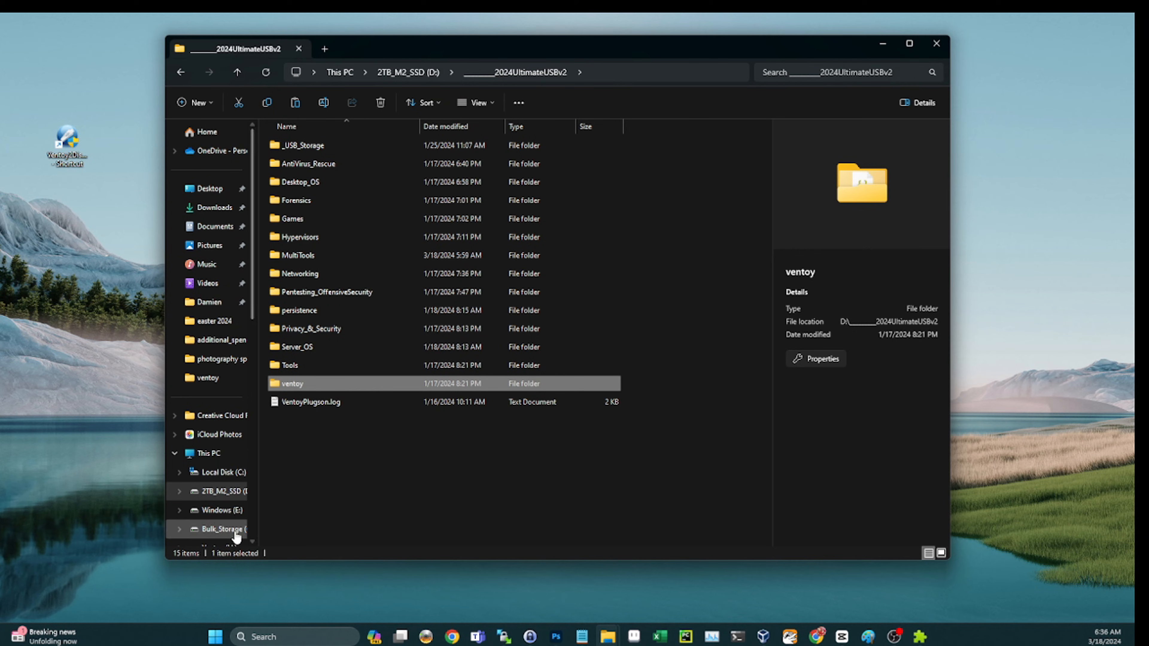
pyautogui.moveTo(259, 502)
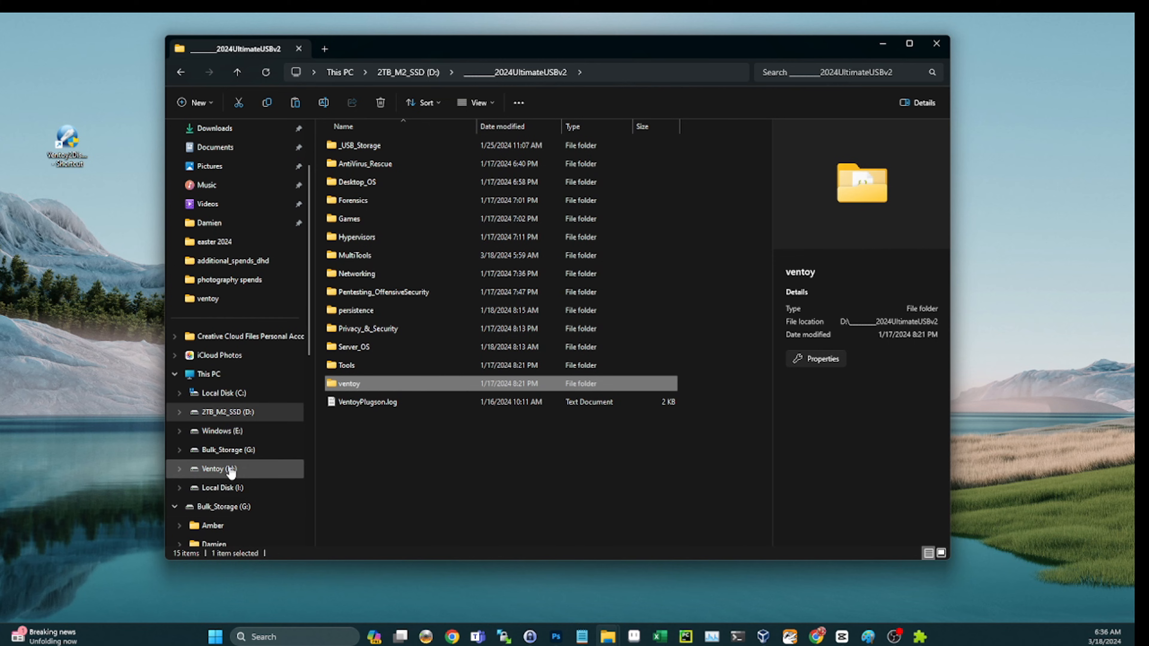
pyautogui.click(215, 468)
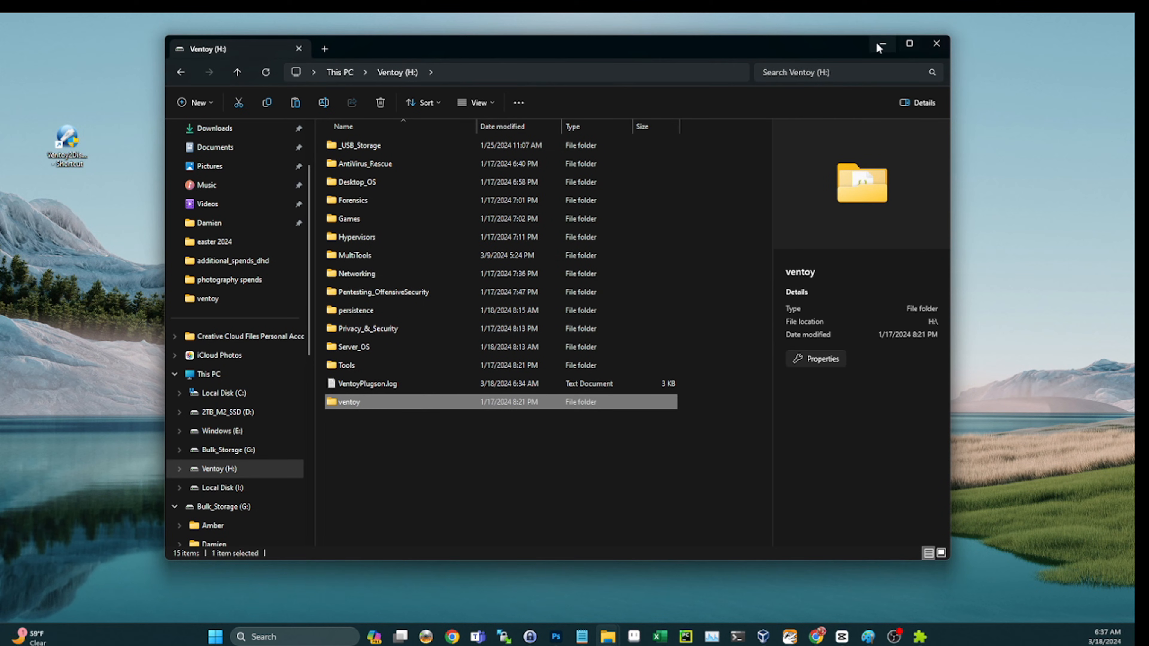
pyautogui.click(882, 44)
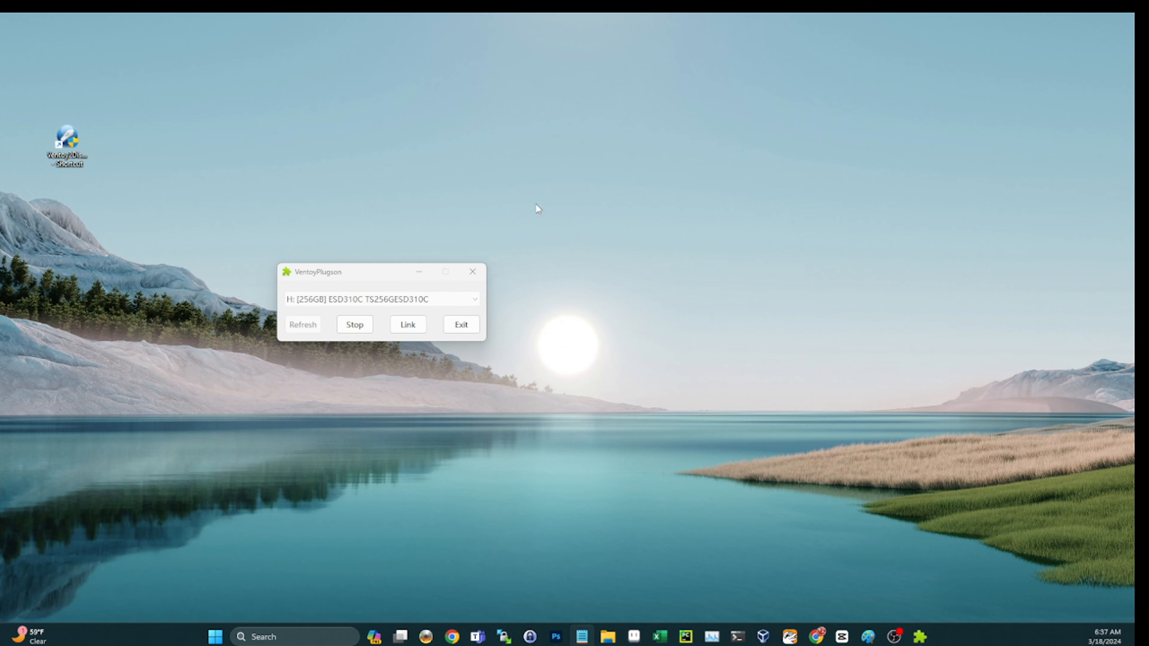
# Step: Start the BootUSB virtual machine from VirtualBox Manager
pyautogui.click(461, 323)
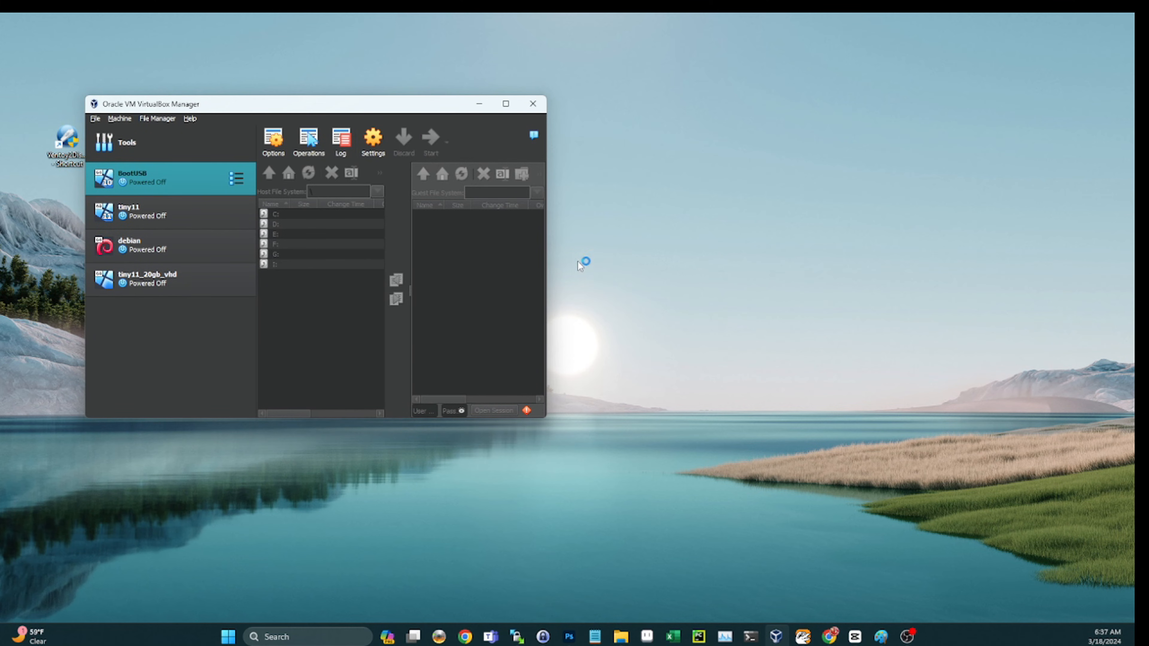
pyautogui.click(430, 139)
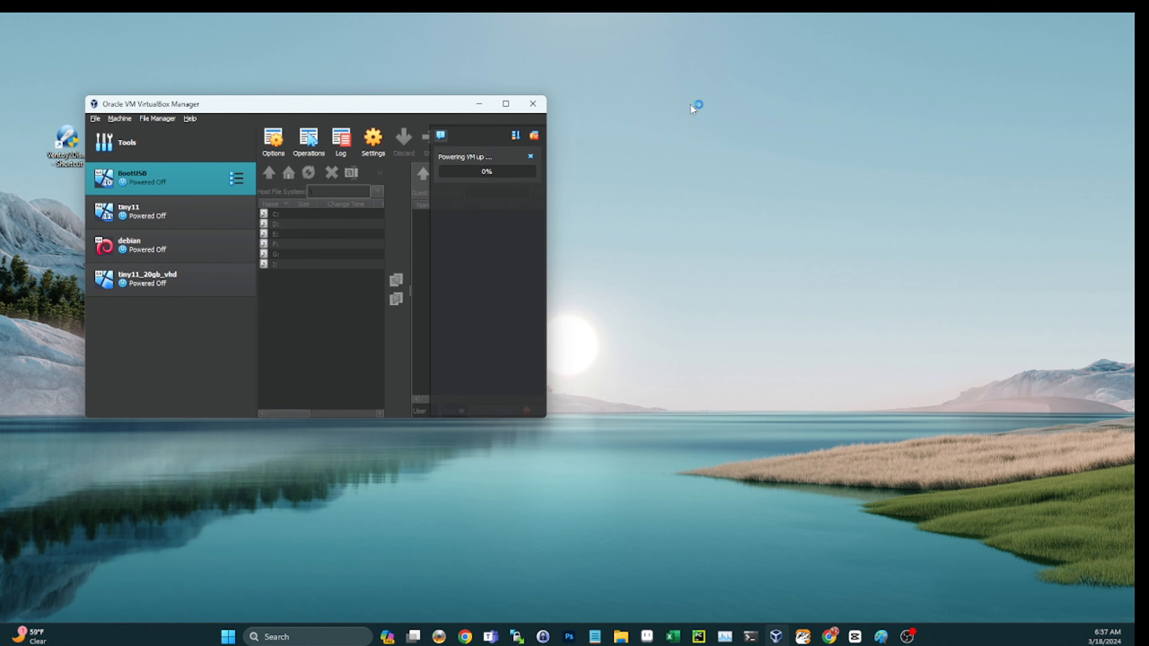
pyautogui.moveTo(412, 16)
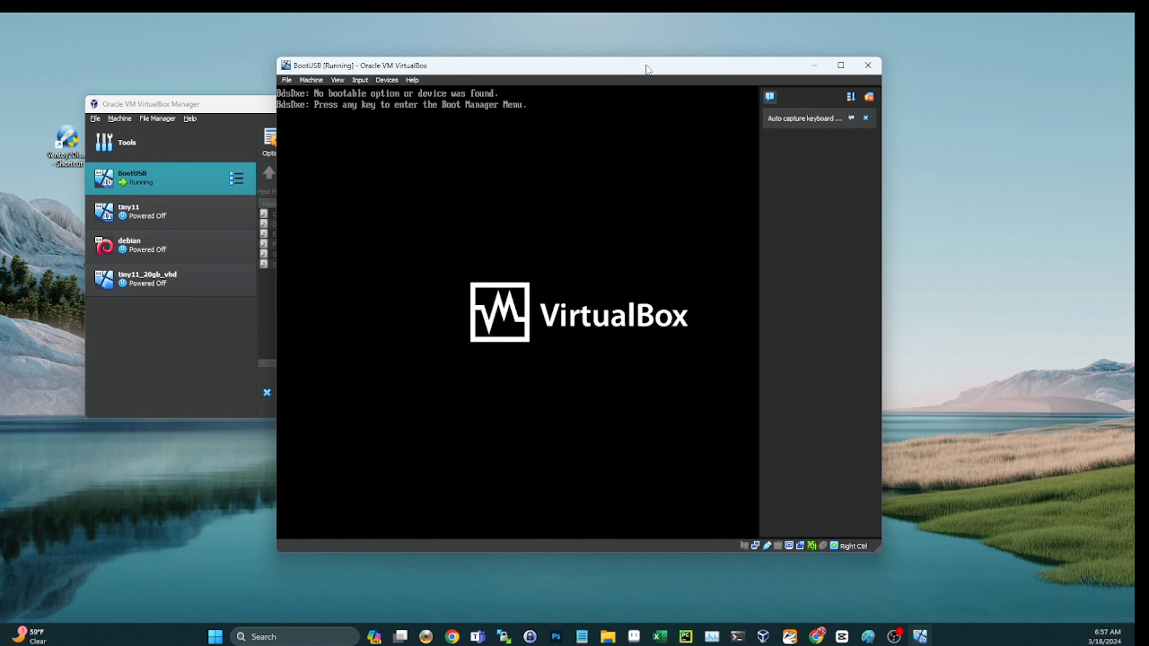
pyautogui.moveTo(736, 150)
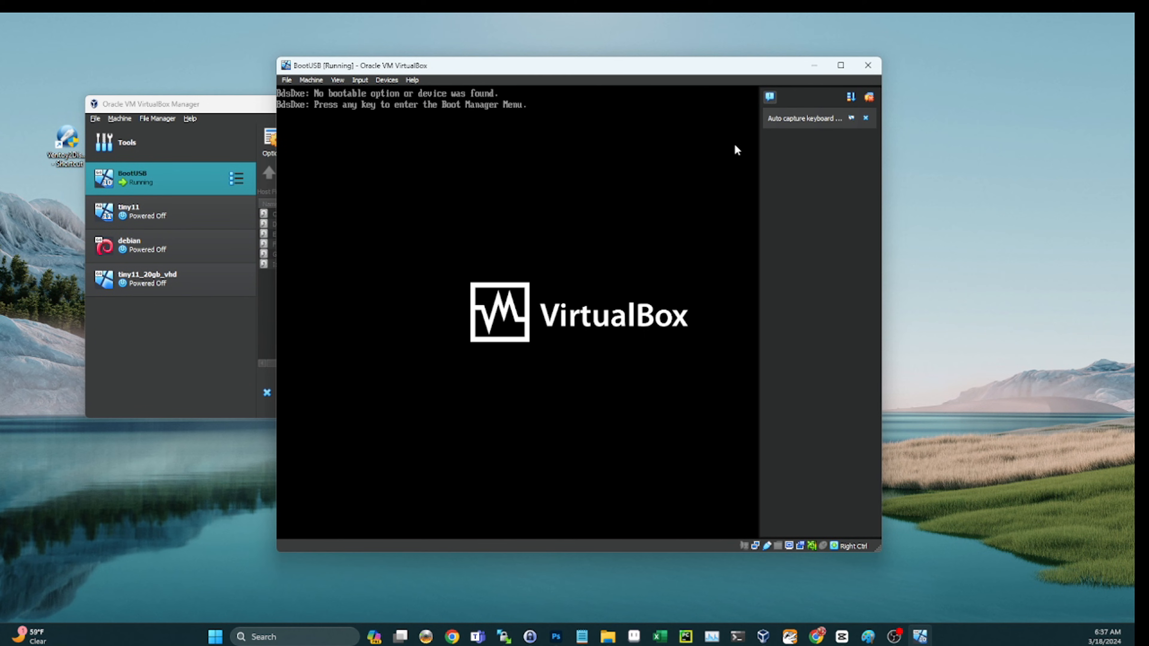
pyautogui.moveTo(613, 76)
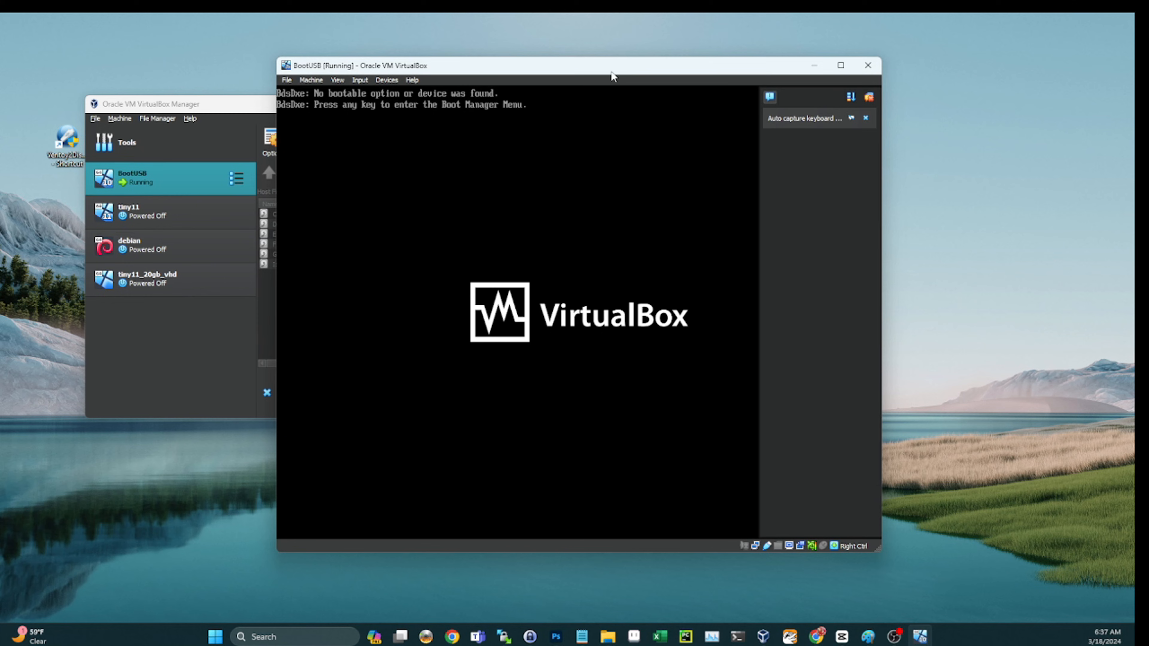
# Step: Enter the Ventoy boot password and arrow through MultiTools to the AnkhTech and Bob.Ombs entries
pyautogui.click(310, 80)
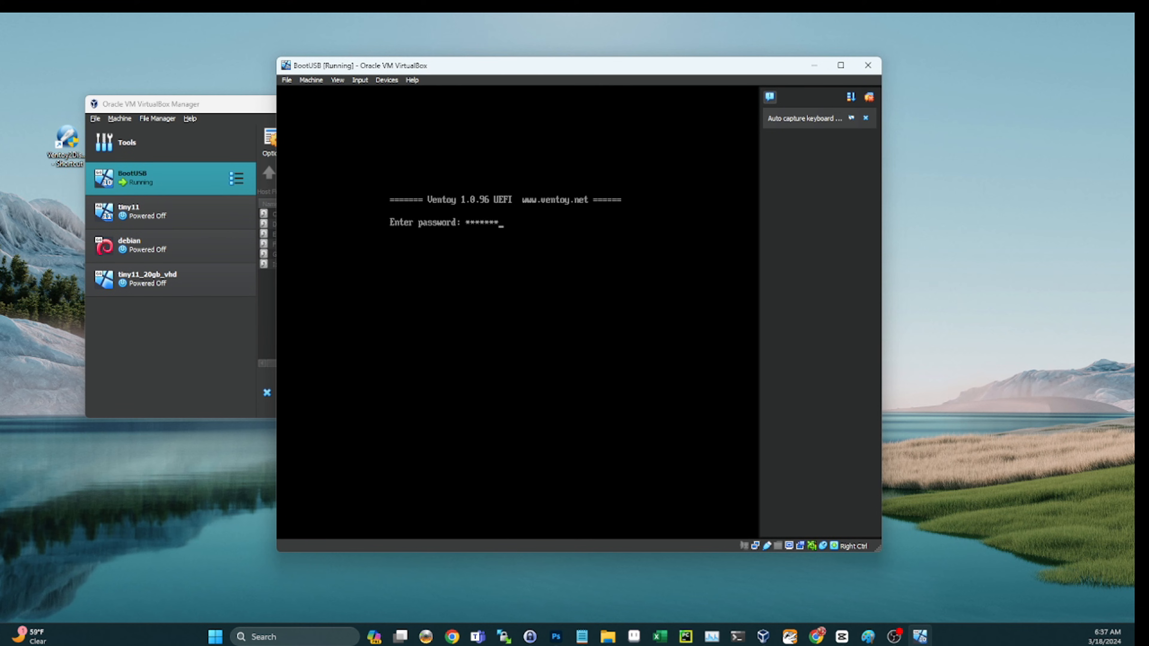
pyautogui.press('Return')
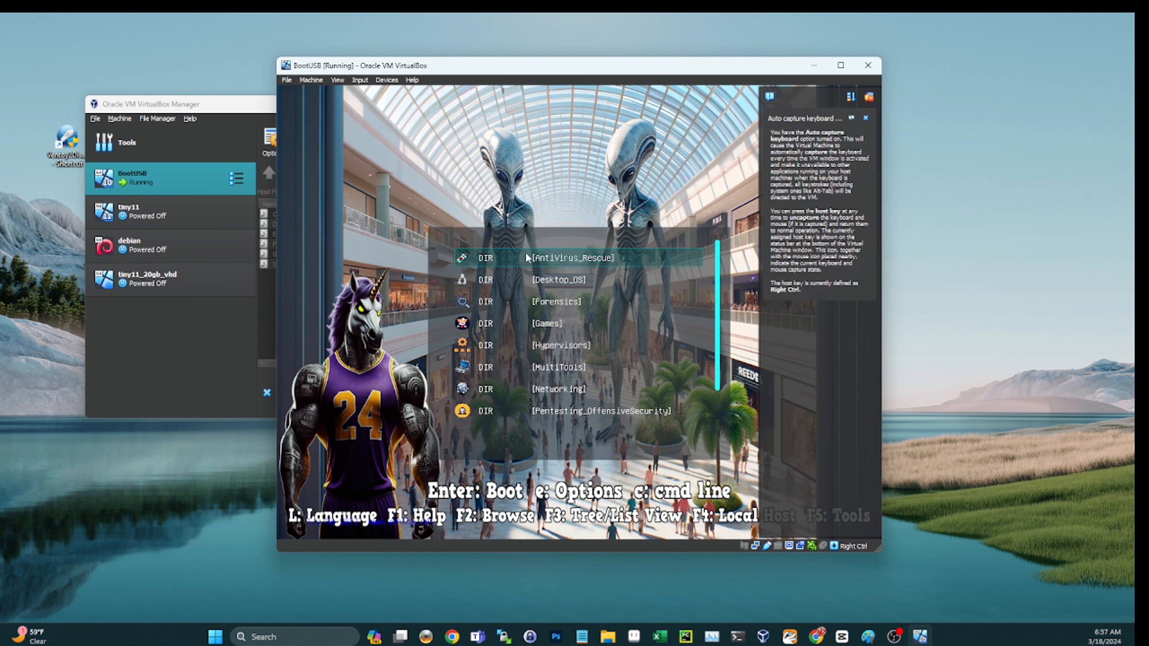
pyautogui.click(865, 118)
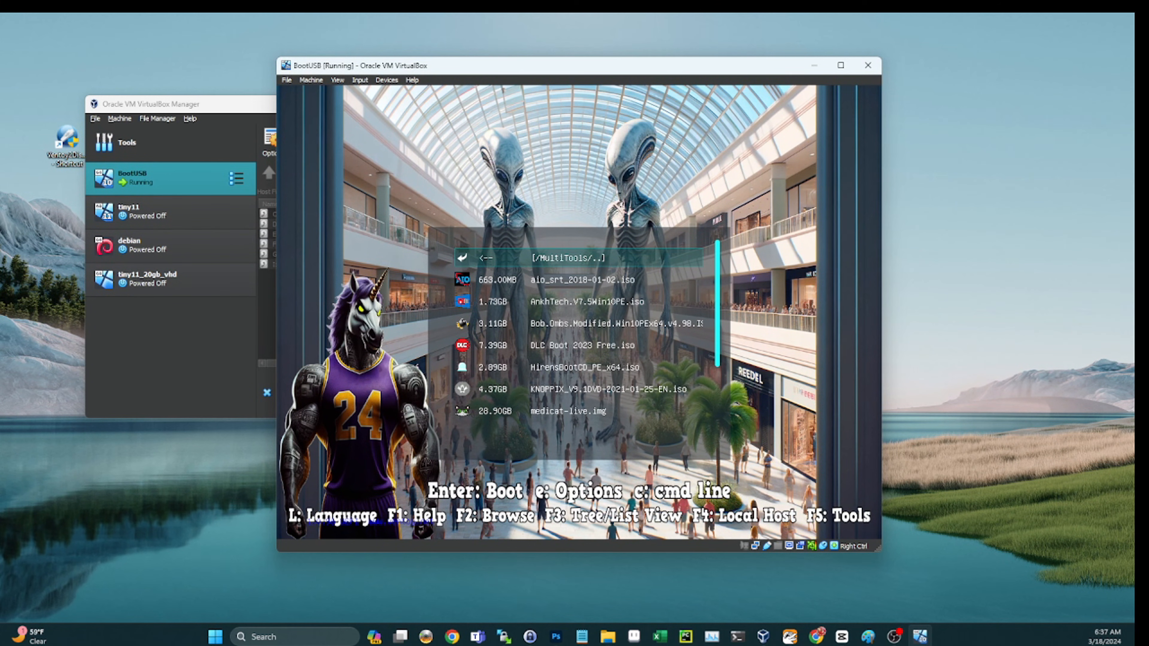
pyautogui.press('Down')
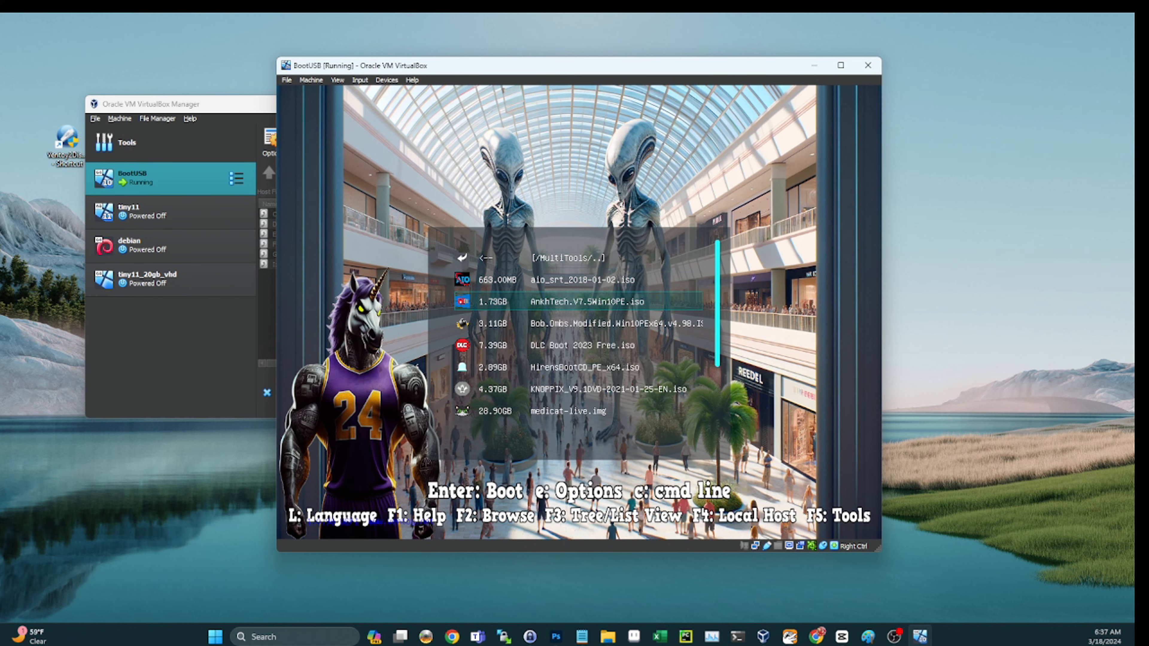
pyautogui.press('Down')
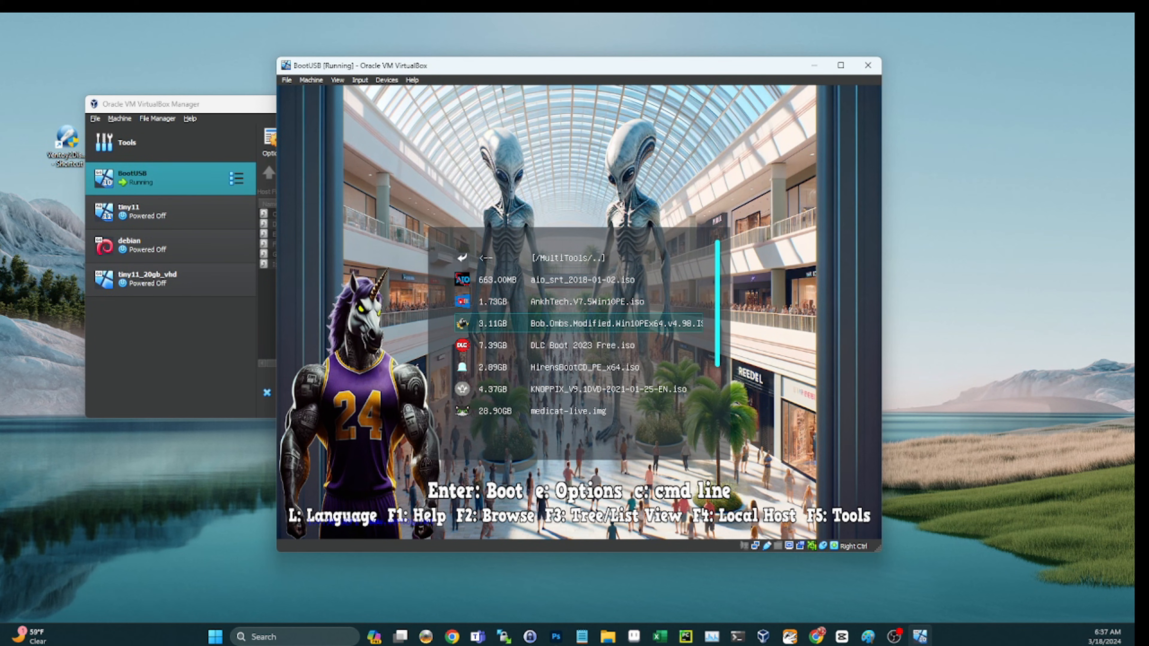